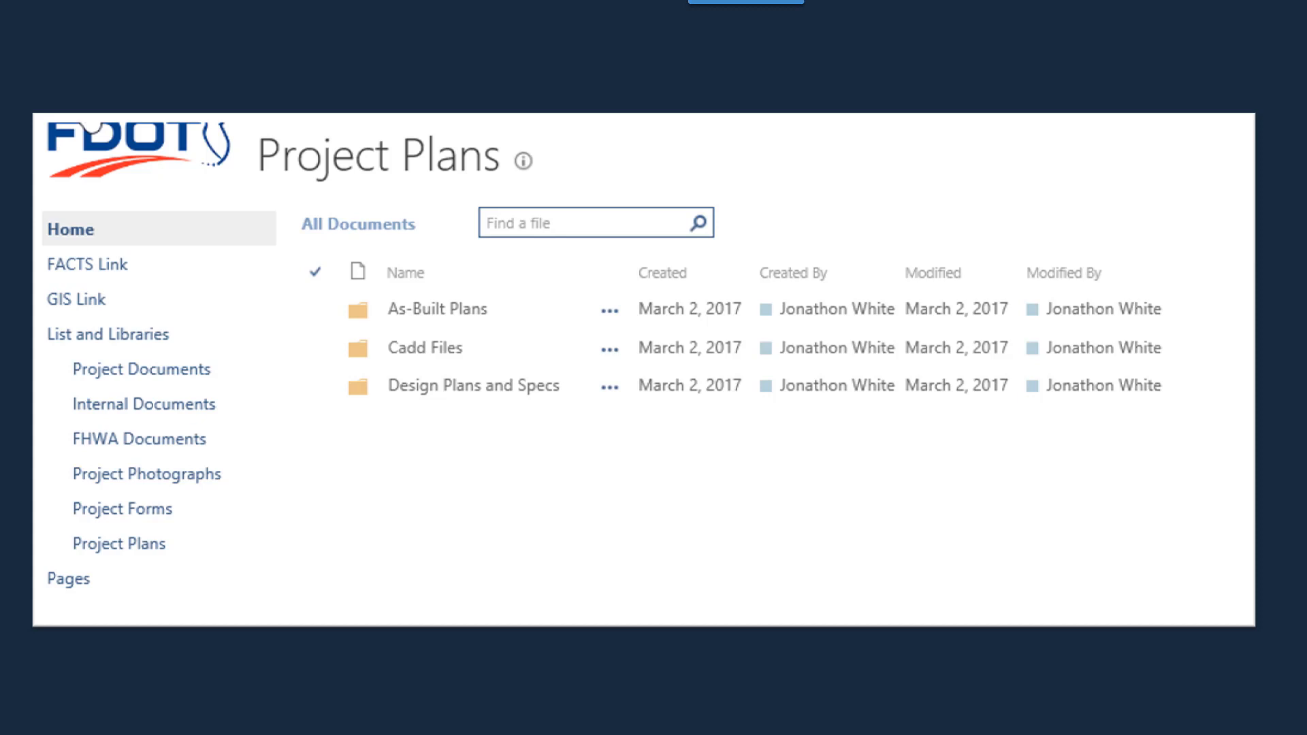
- Leave the SharePoint Project Plans library to start a new Trimble project
click(424, 347)
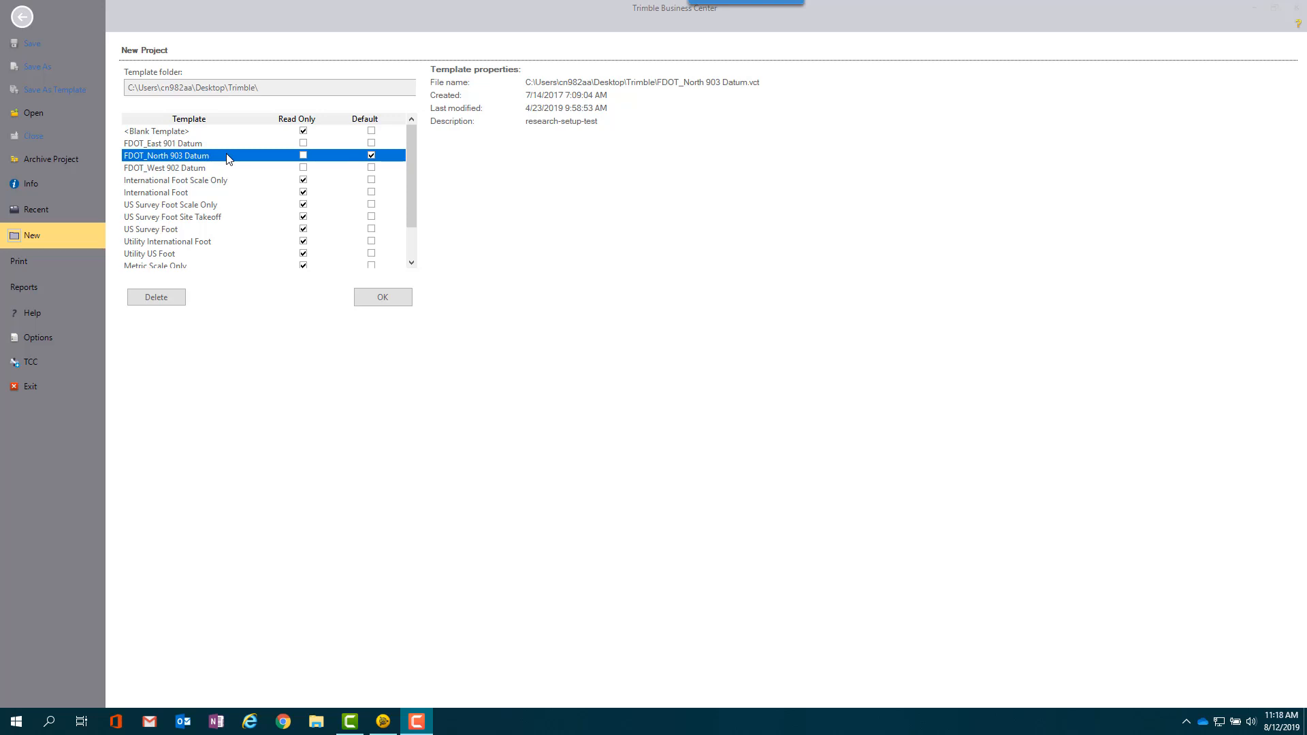
- Create the project from the FDOT_North 903 Datum template and start an import
click(381, 297)
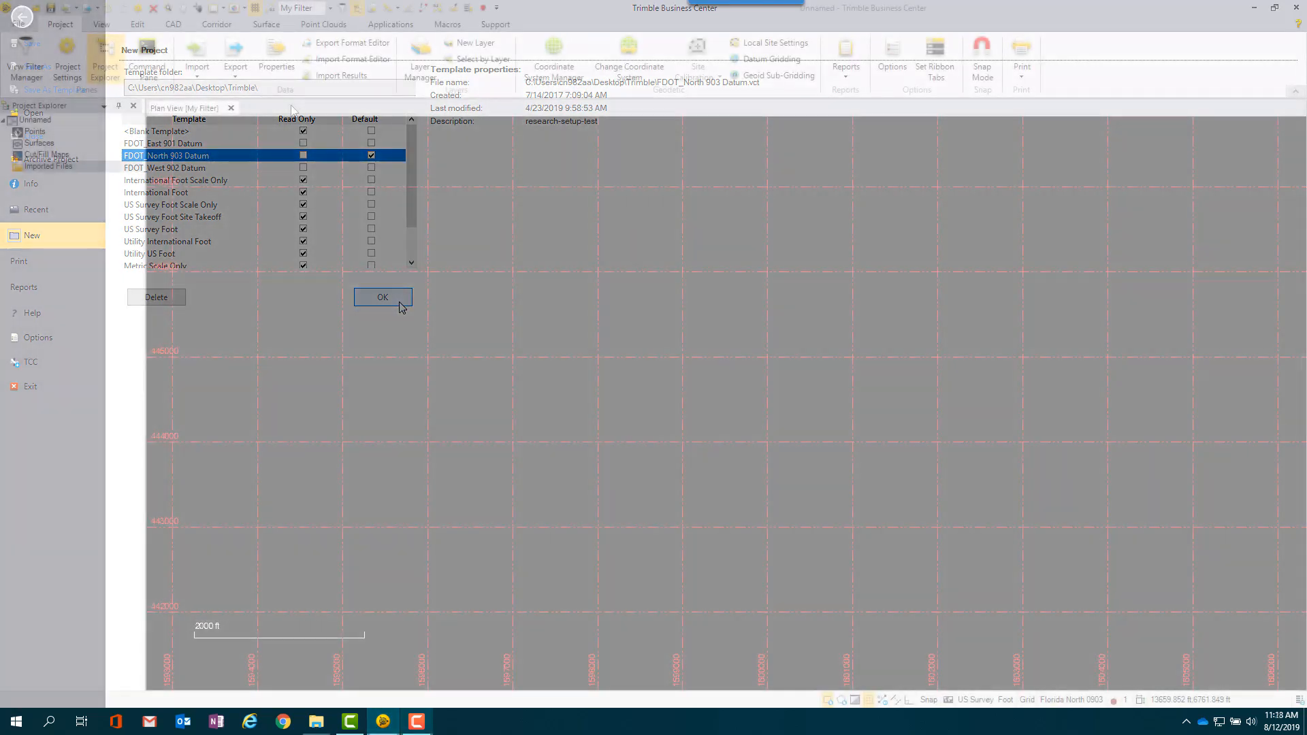
click(382, 297)
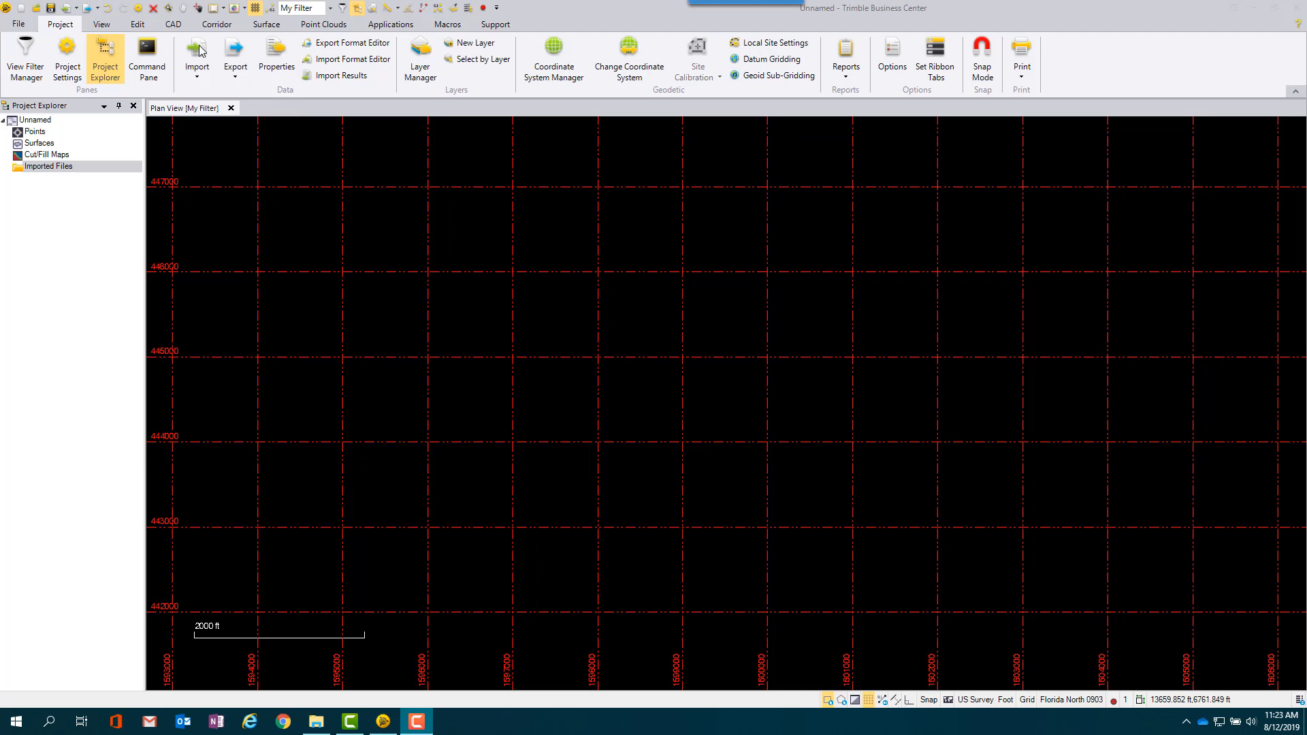
click(196, 58)
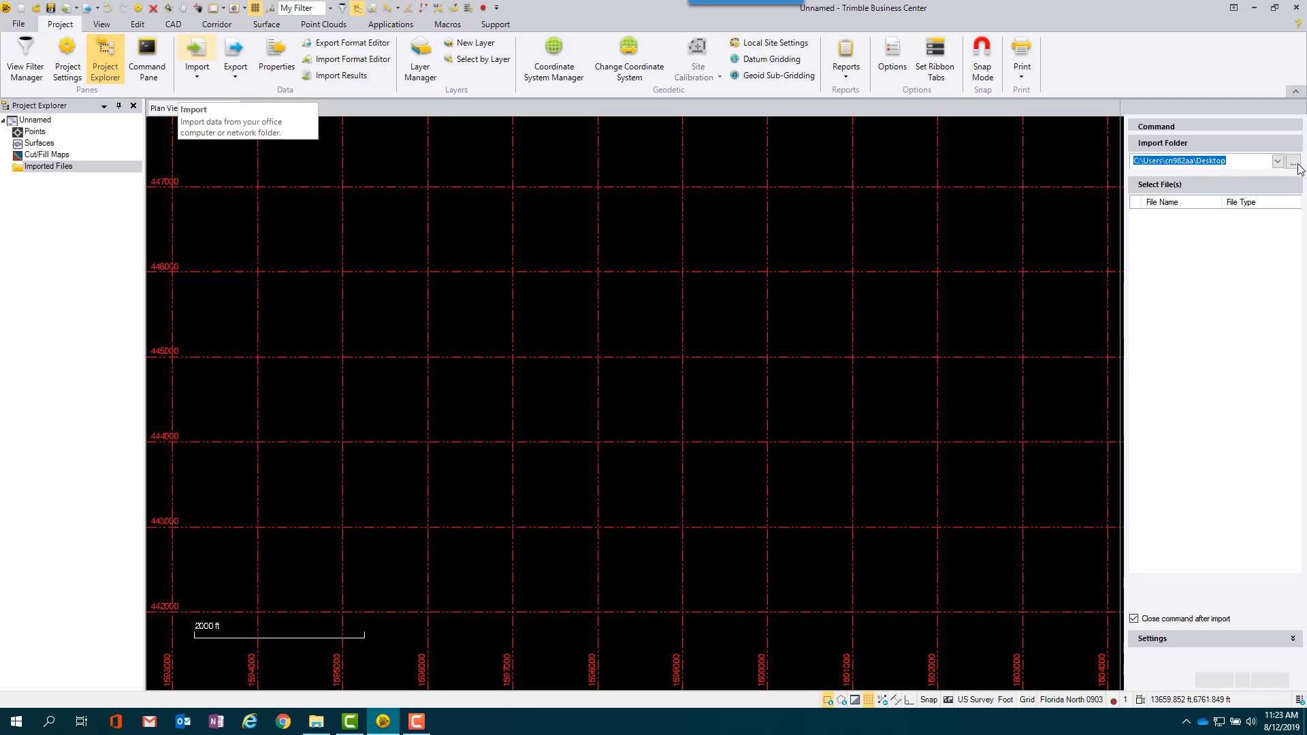
- Set the import folder to Desktop\Project 1 containing the LandXML and TXT files
click(1295, 160)
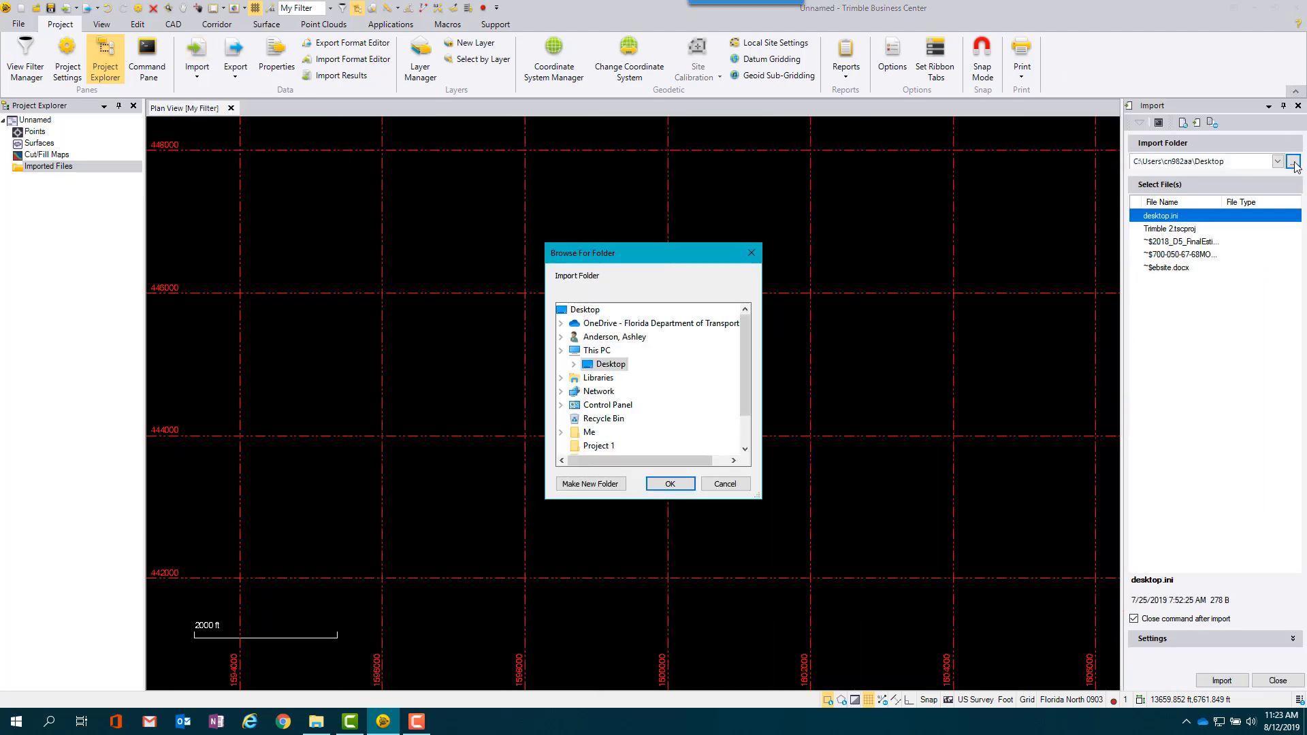
click(561, 350)
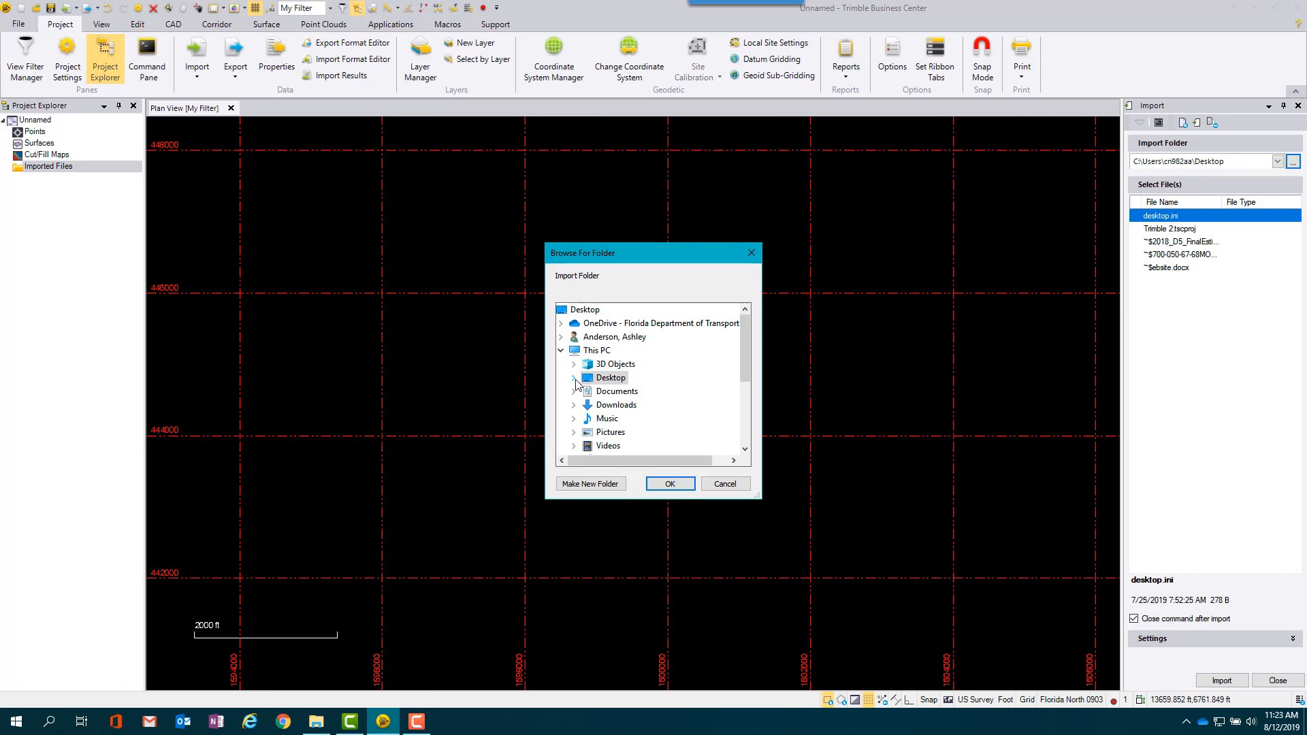
click(574, 377)
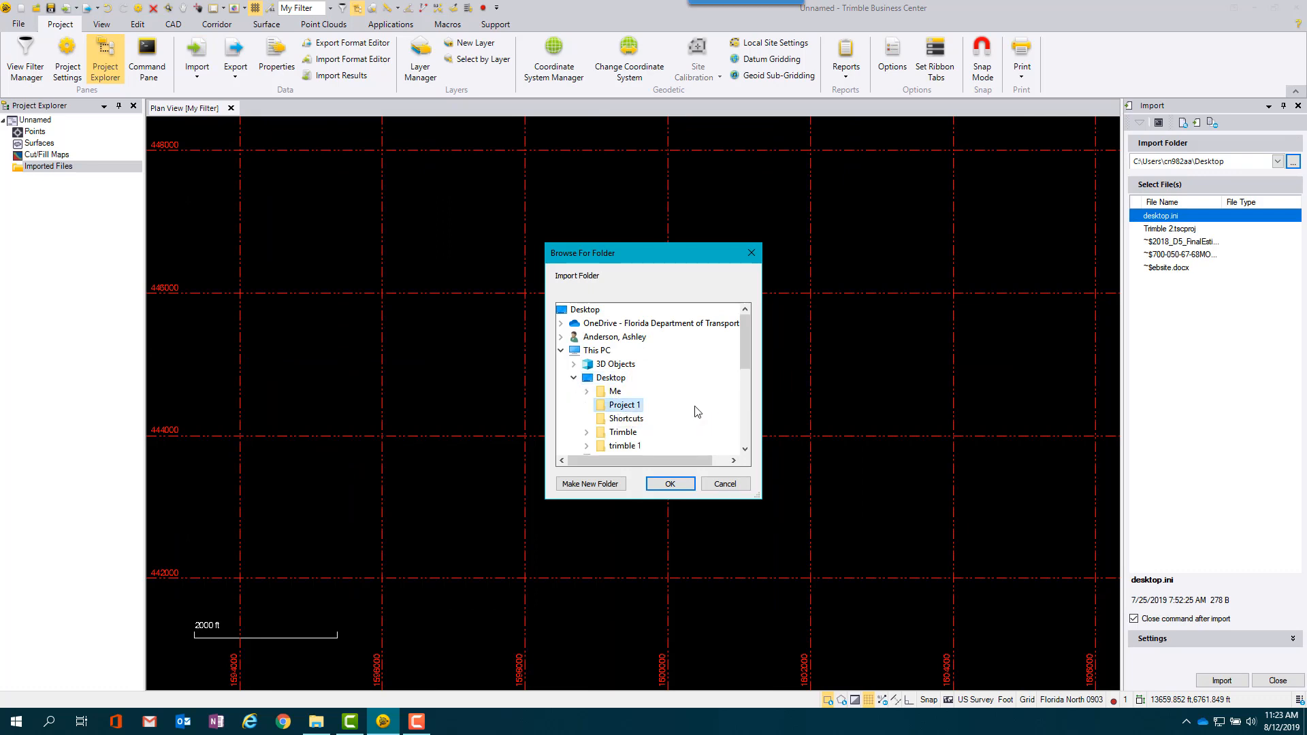
click(670, 483)
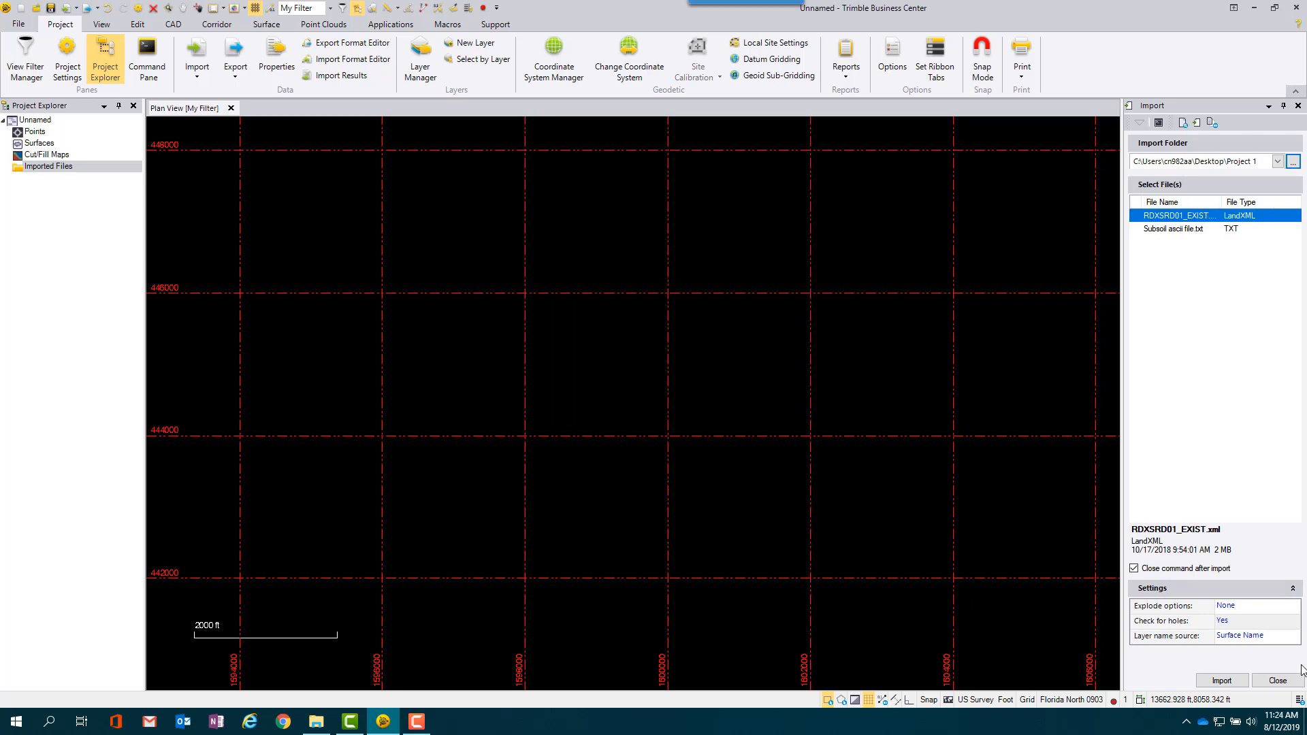
- Import RDXSRD01_EXIST.xml as a triangle-based surface, applying to all conflicts and skipping the summary
click(1220, 681)
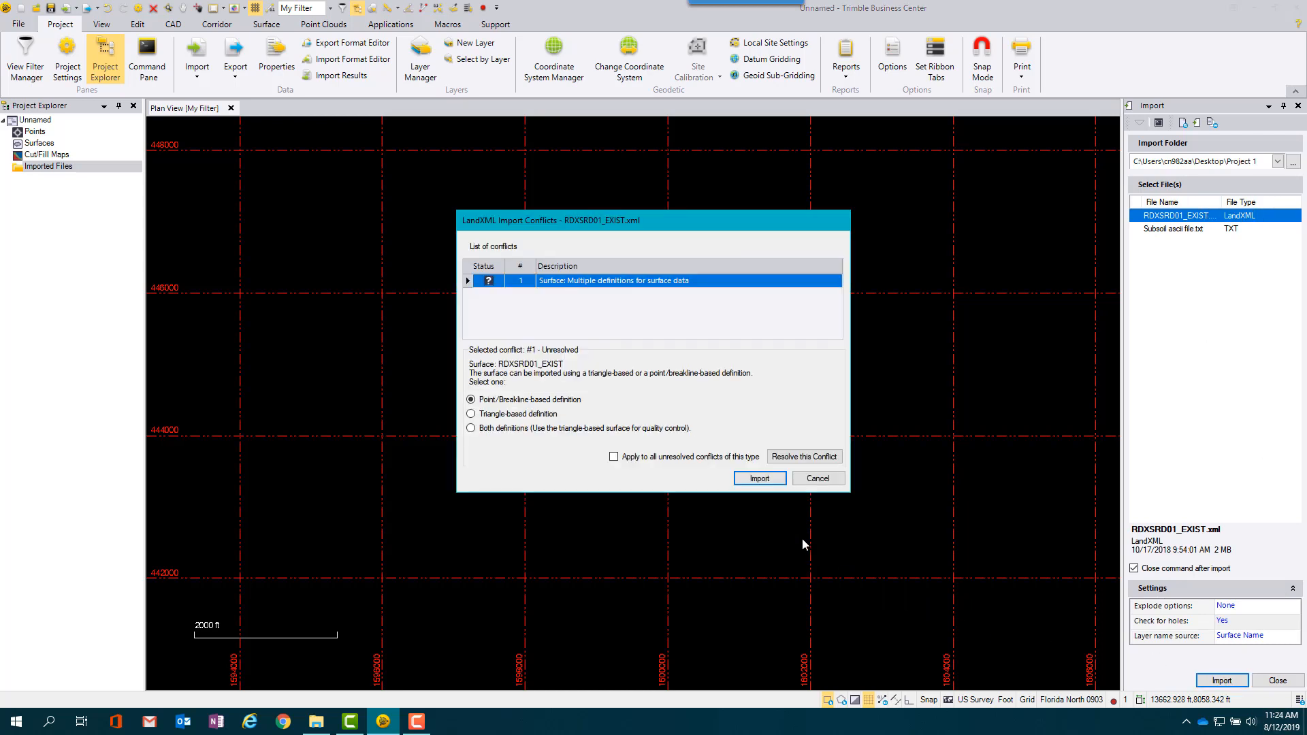
mouse_move(581, 474)
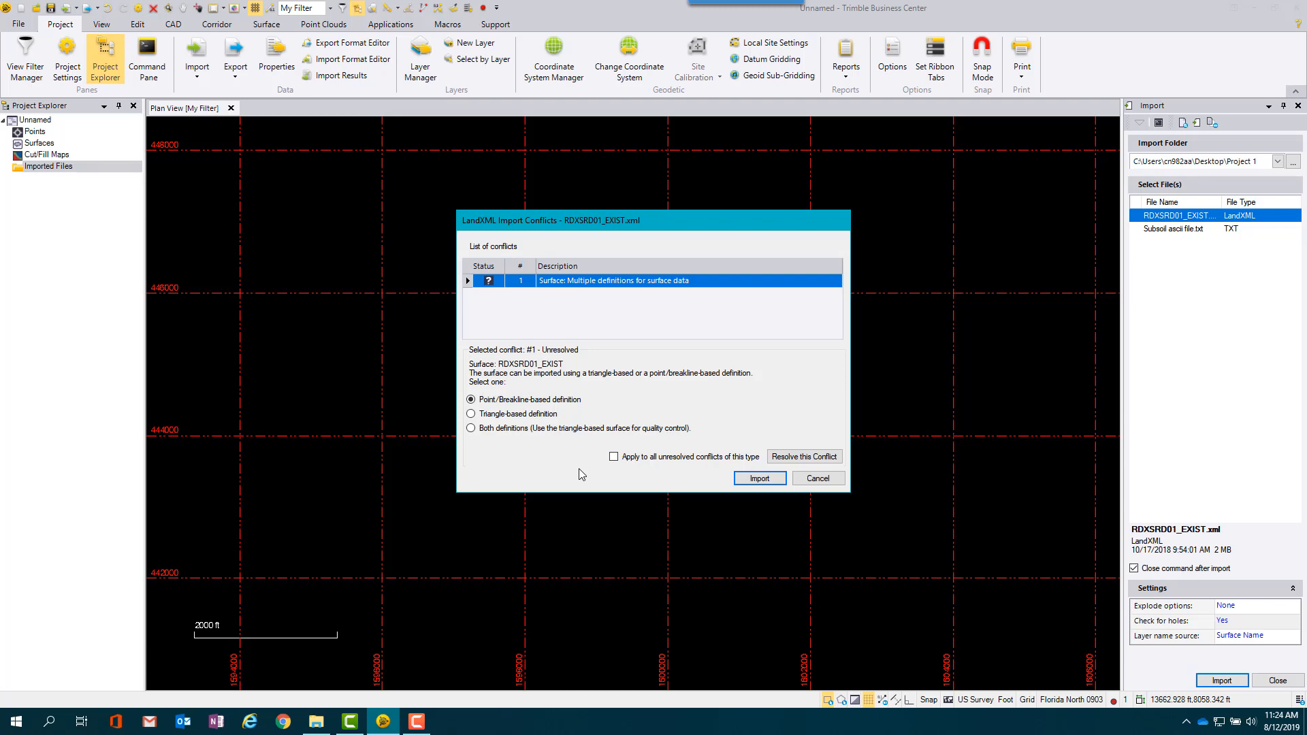
click(471, 414)
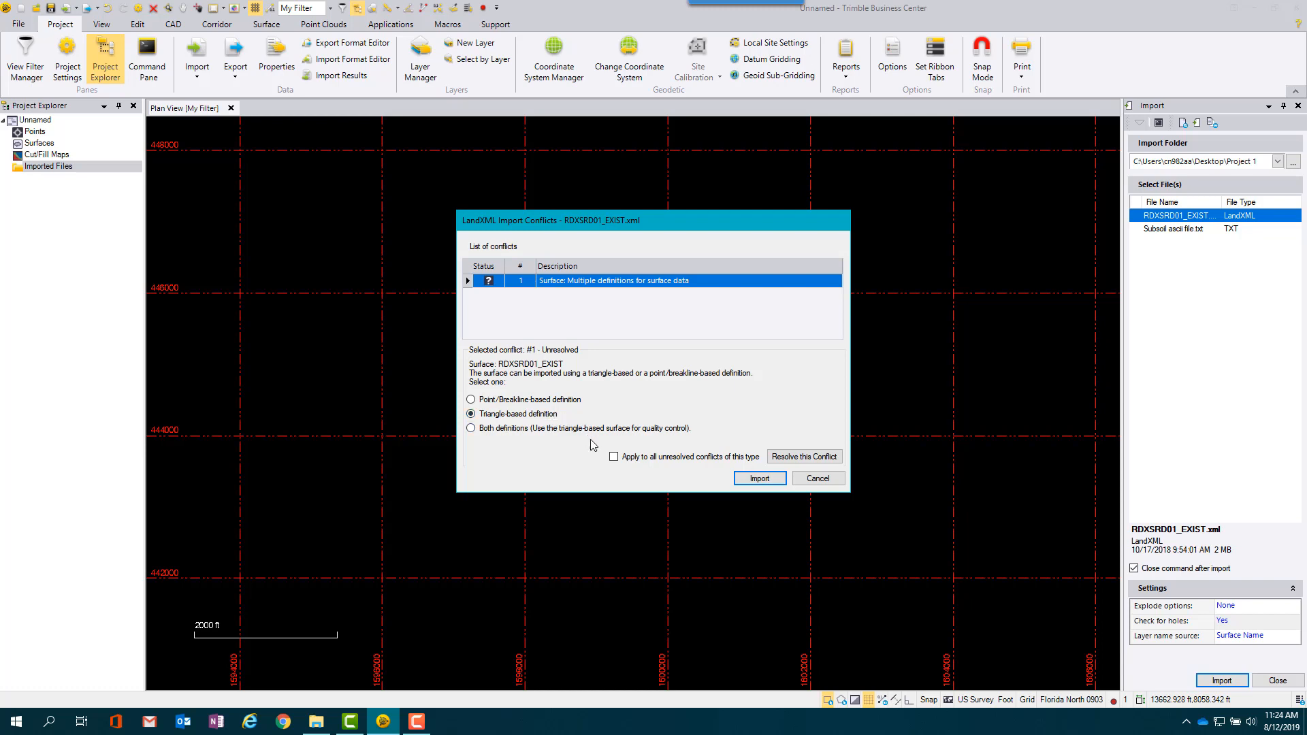
click(613, 456)
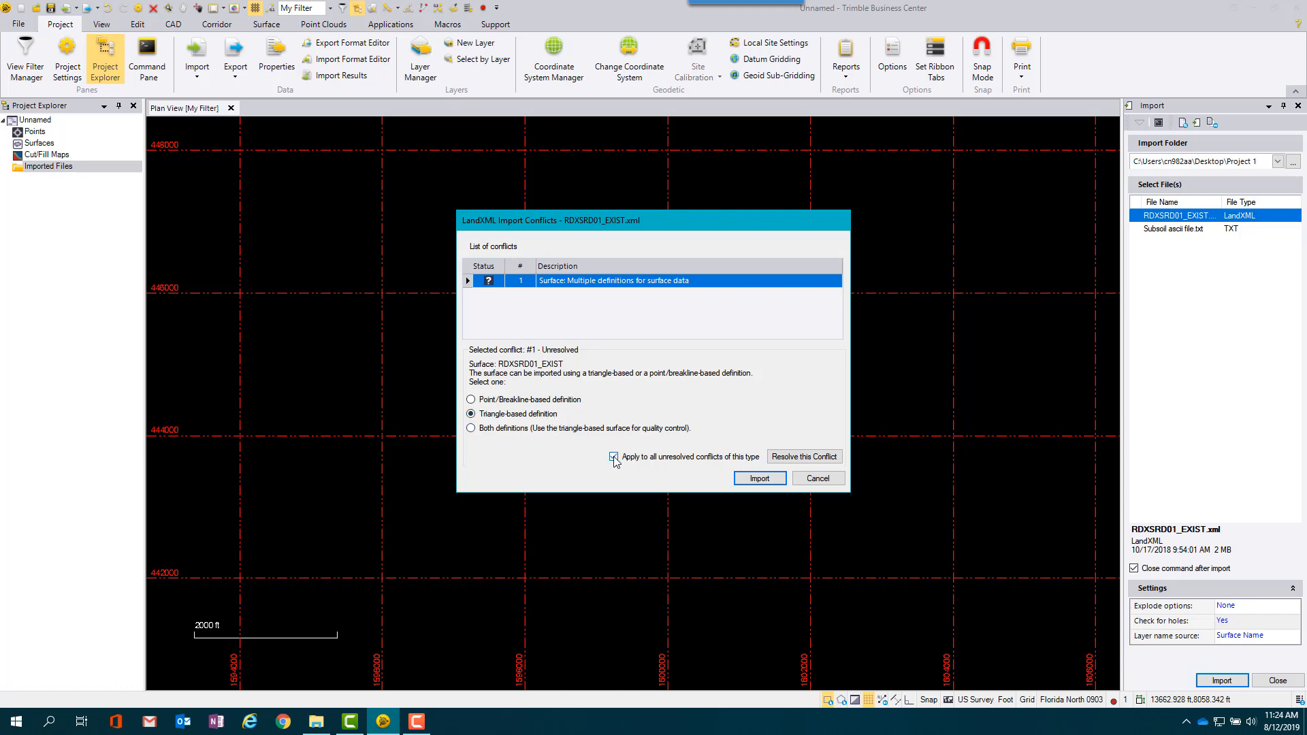
click(614, 457)
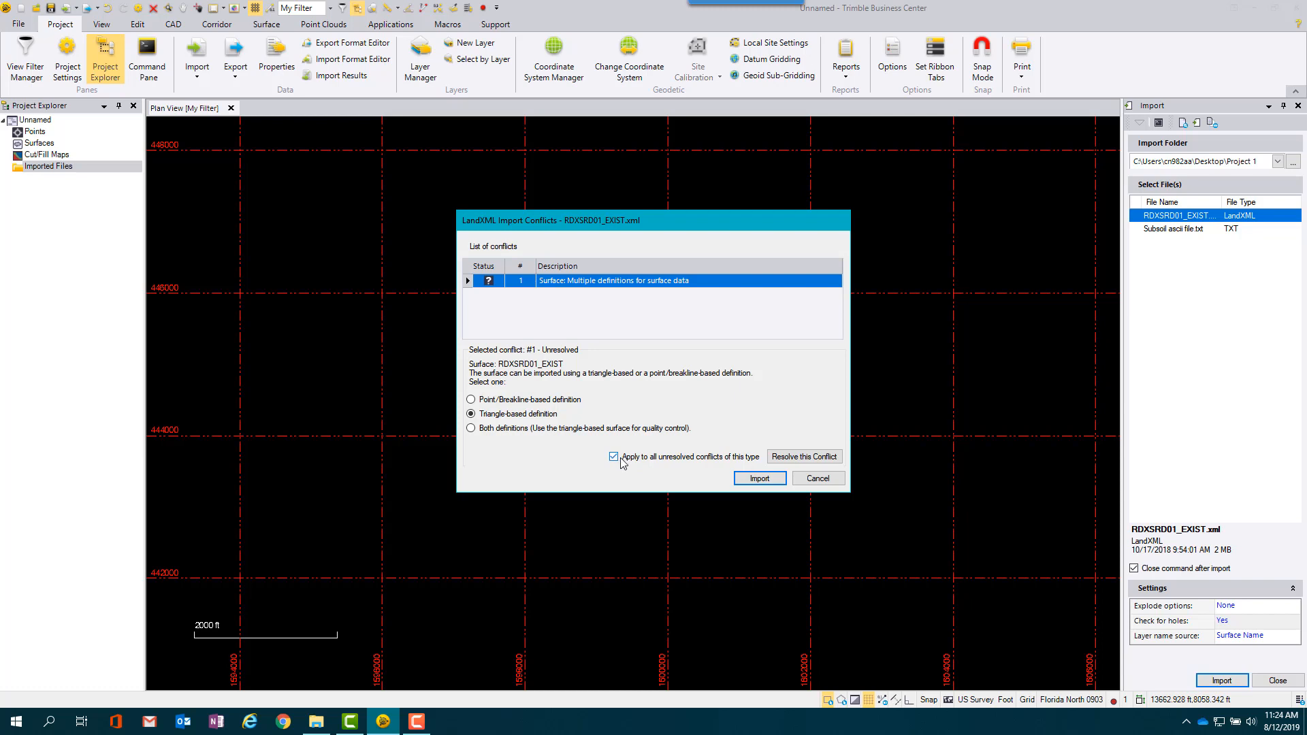
click(758, 478)
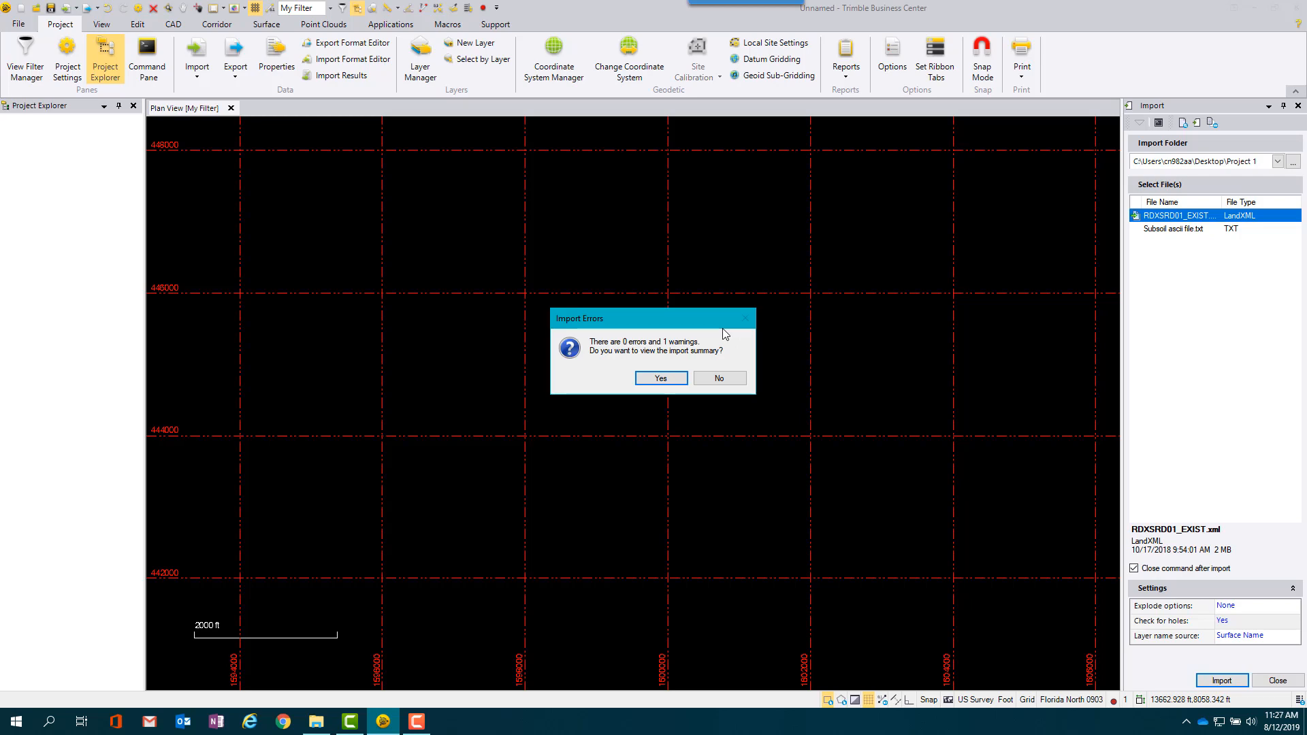
click(717, 377)
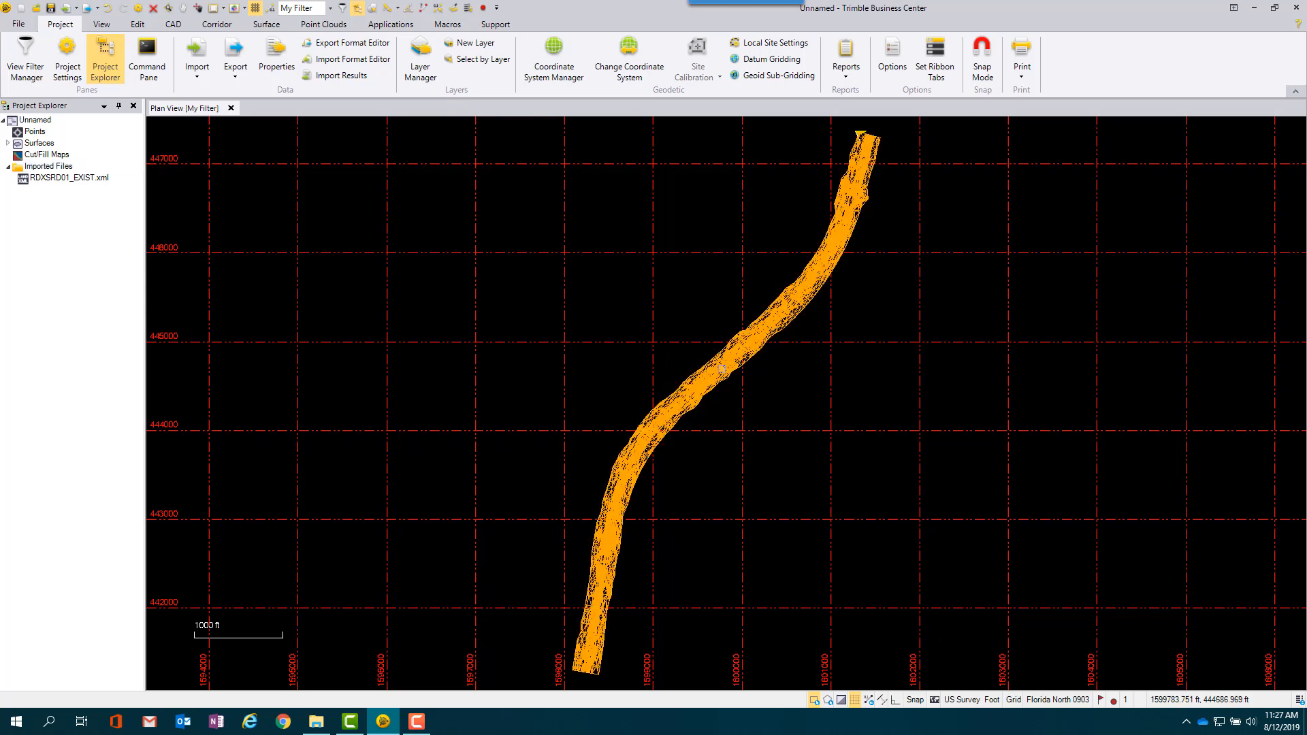
- In the surface properties, name it Existing and classify it as Original
right_click(722, 373)
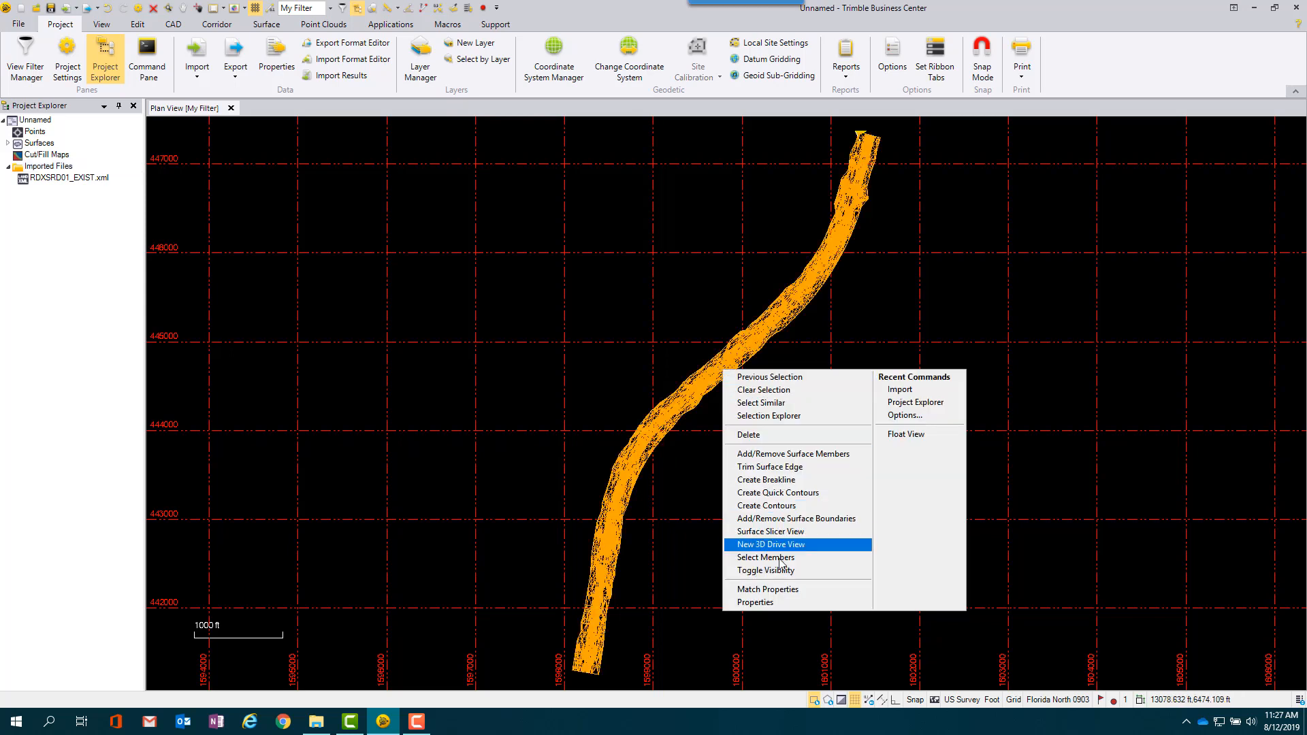
click(754, 602)
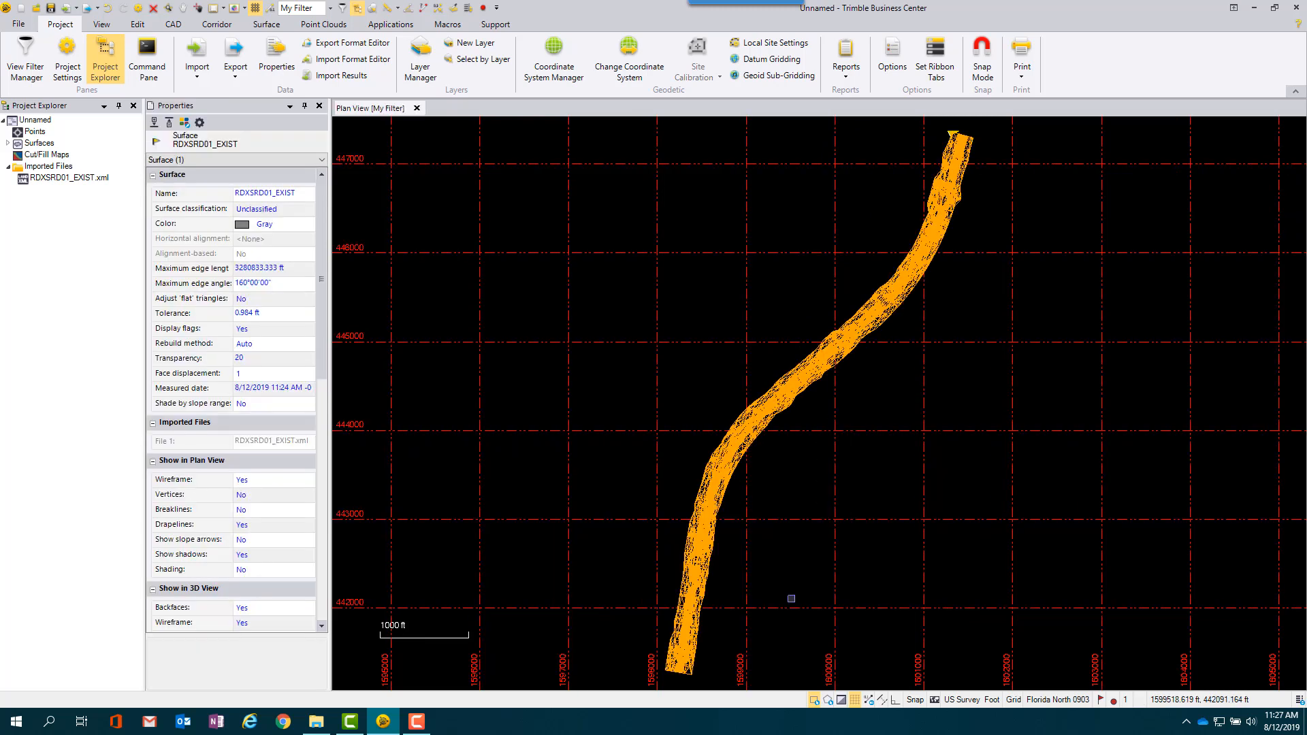
mouse_move(327, 243)
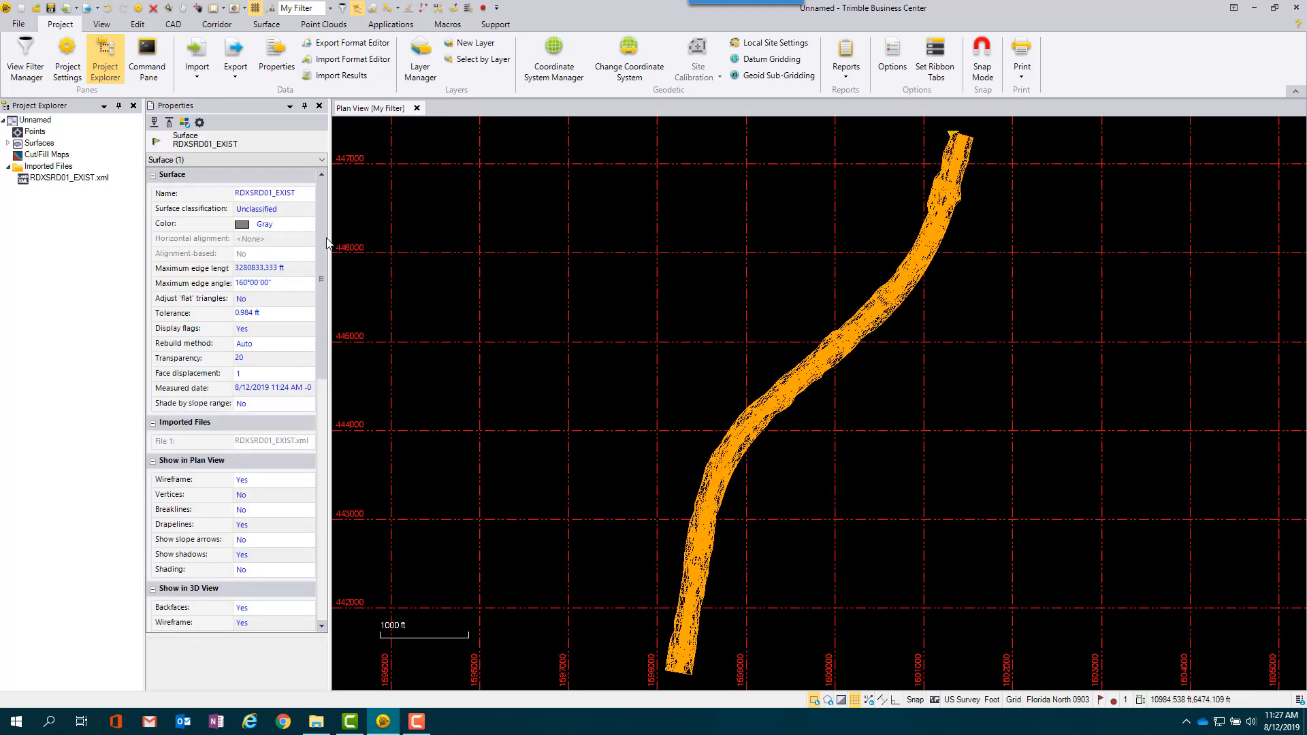
click(271, 192)
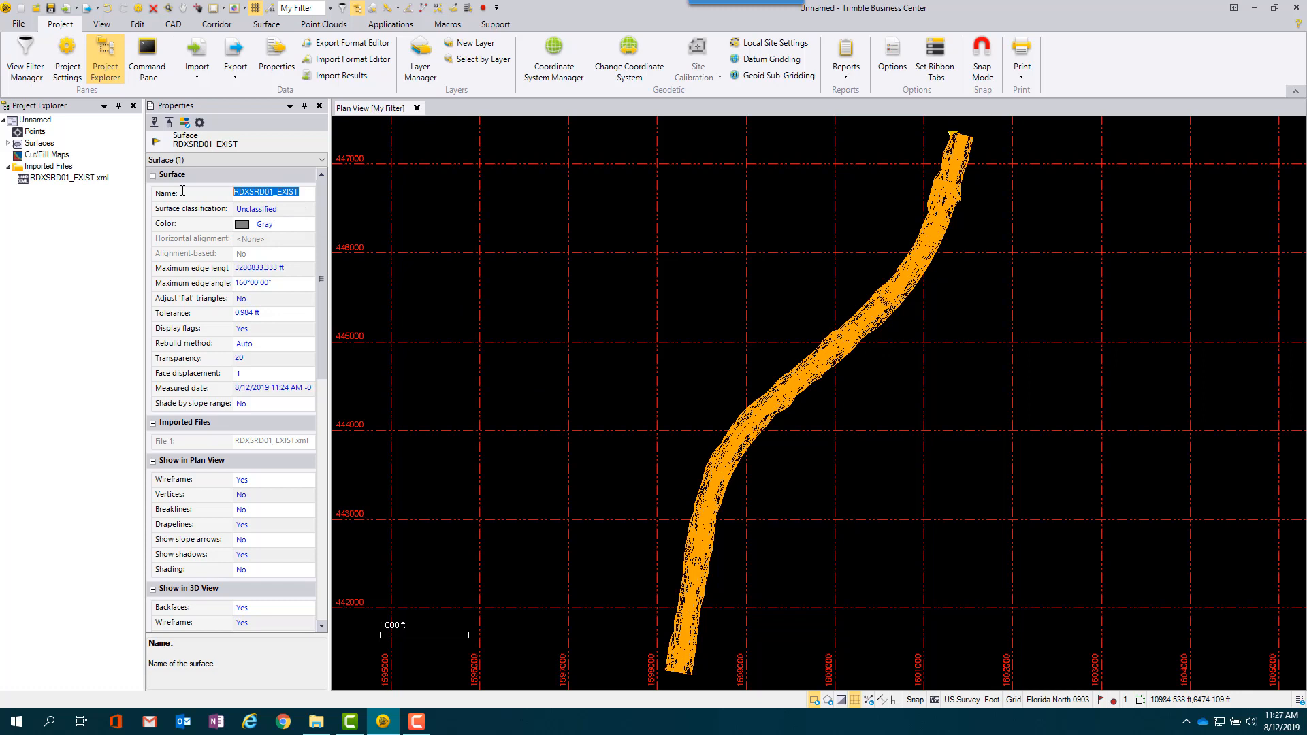
text(Existing)
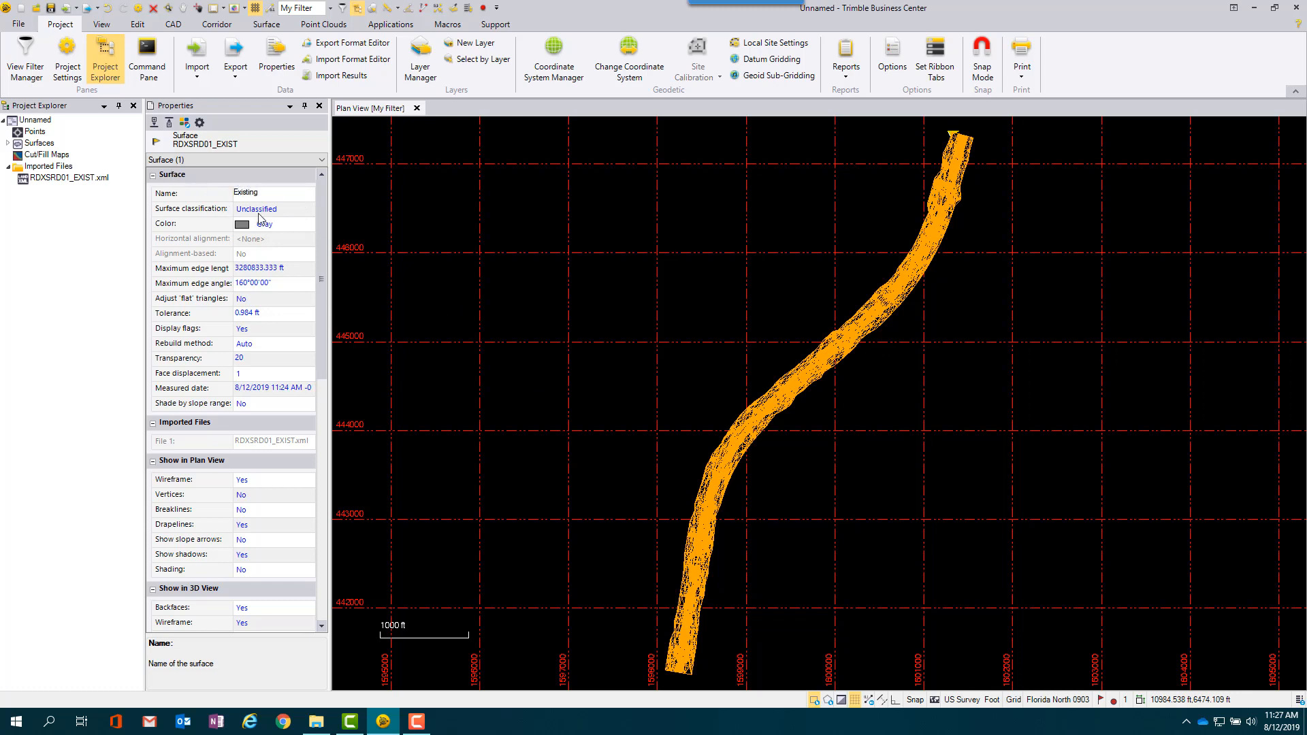
click(307, 209)
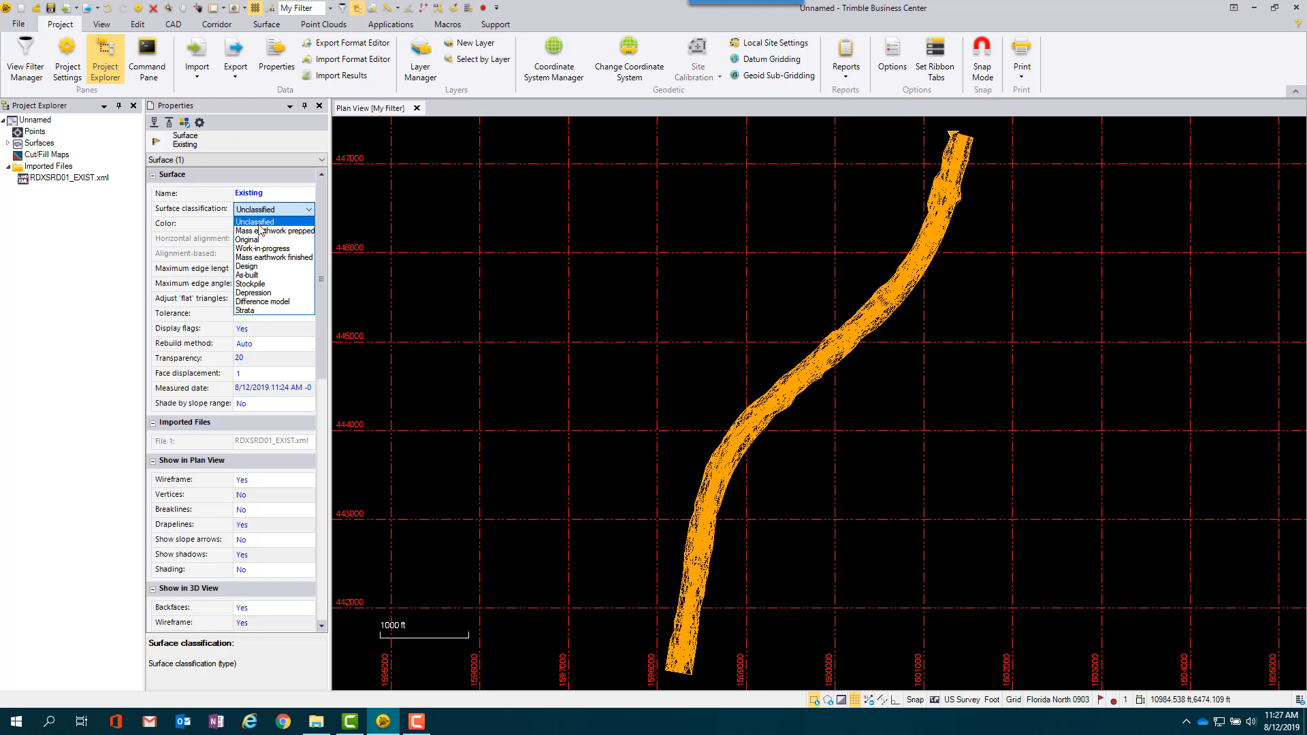
mouse_move(246, 240)
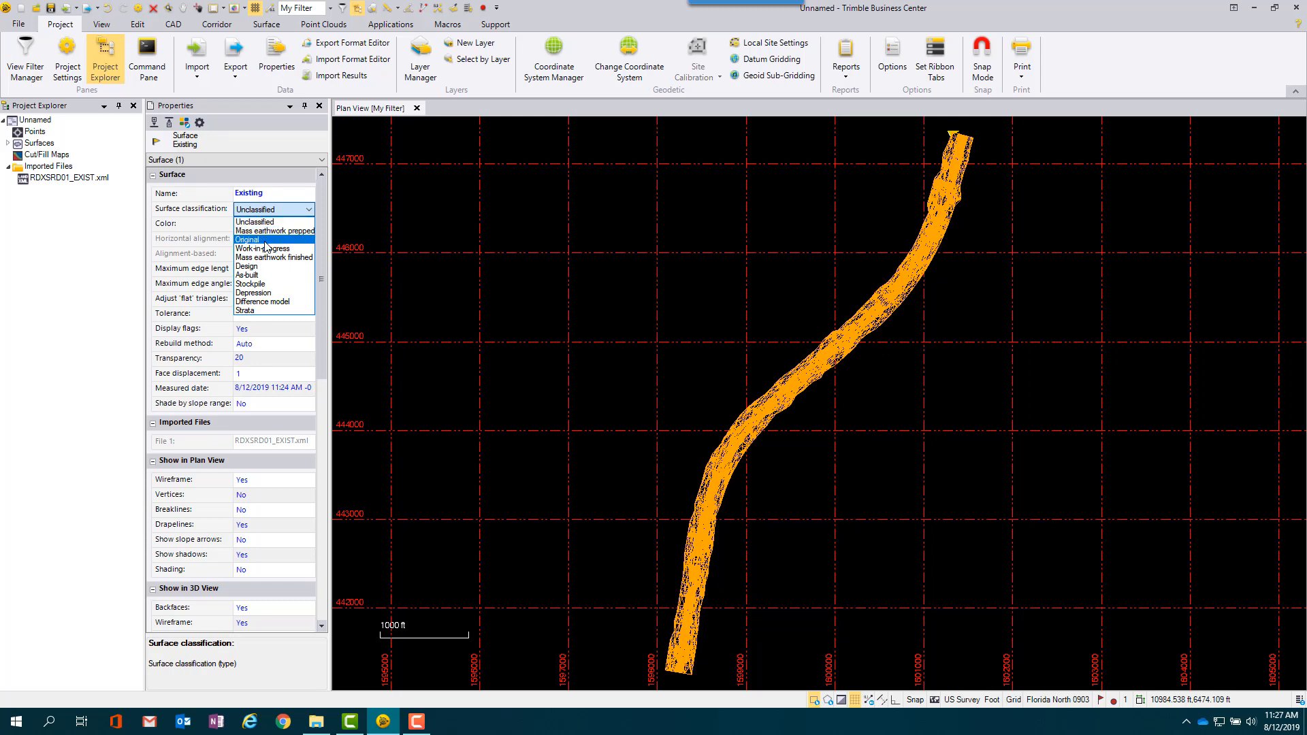
click(247, 239)
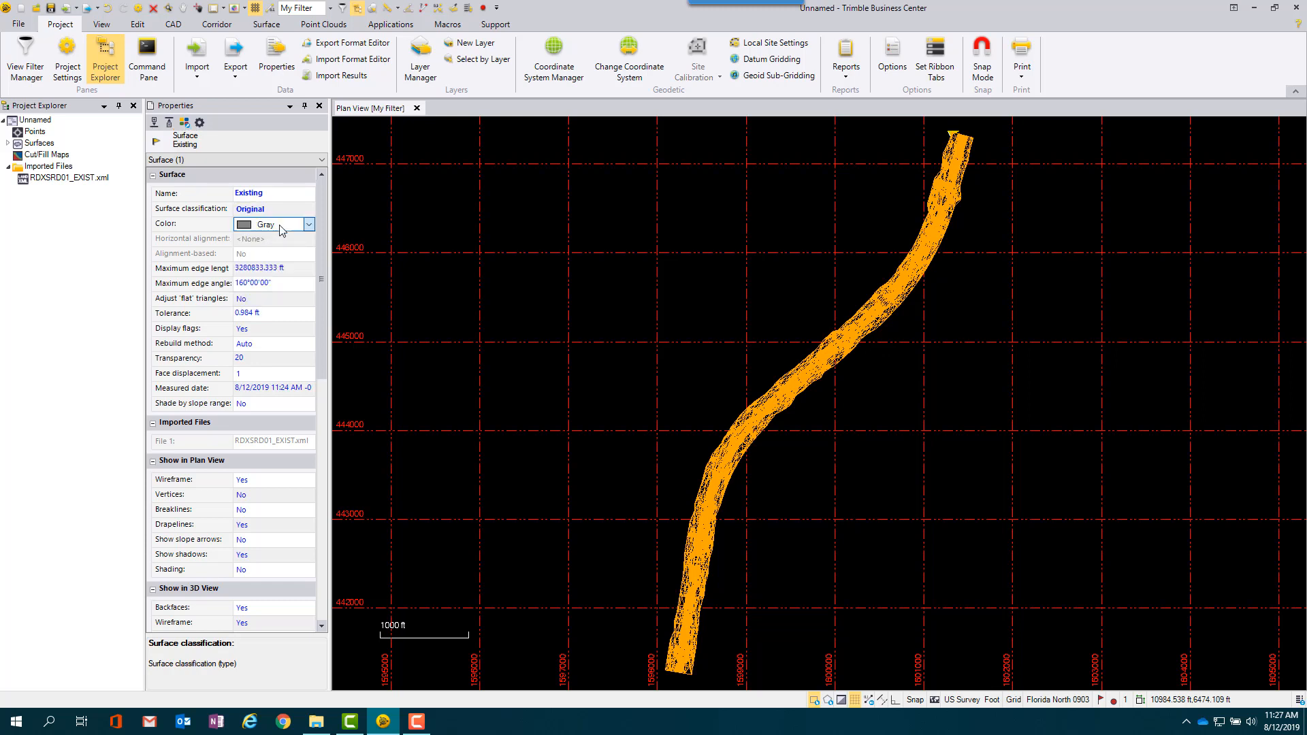
click(267, 225)
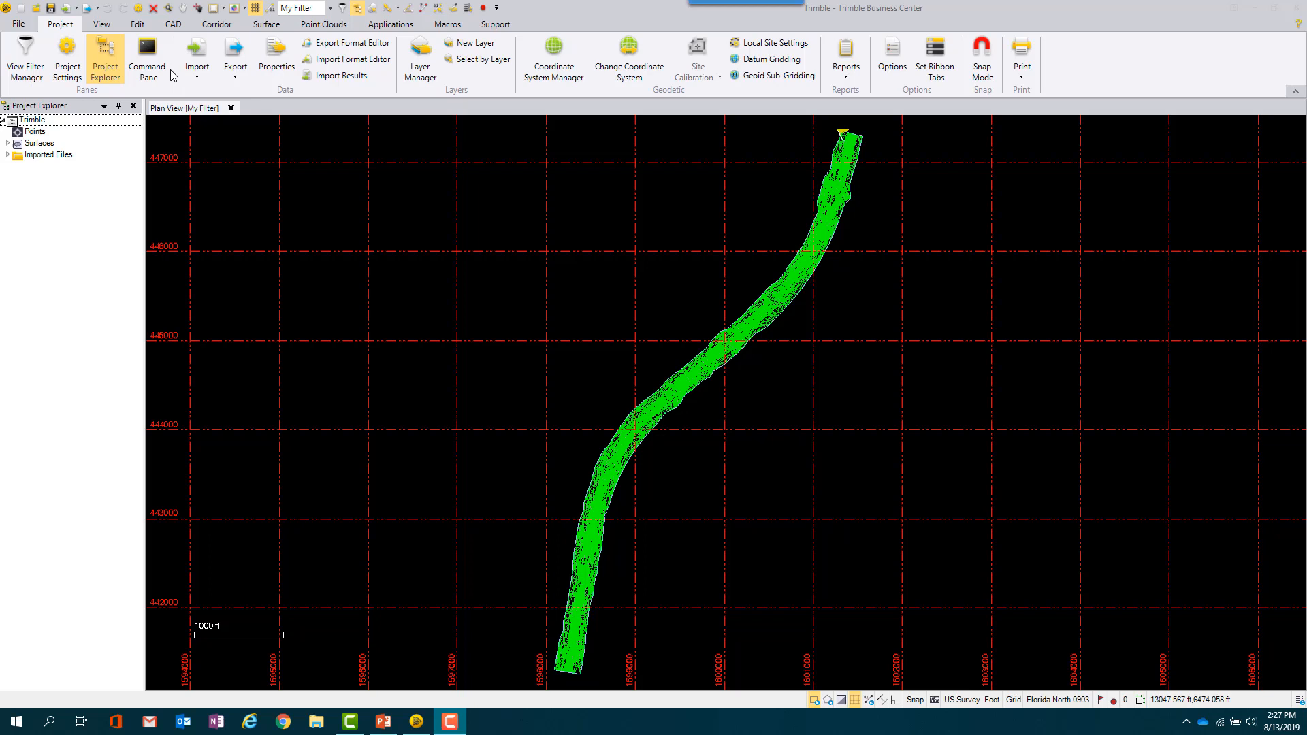
mouse_move(175, 75)
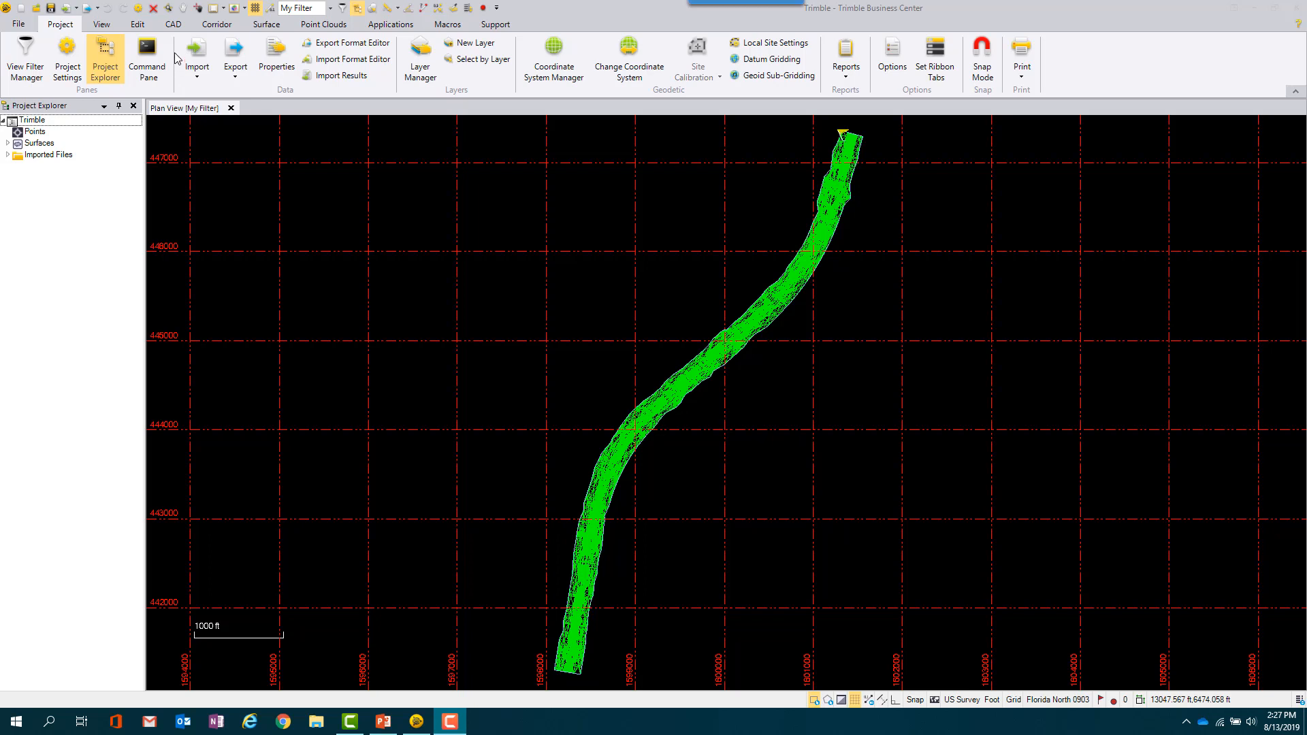
click(196, 55)
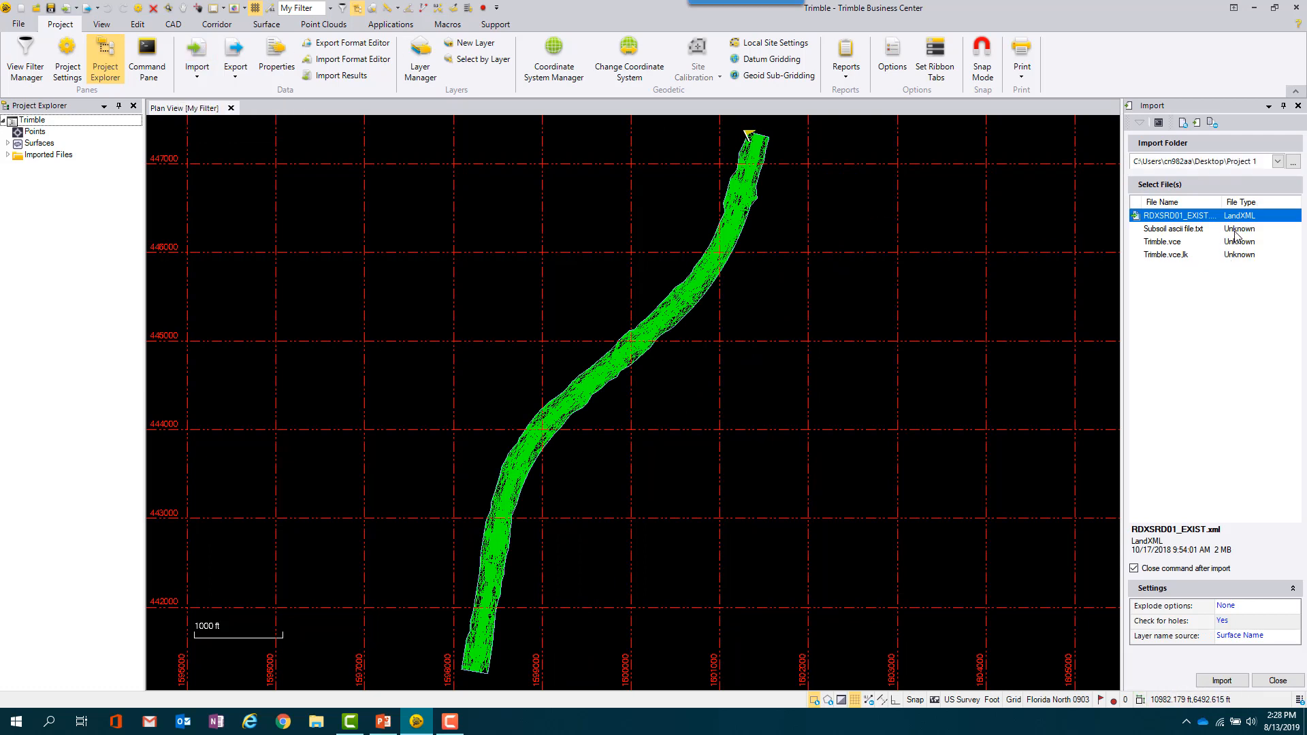
click(1171, 229)
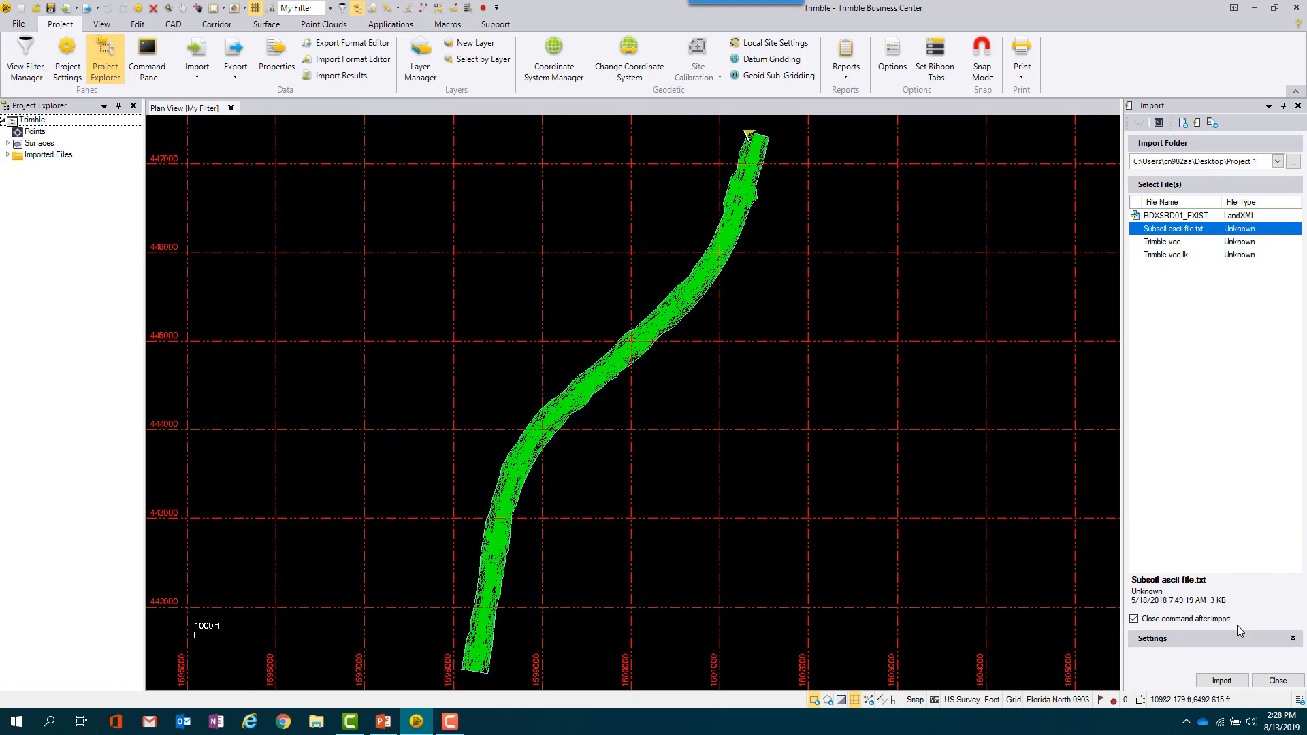
click(1220, 681)
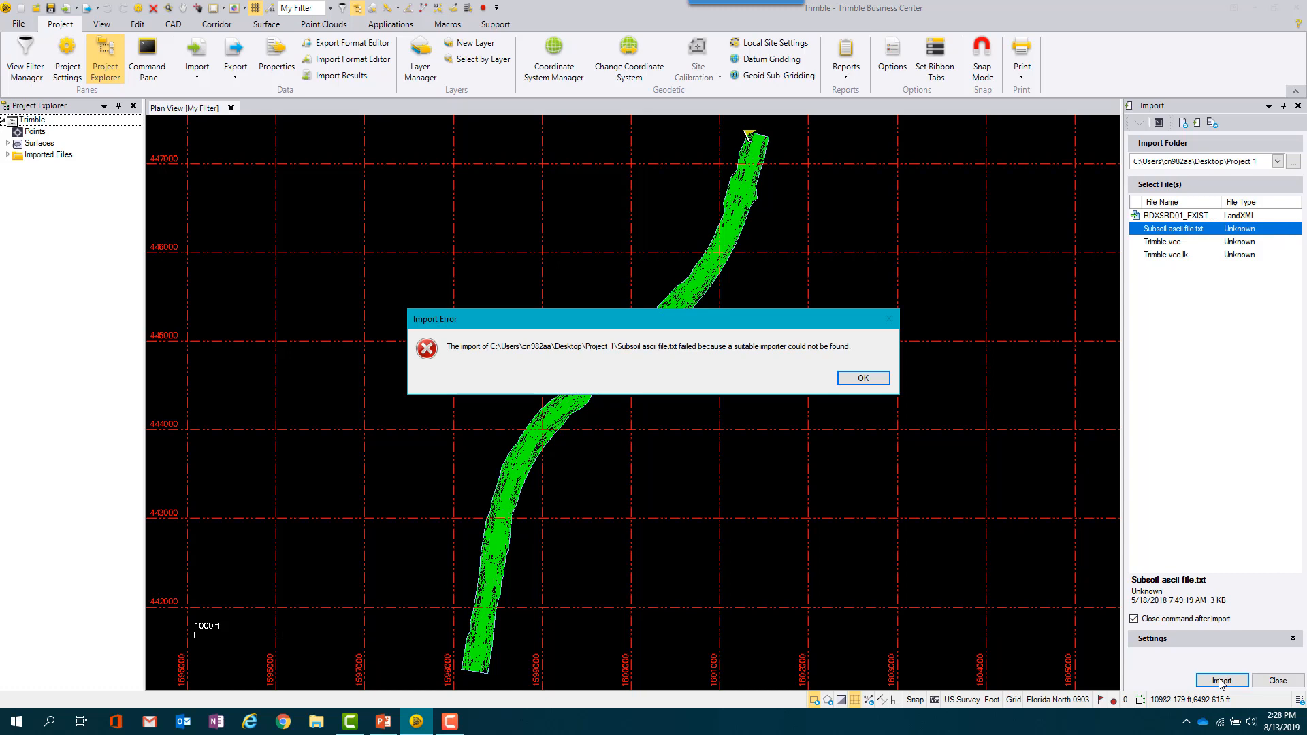
mouse_move(890, 443)
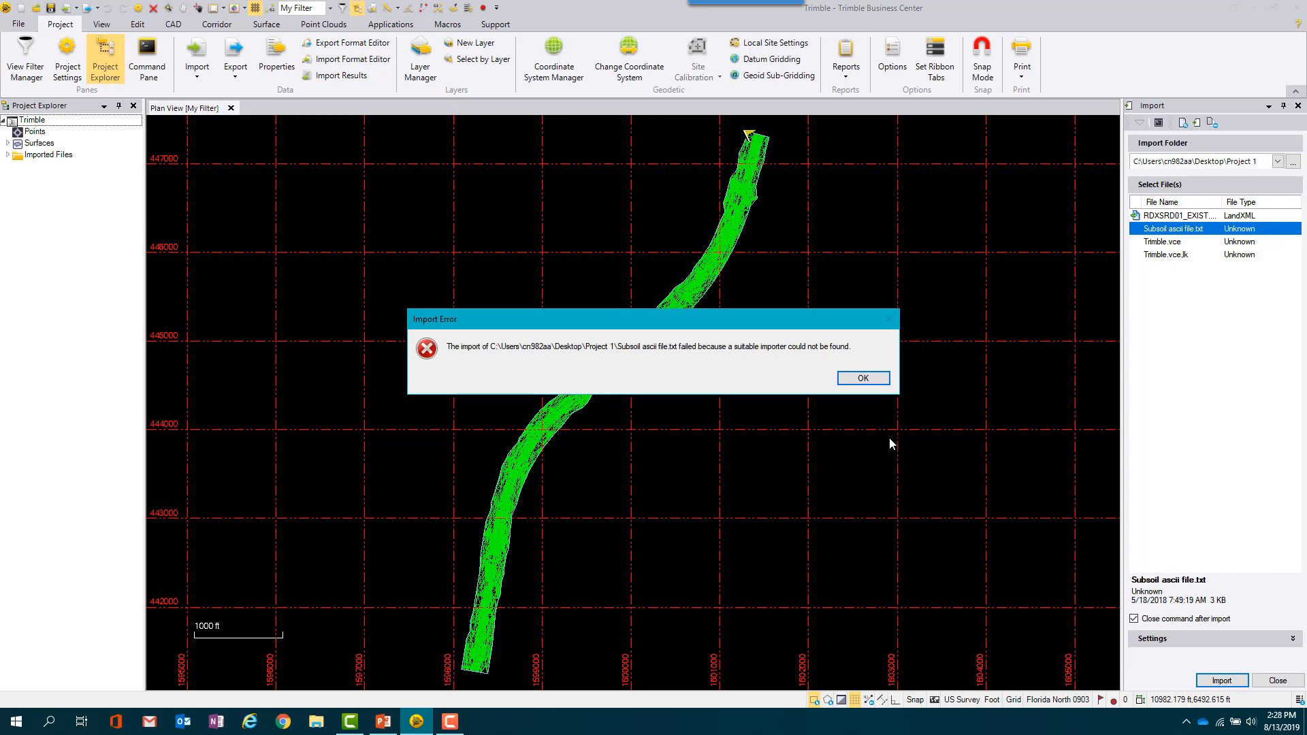
mouse_move(863, 365)
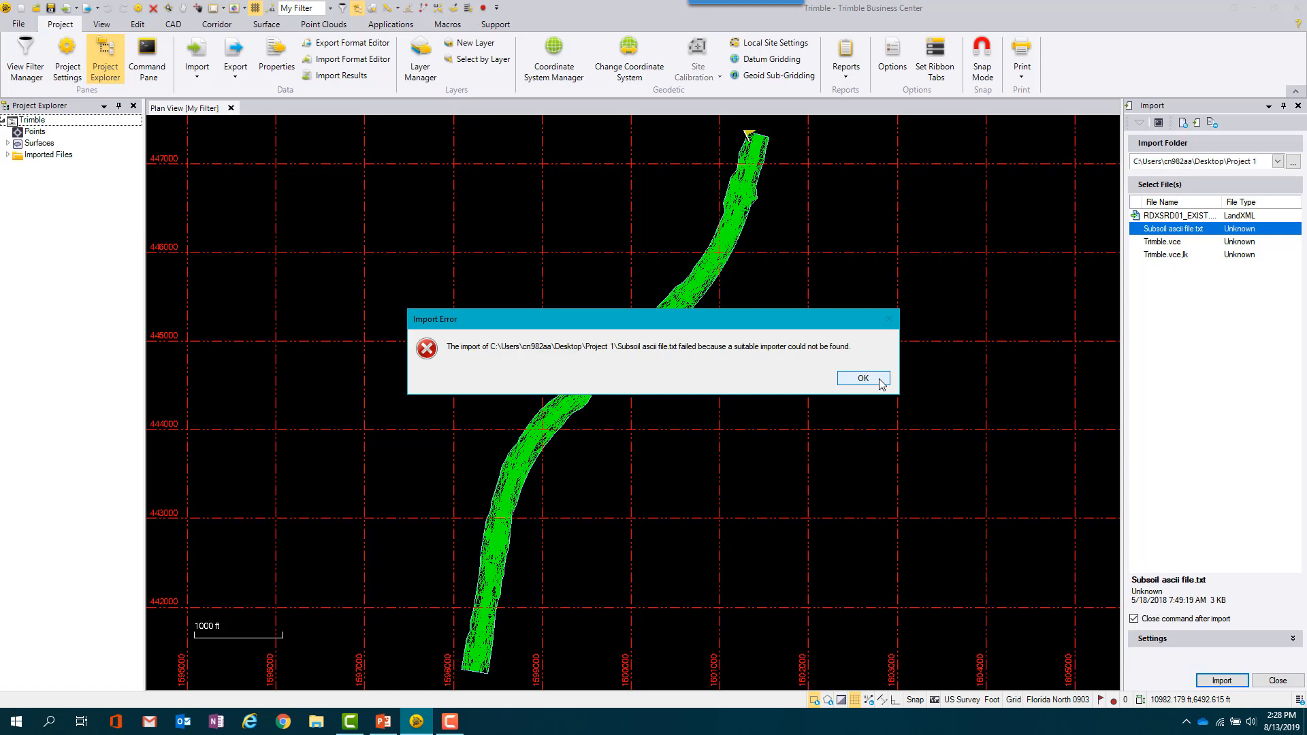
click(861, 377)
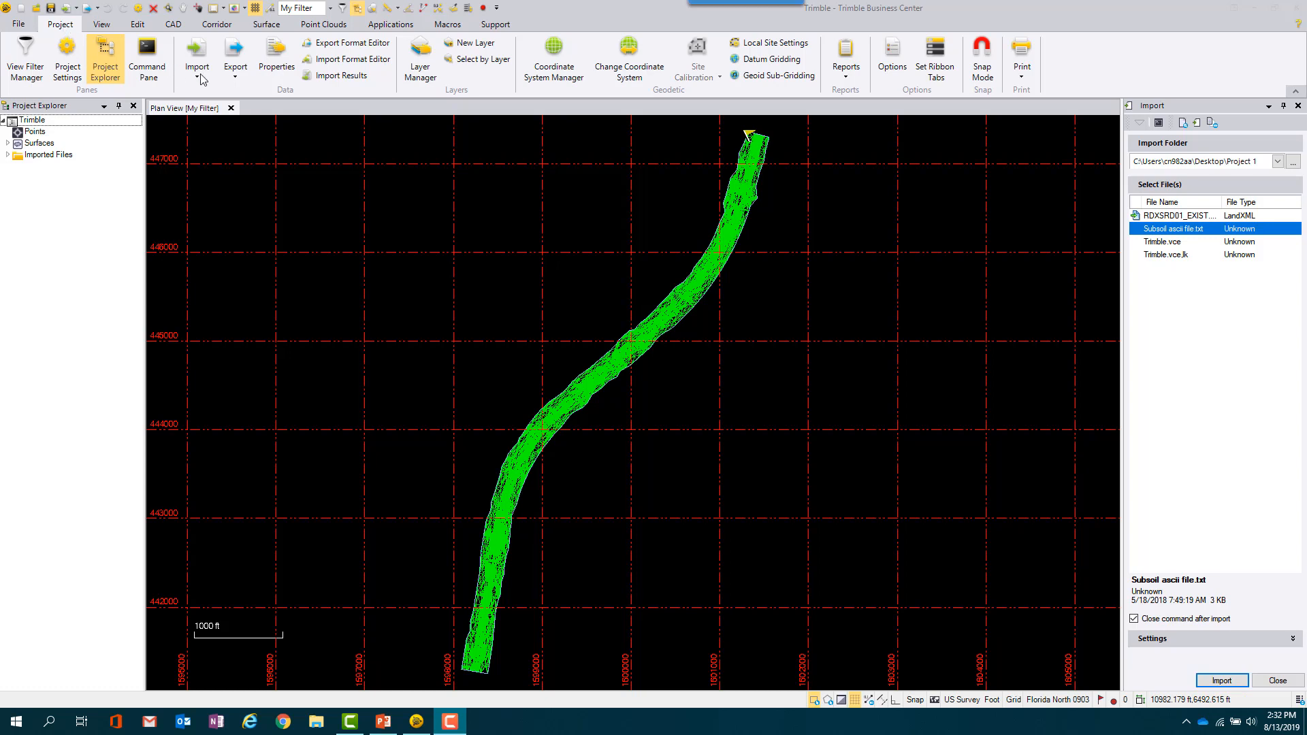
- In the Import Format Editor, add a new import definition named TXT
click(1219, 680)
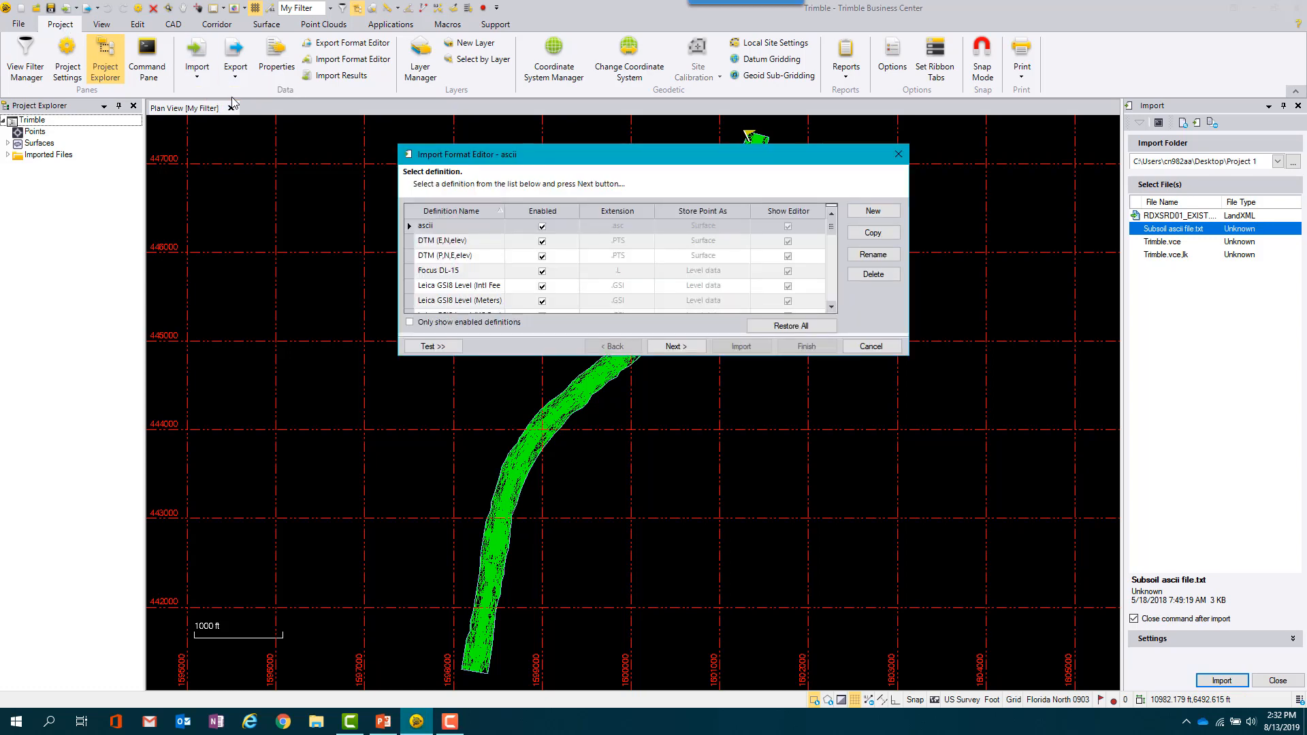
click(871, 209)
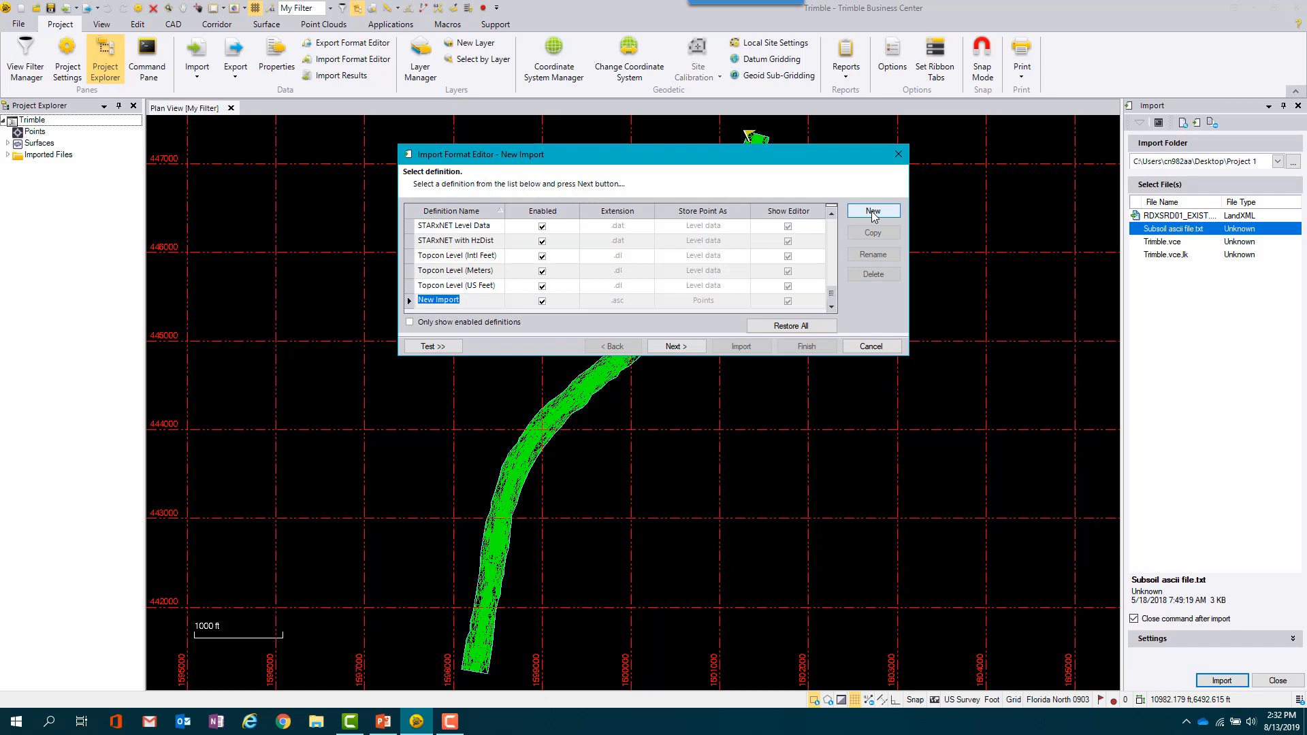
text(TXt)
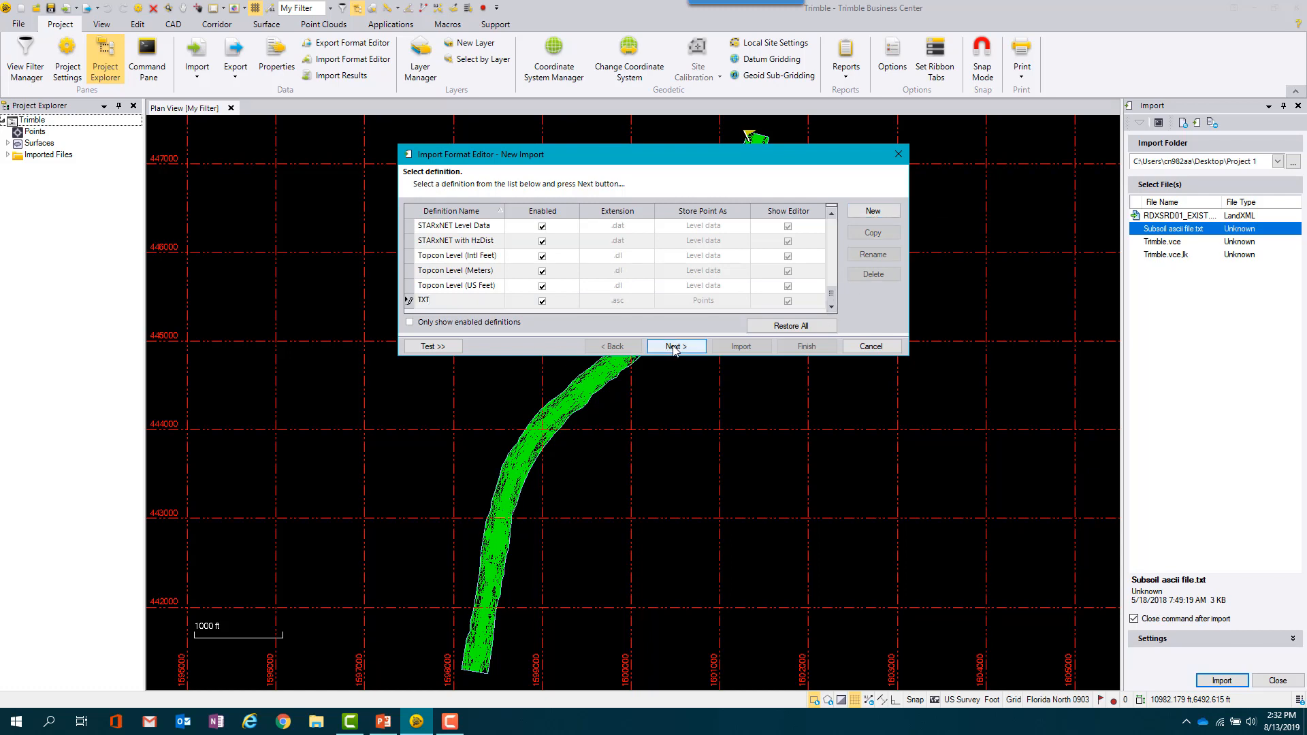
click(675, 346)
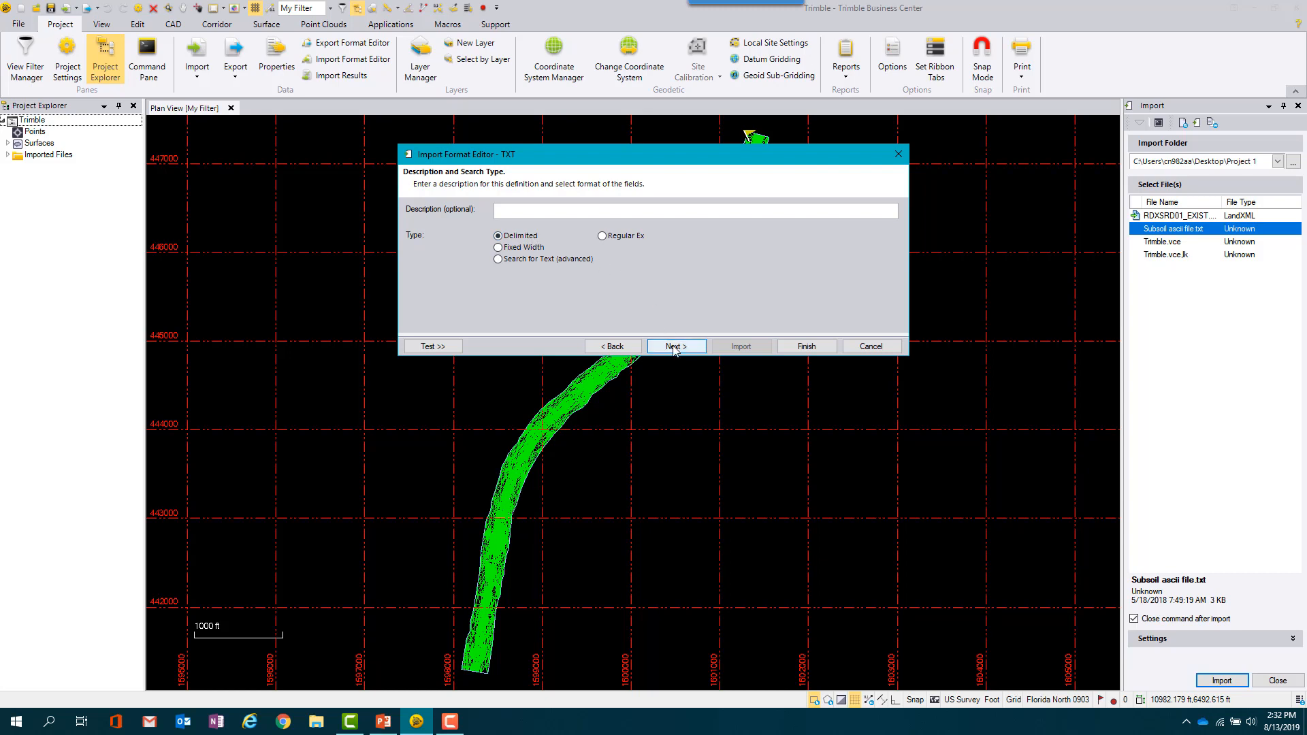
click(675, 346)
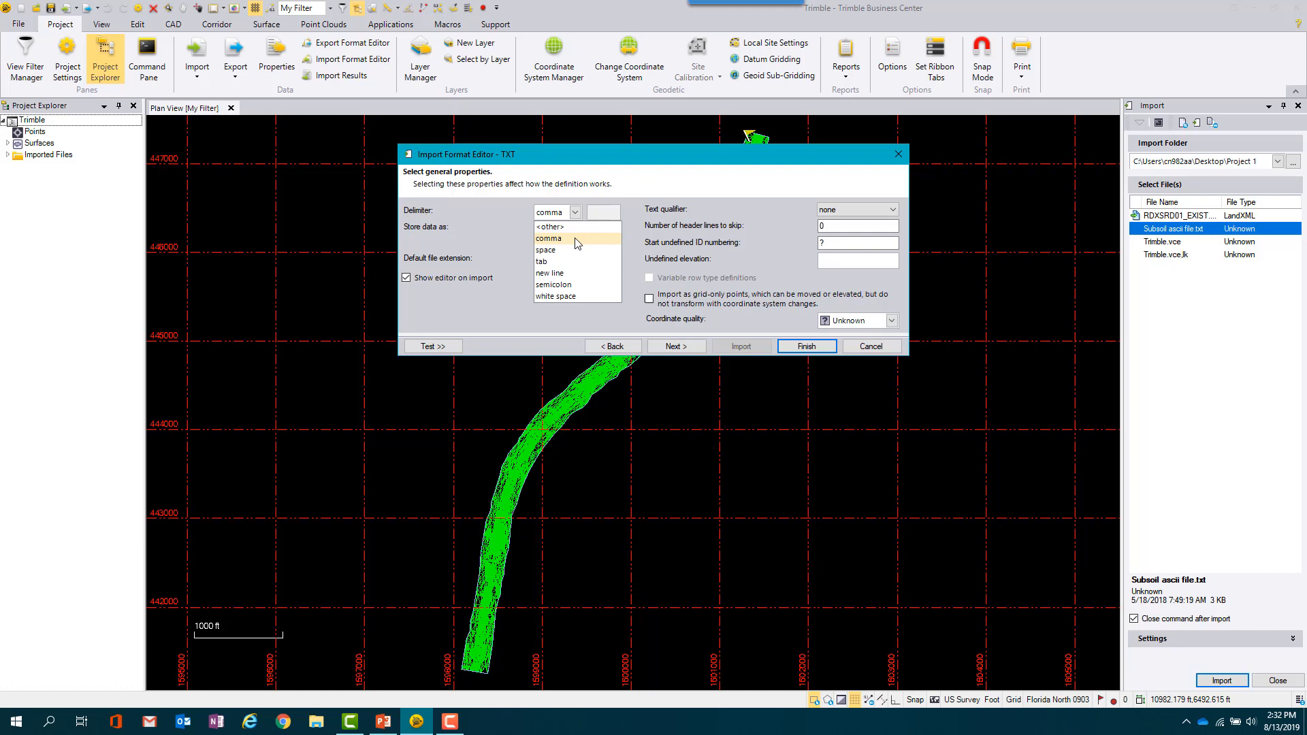
- Make the TXT format comma-delimited, stored as a Surface with .txt extension
click(547, 229)
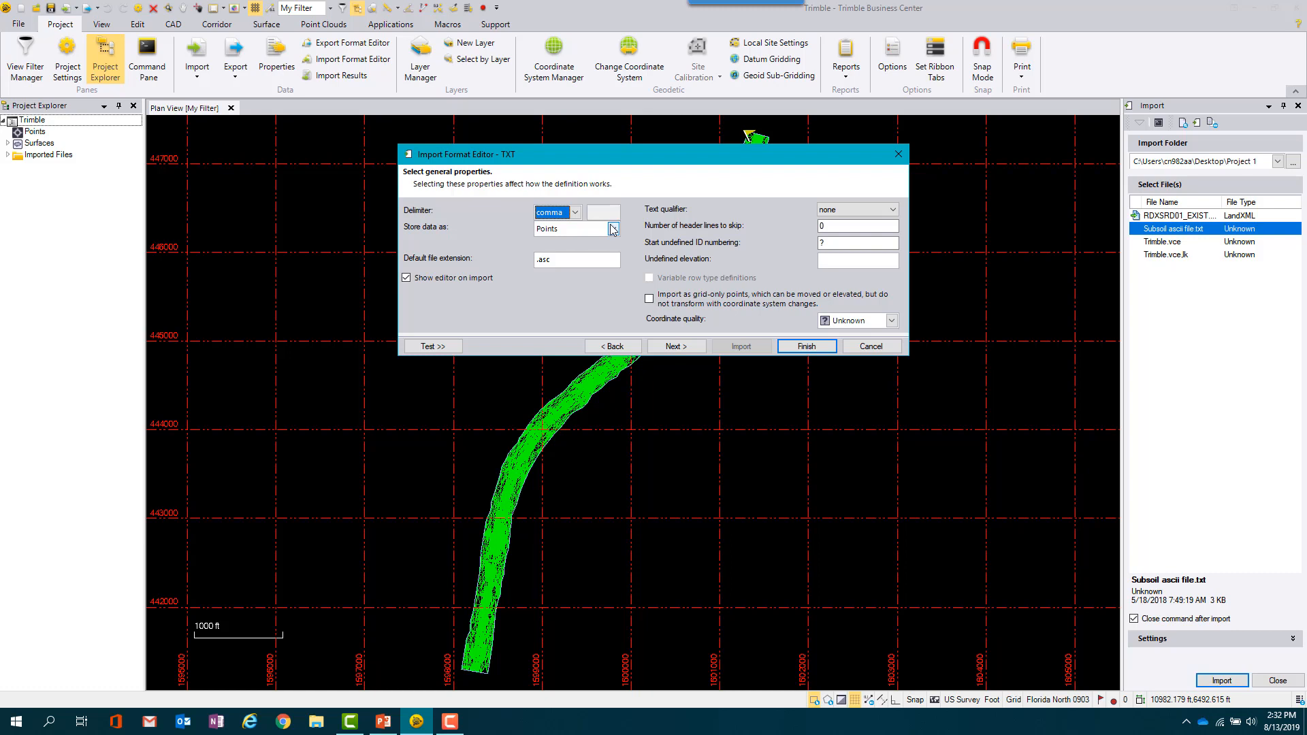
click(574, 228)
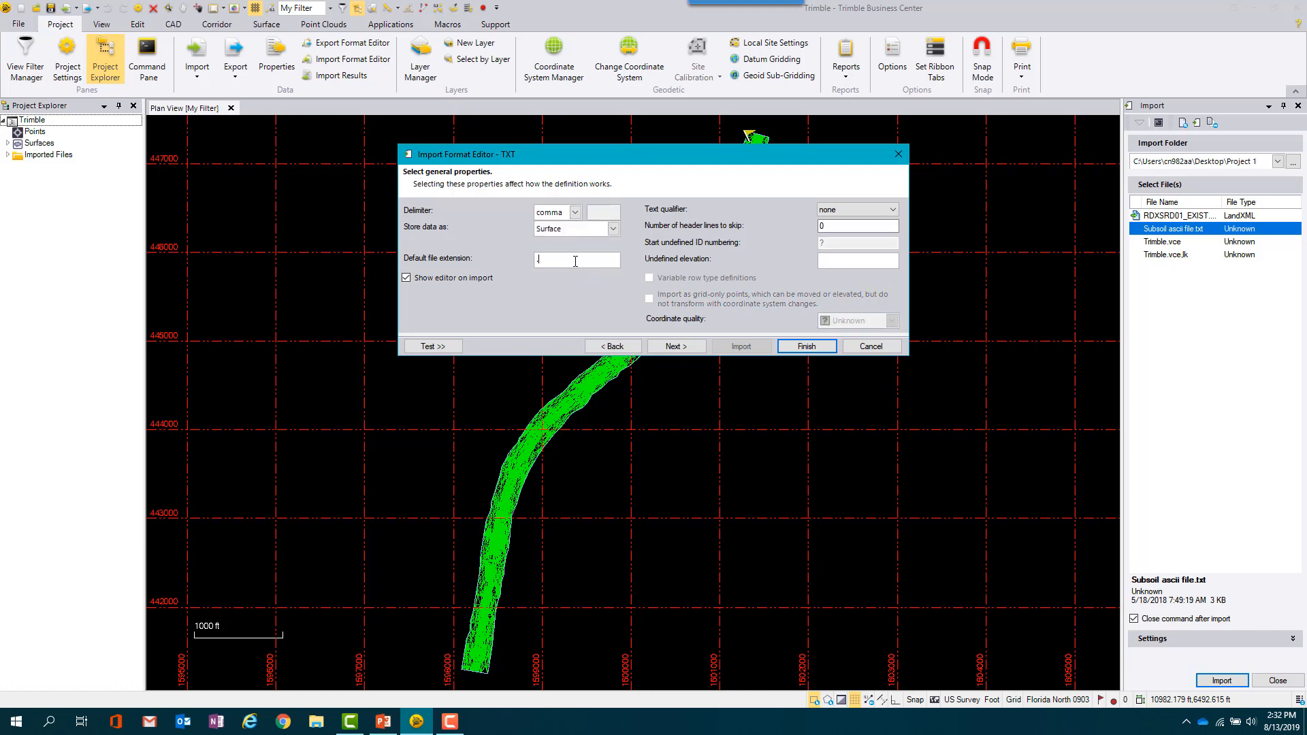
text(.txt)
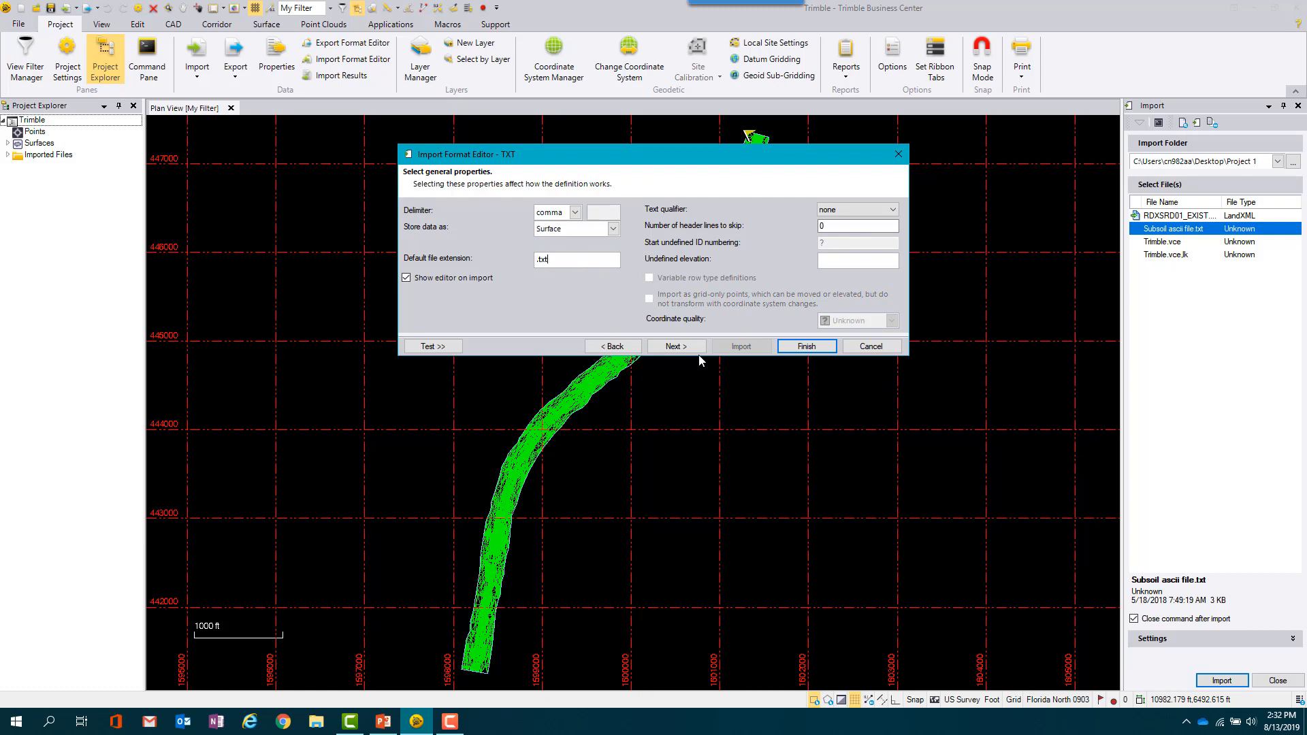
click(675, 346)
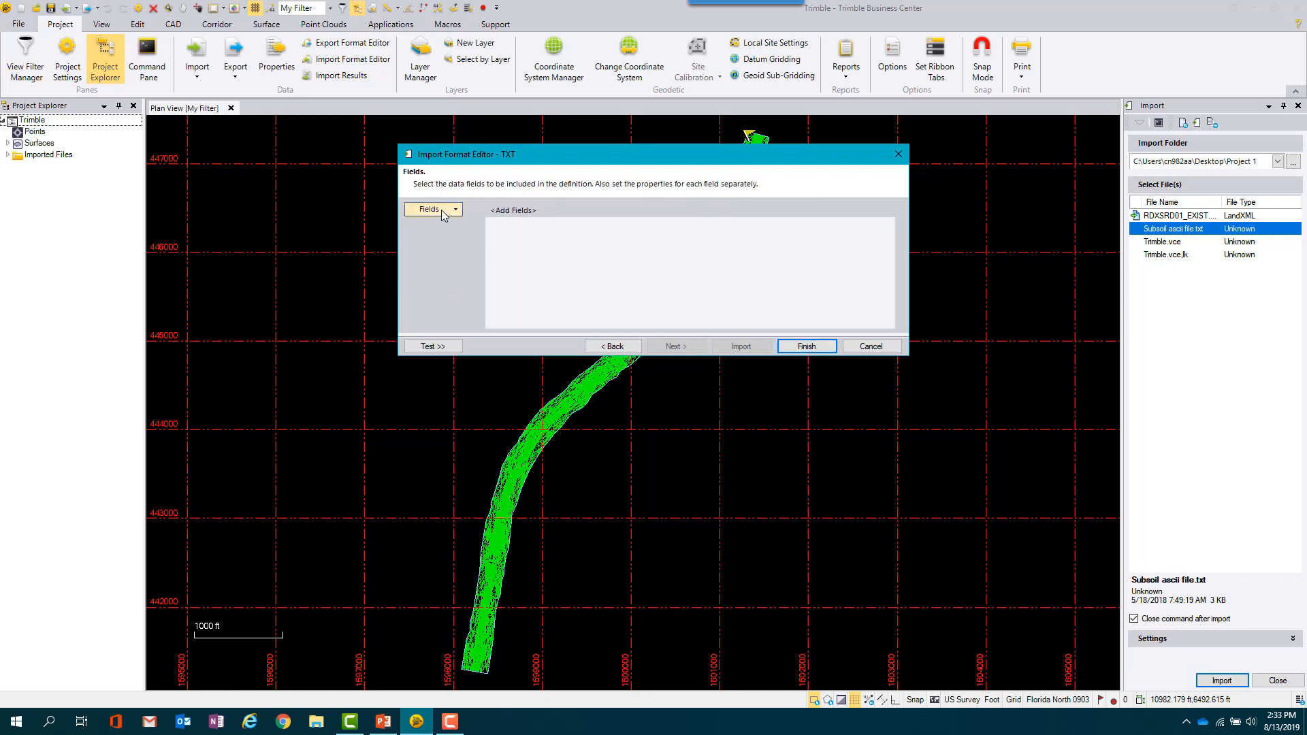
- Add Point ID, Northing, Easting, Elevation and Description 1 fields with US survey foot units
click(429, 210)
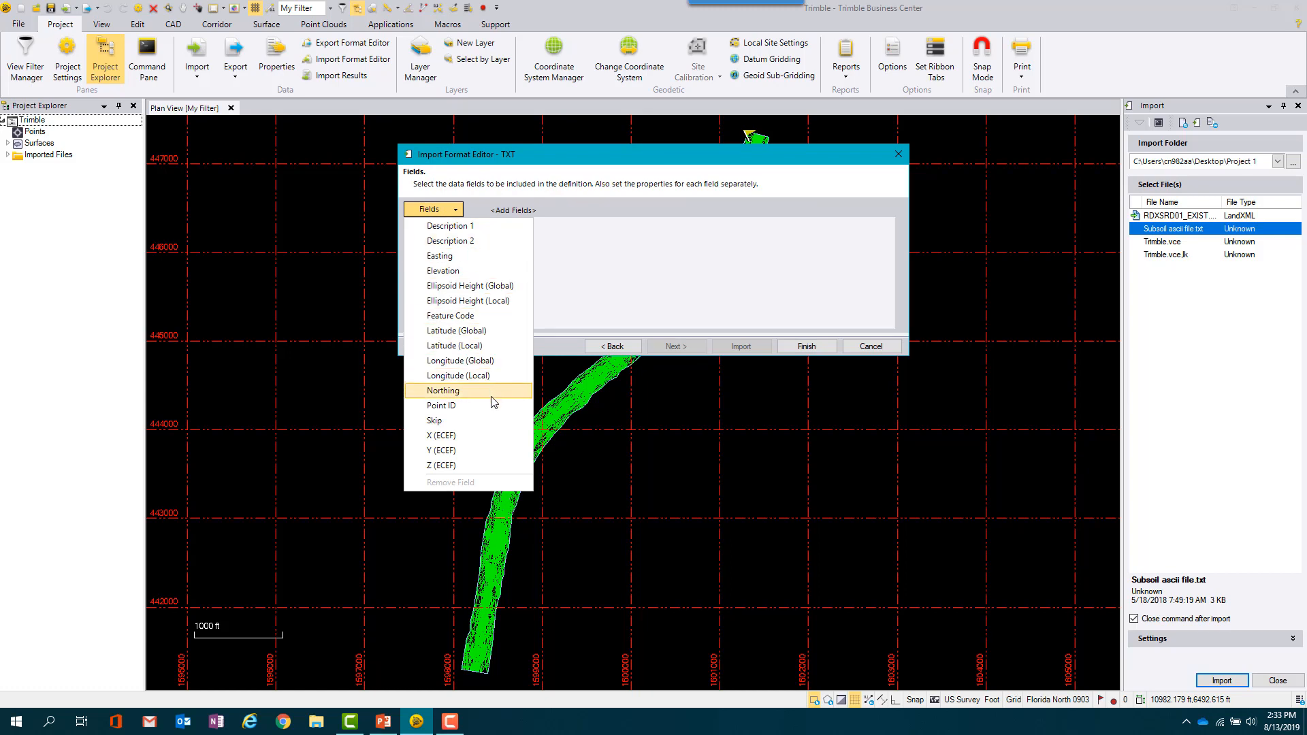
mouse_move(441, 406)
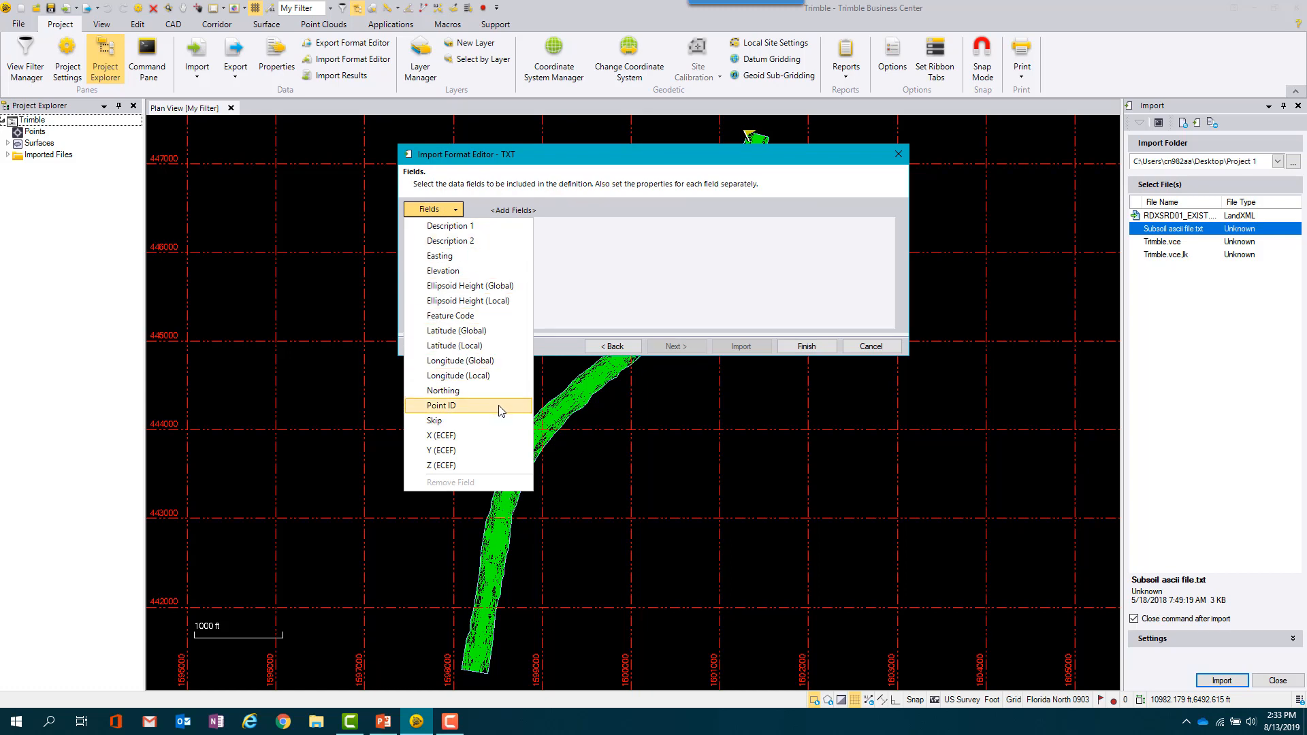
click(439, 406)
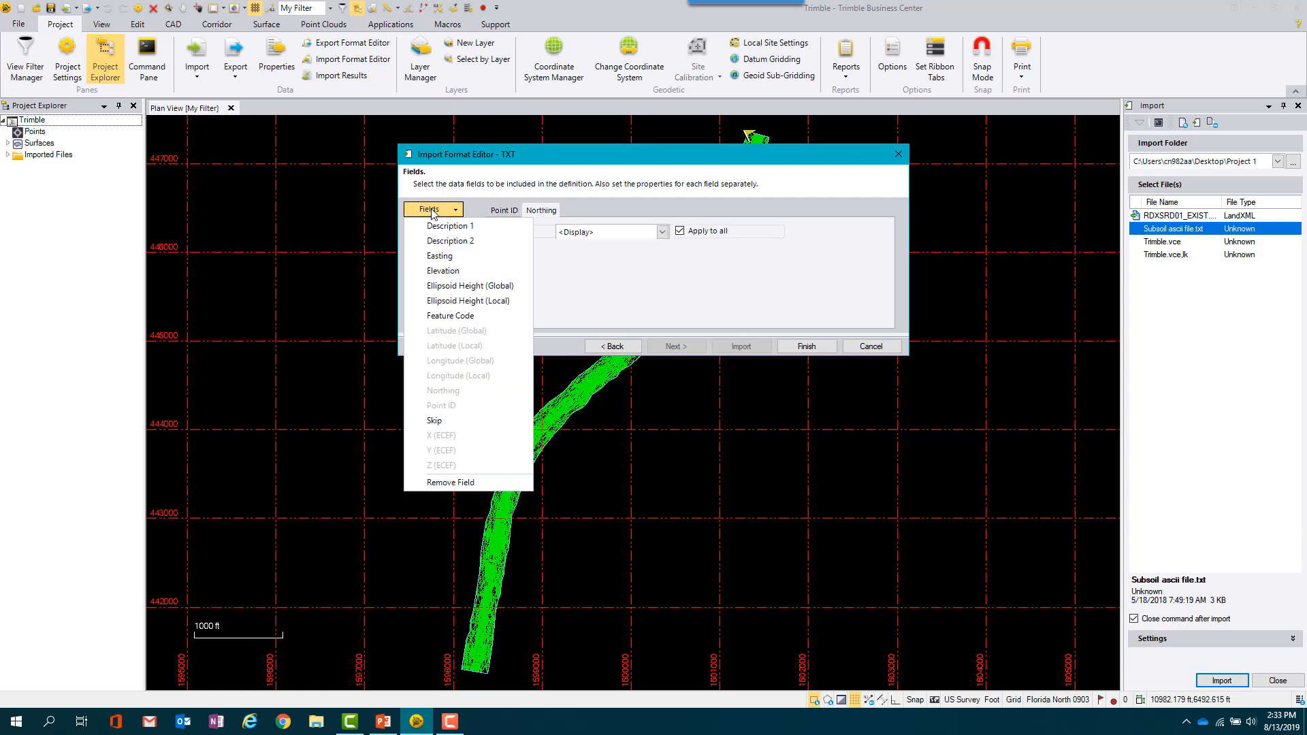
click(440, 256)
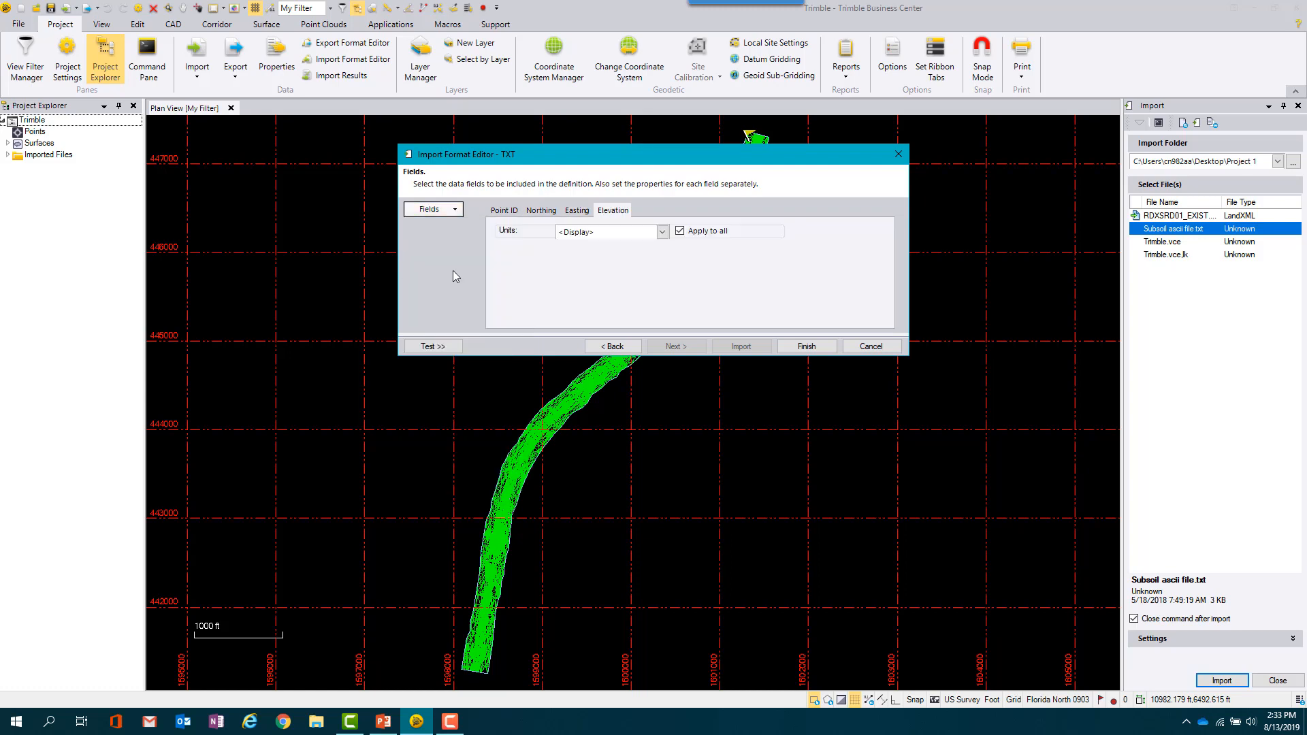
click(431, 210)
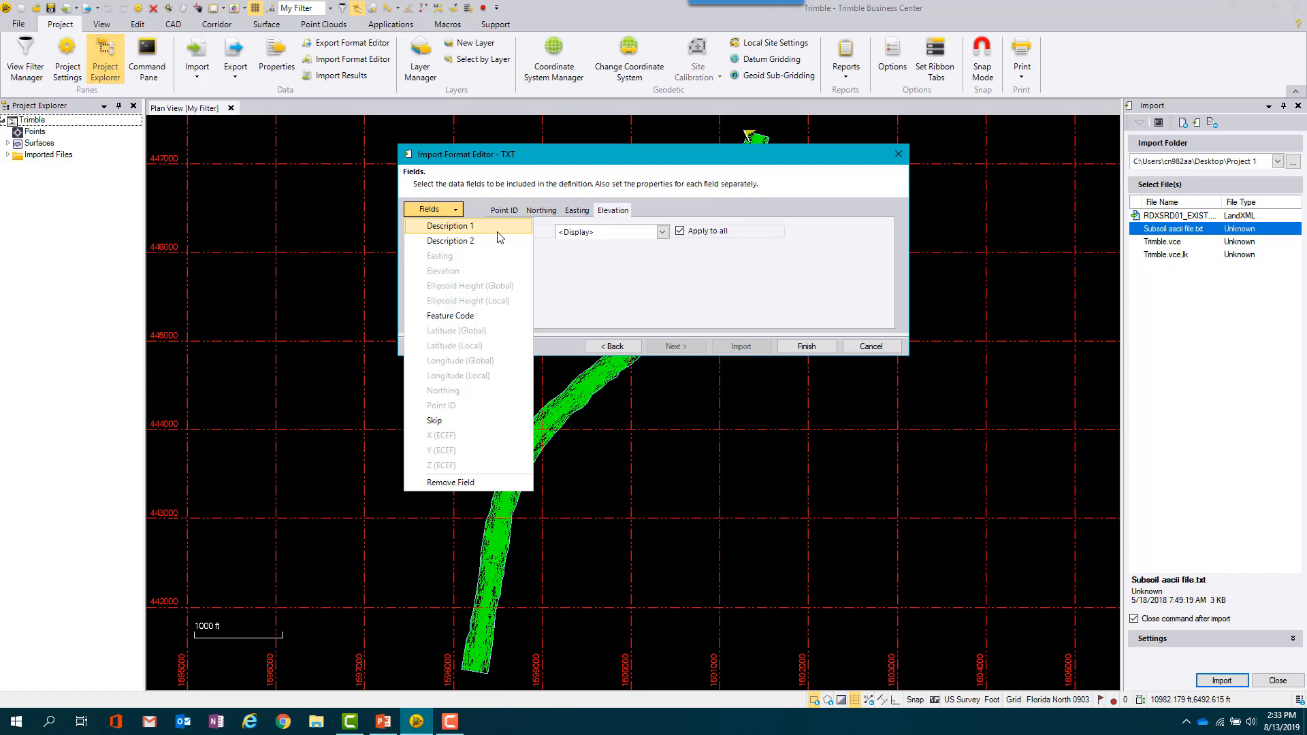
click(448, 225)
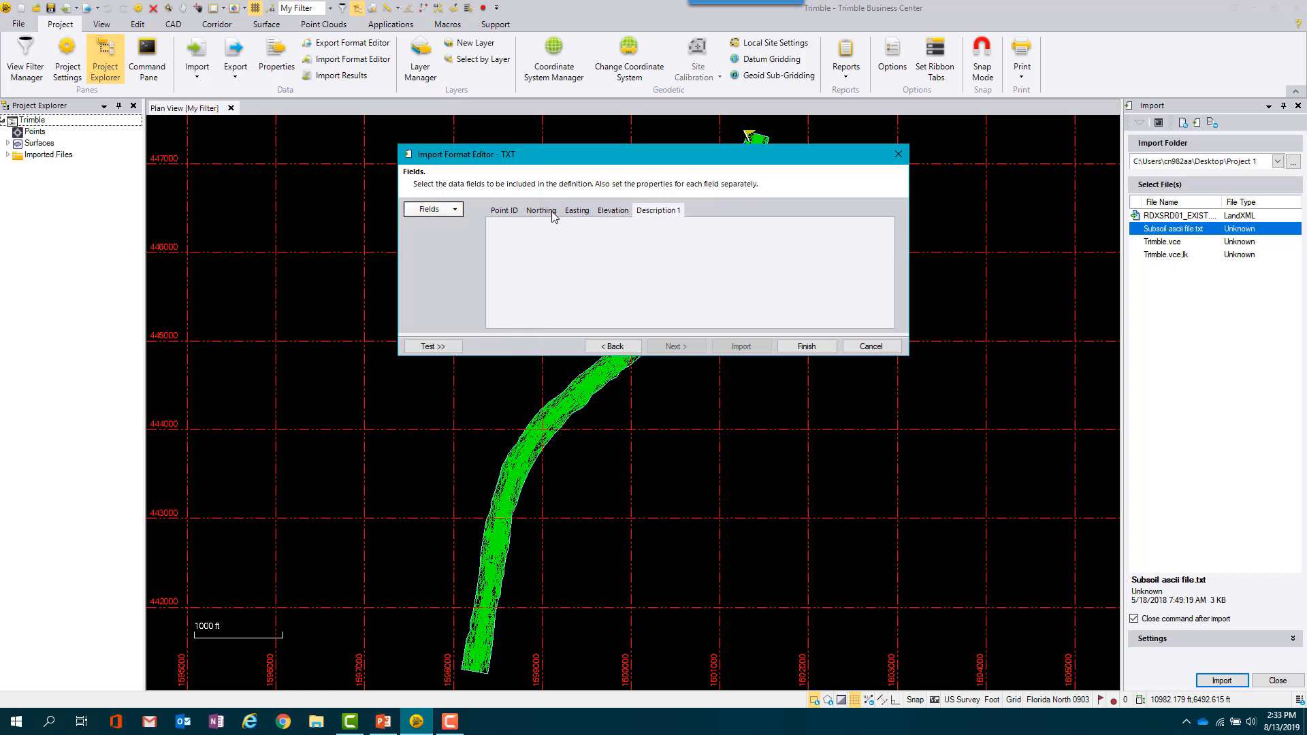
click(540, 209)
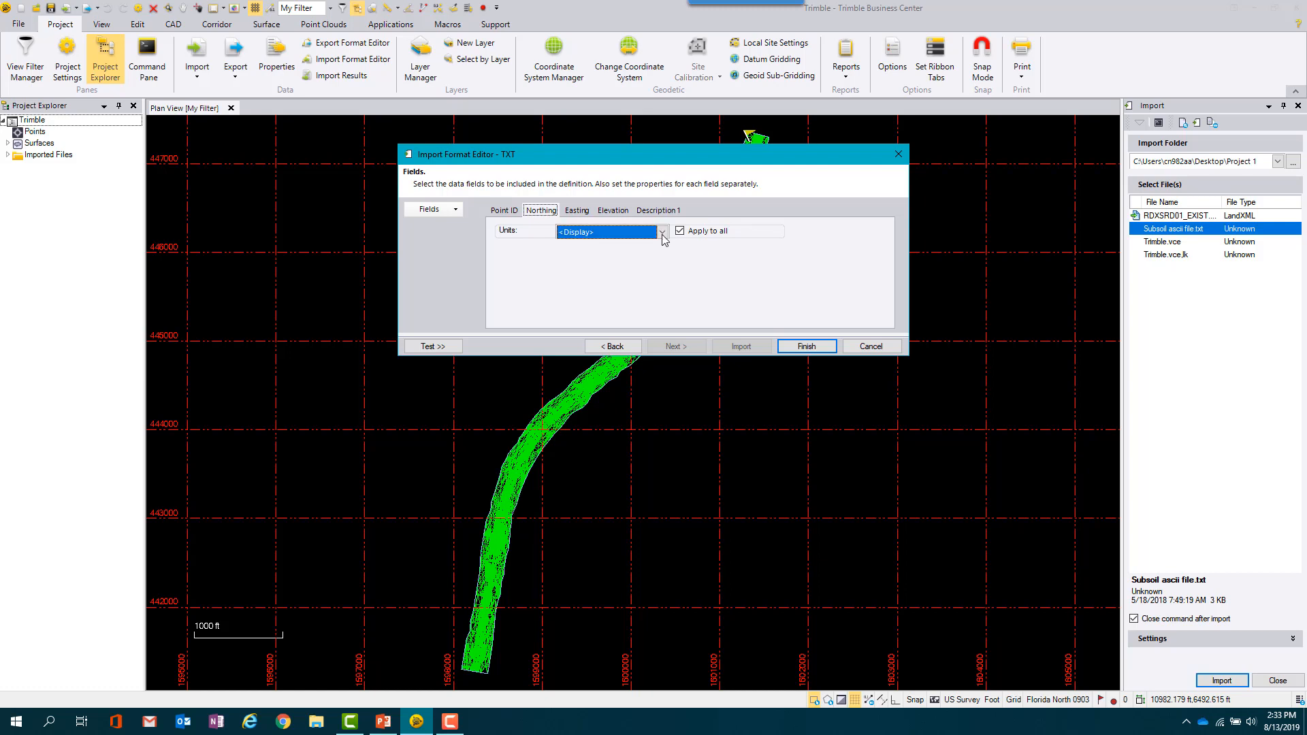
click(605, 232)
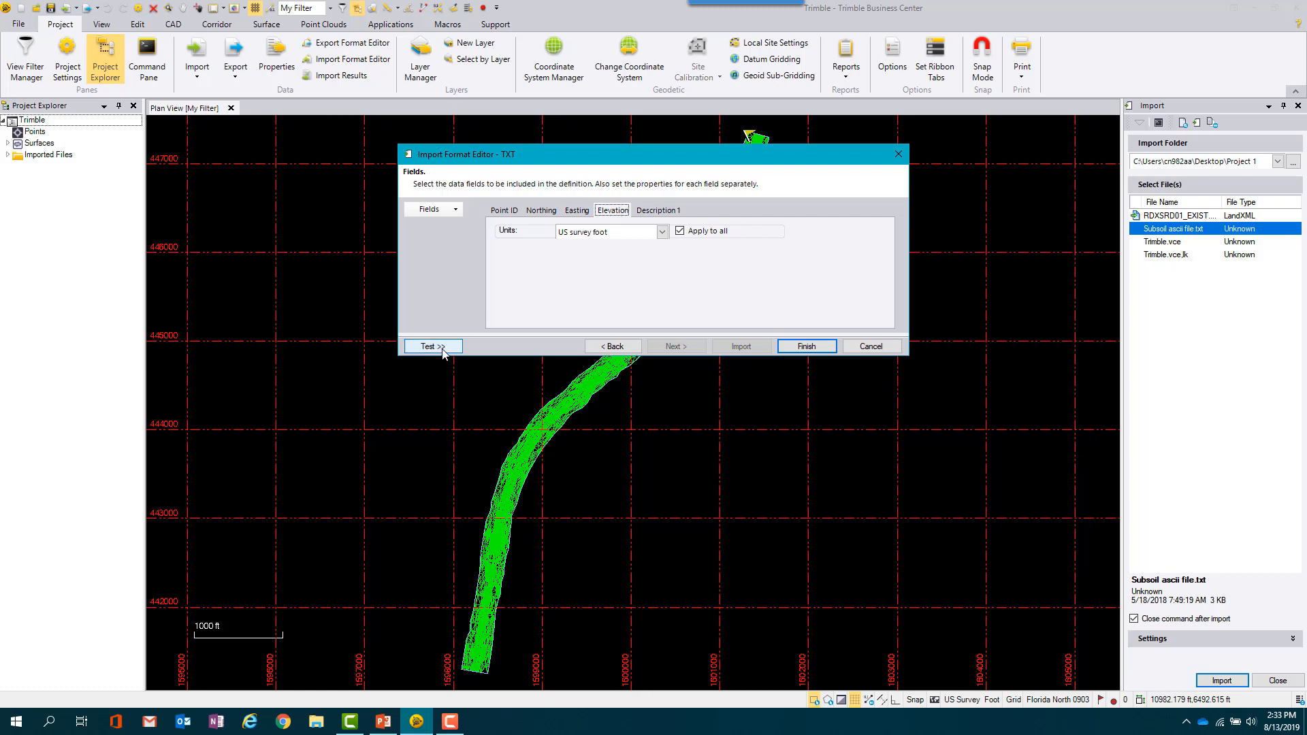
- Test the format against the Subsoil ascii file from Project 1 and start importing it
click(431, 345)
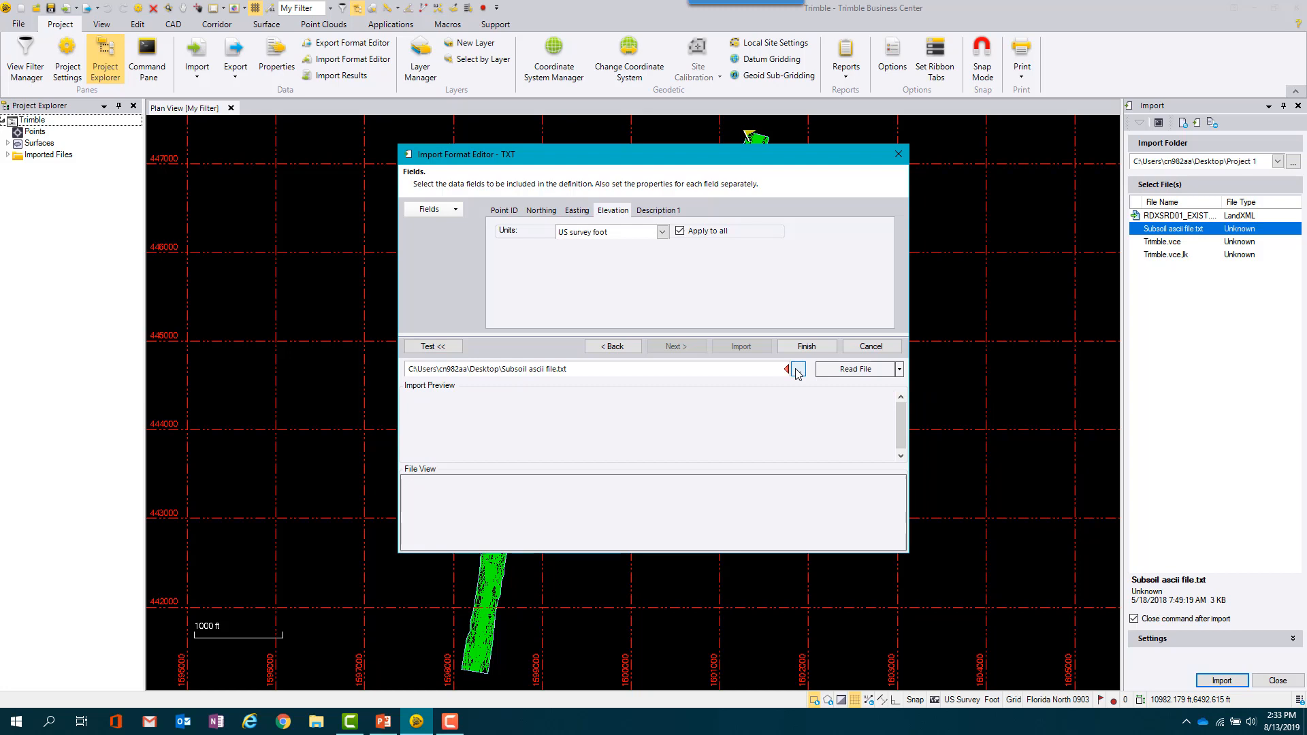
click(786, 369)
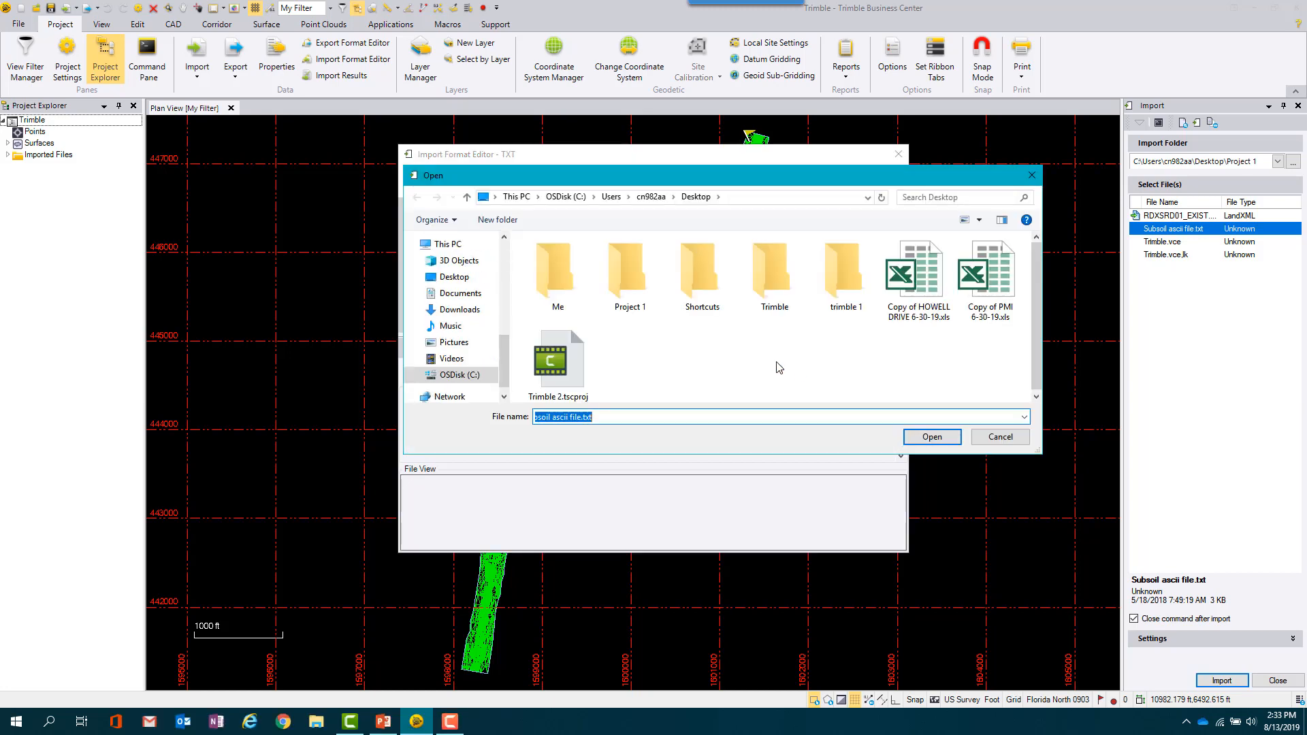
double_click(629, 271)
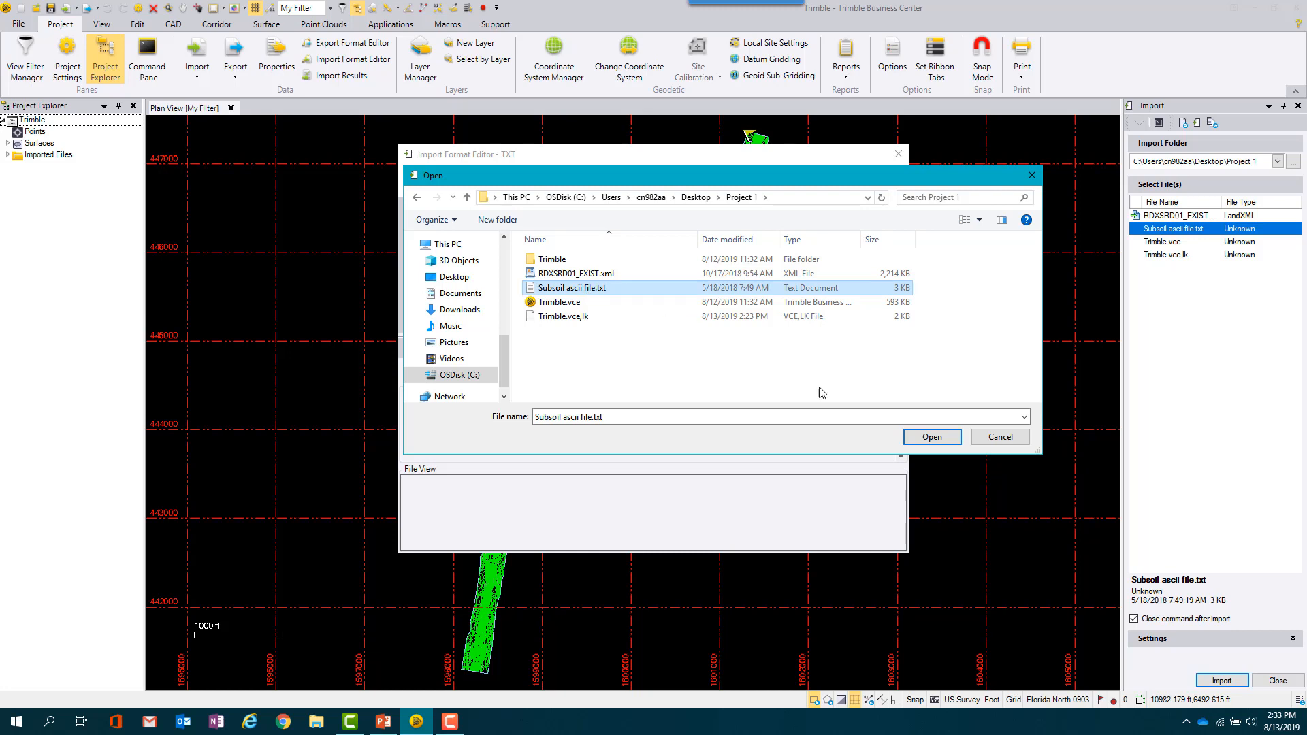
click(931, 436)
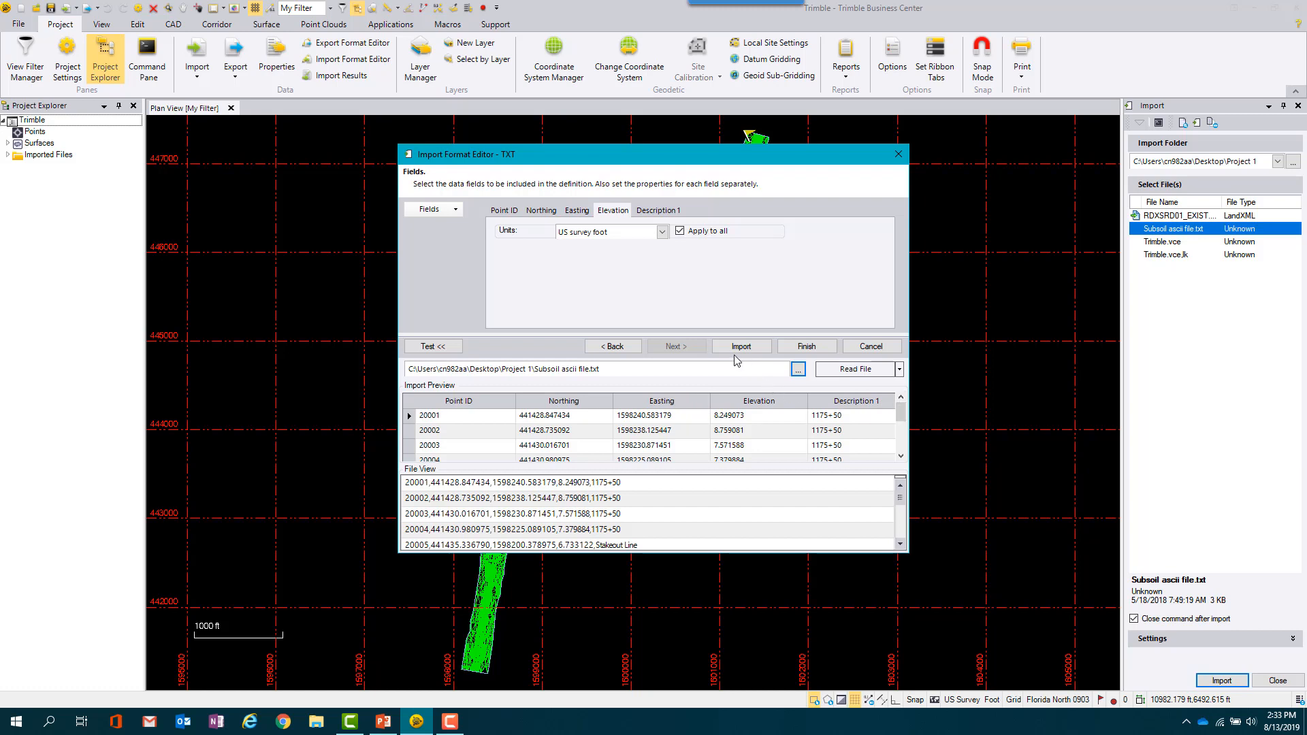
click(739, 345)
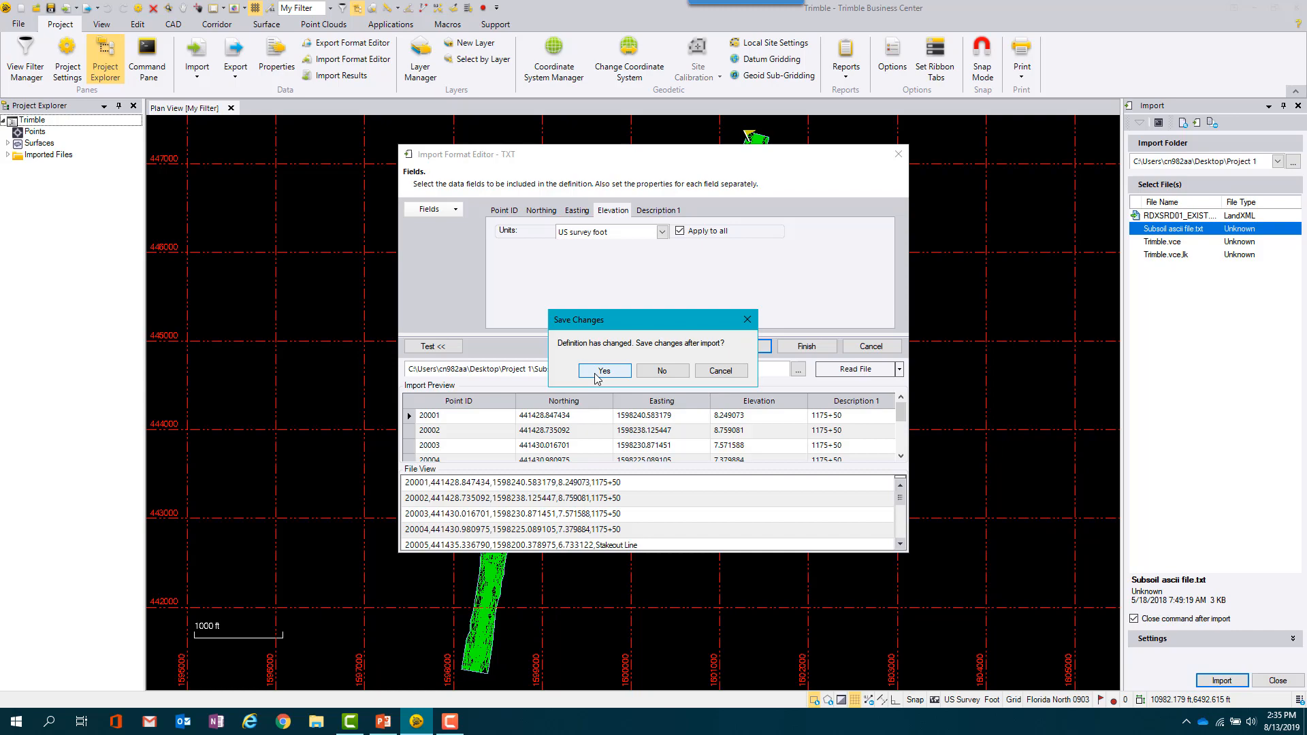
- Save the definition to finish importing, then classify the surface as Depression in magenta
click(603, 371)
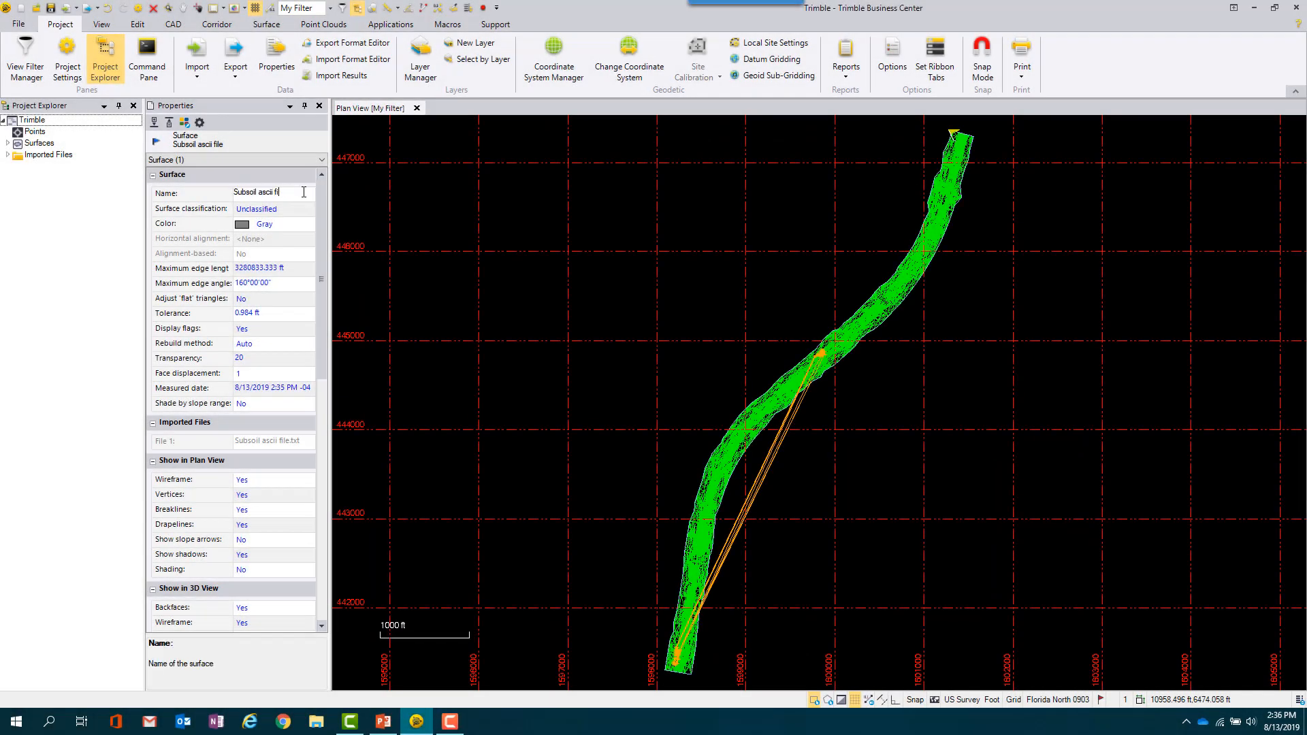
click(309, 210)
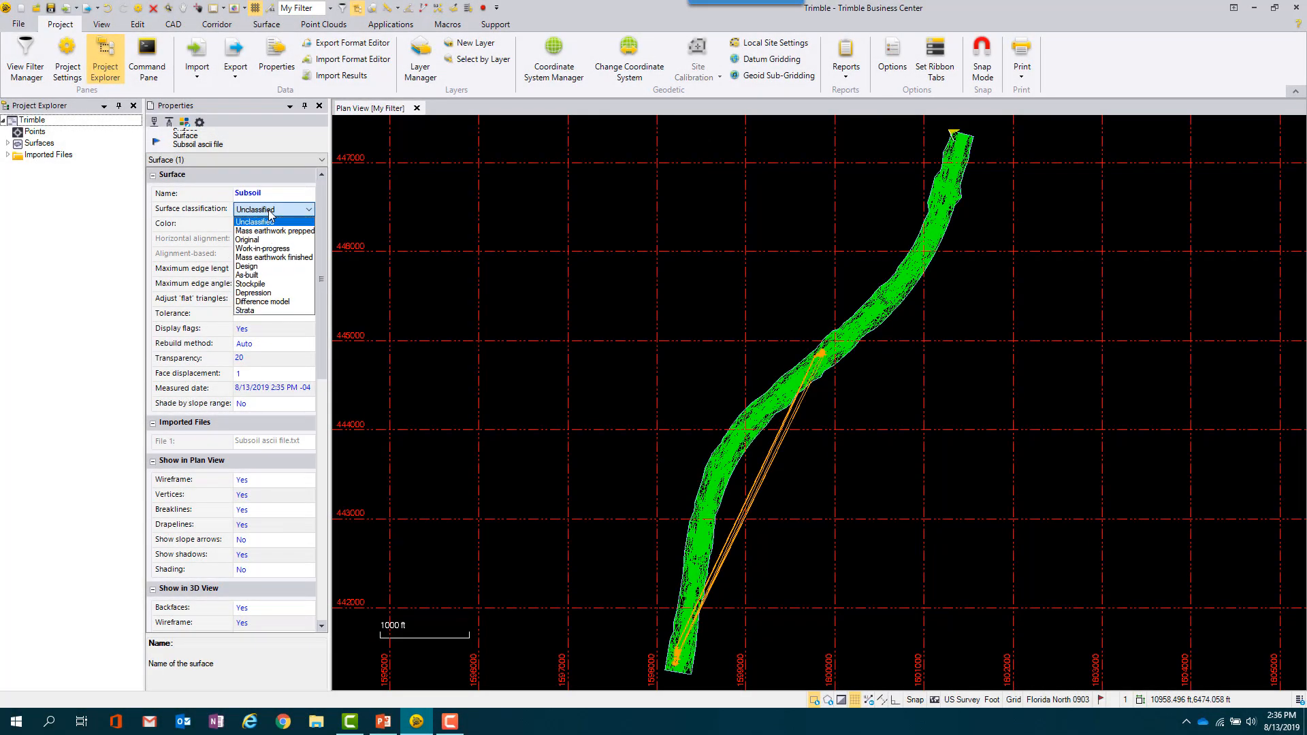
click(255, 301)
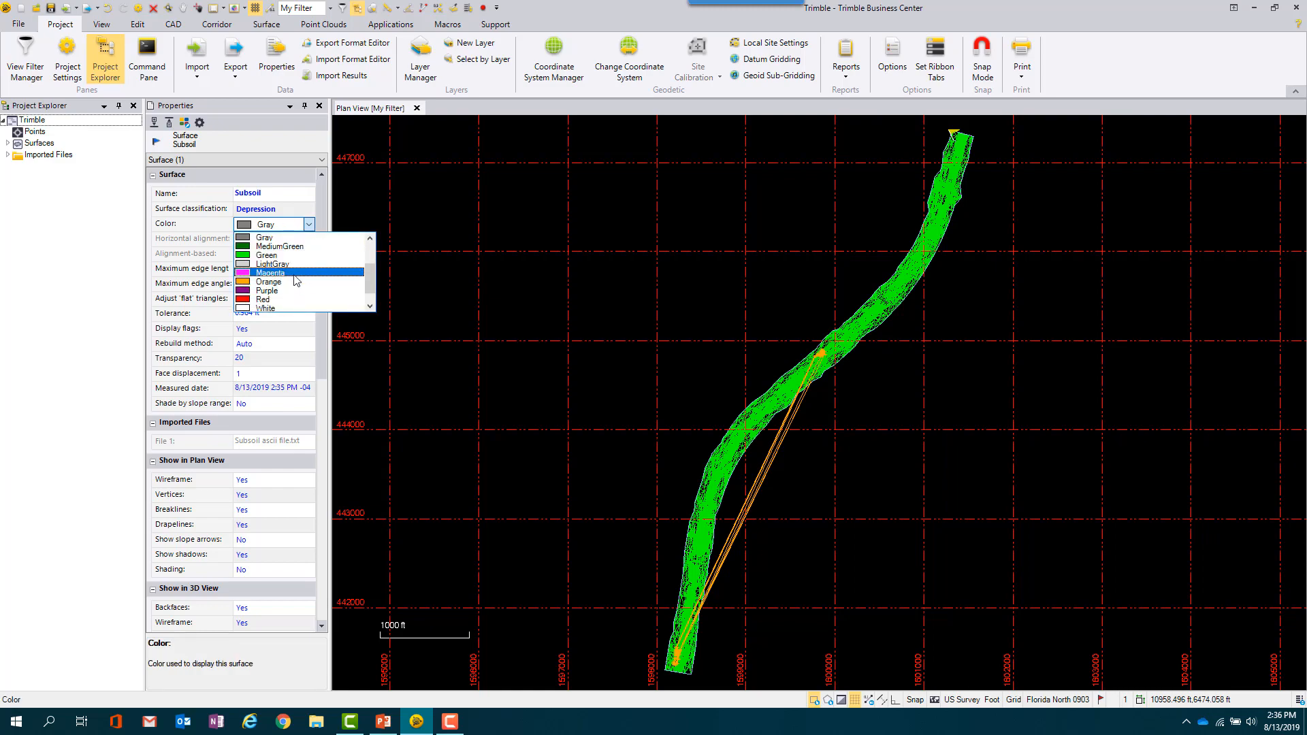
click(269, 272)
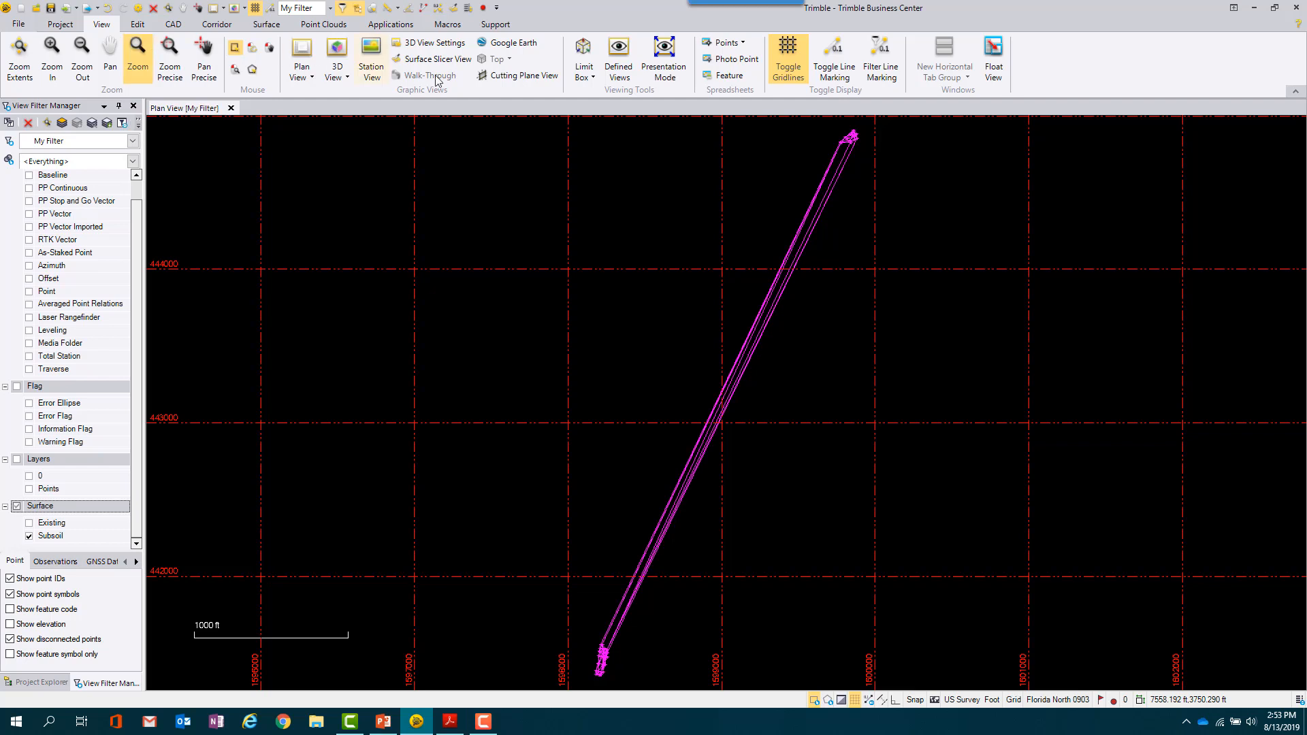
mouse_move(856, 138)
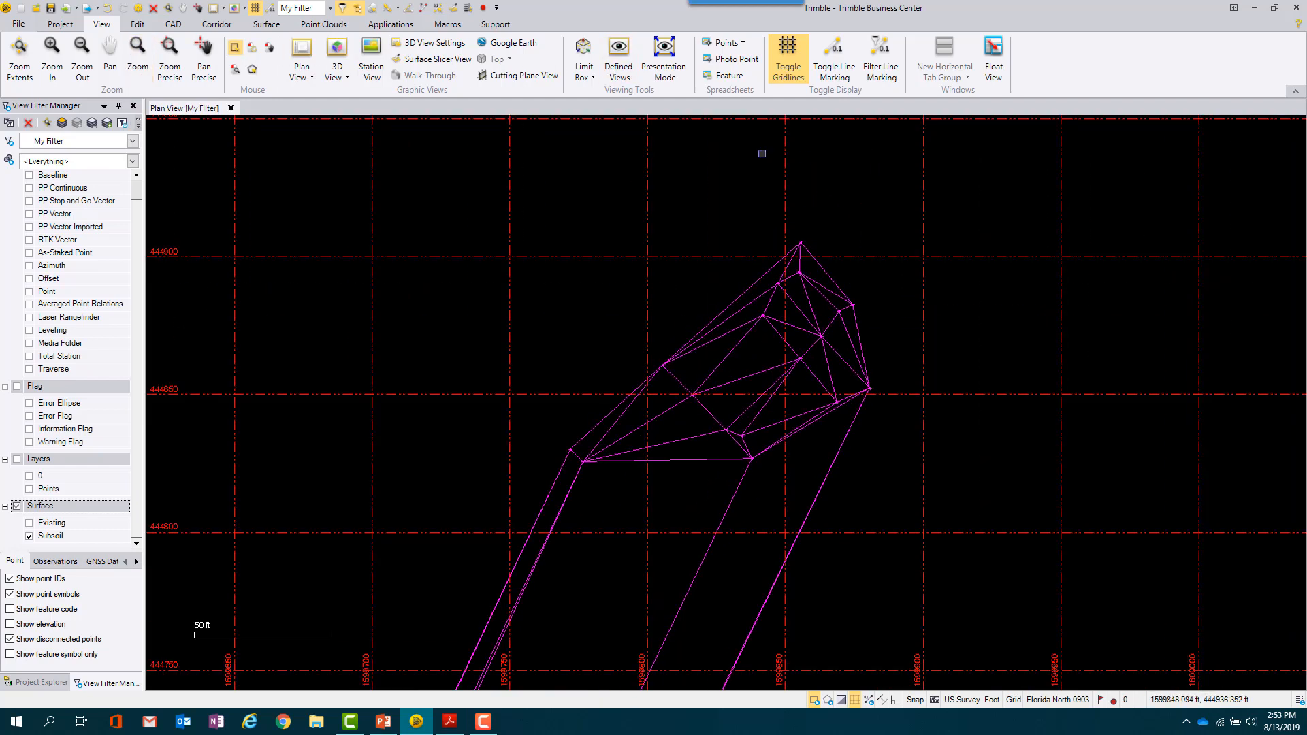
- Switch to the CAD ribbon for line drawing tools over the zoomed Subsoil surface
click(173, 23)
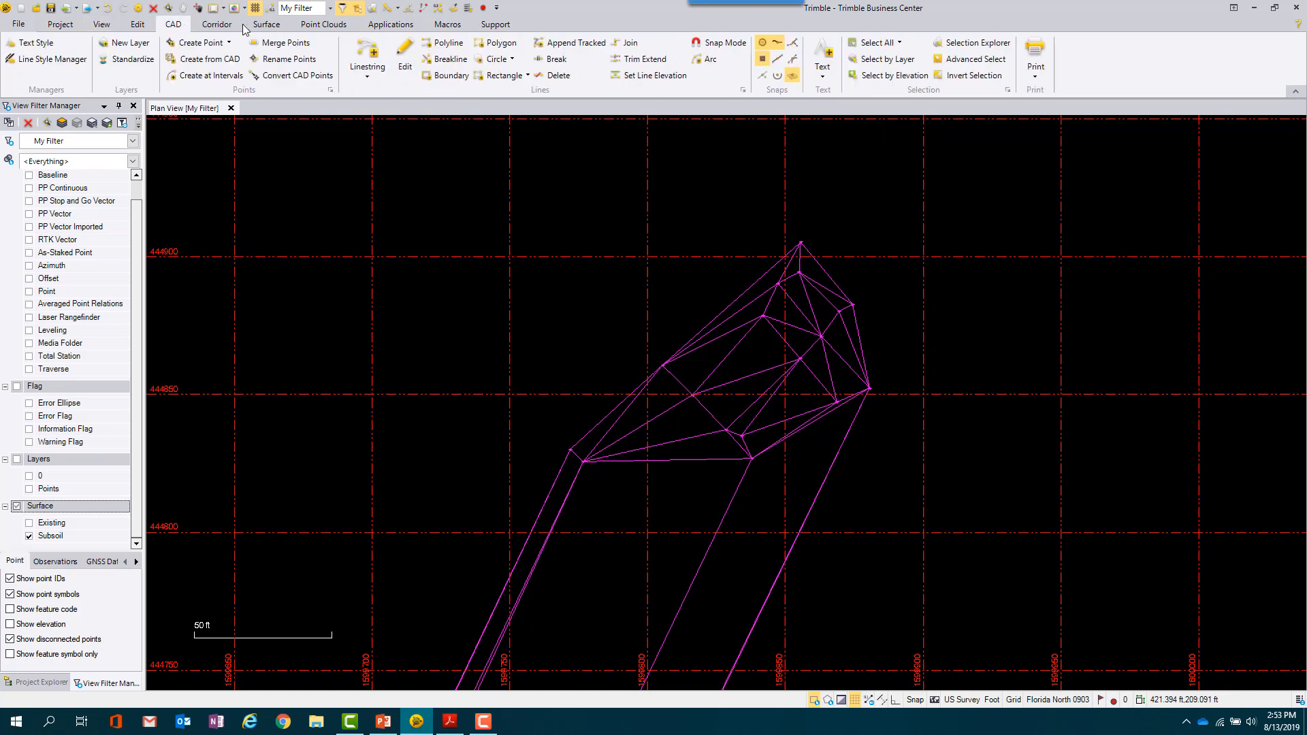
- Start a new polyline and create a yellow Subsoil1 layer to hold it
click(448, 42)
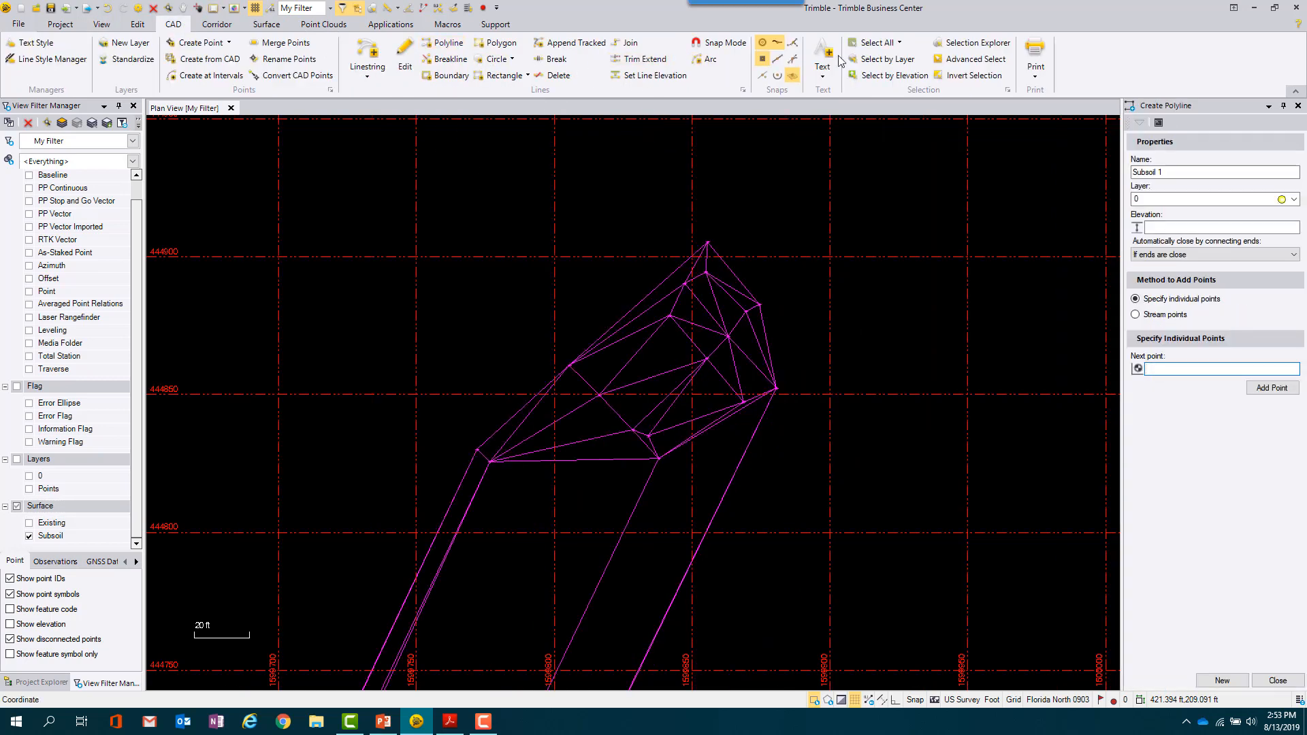
click(1212, 171)
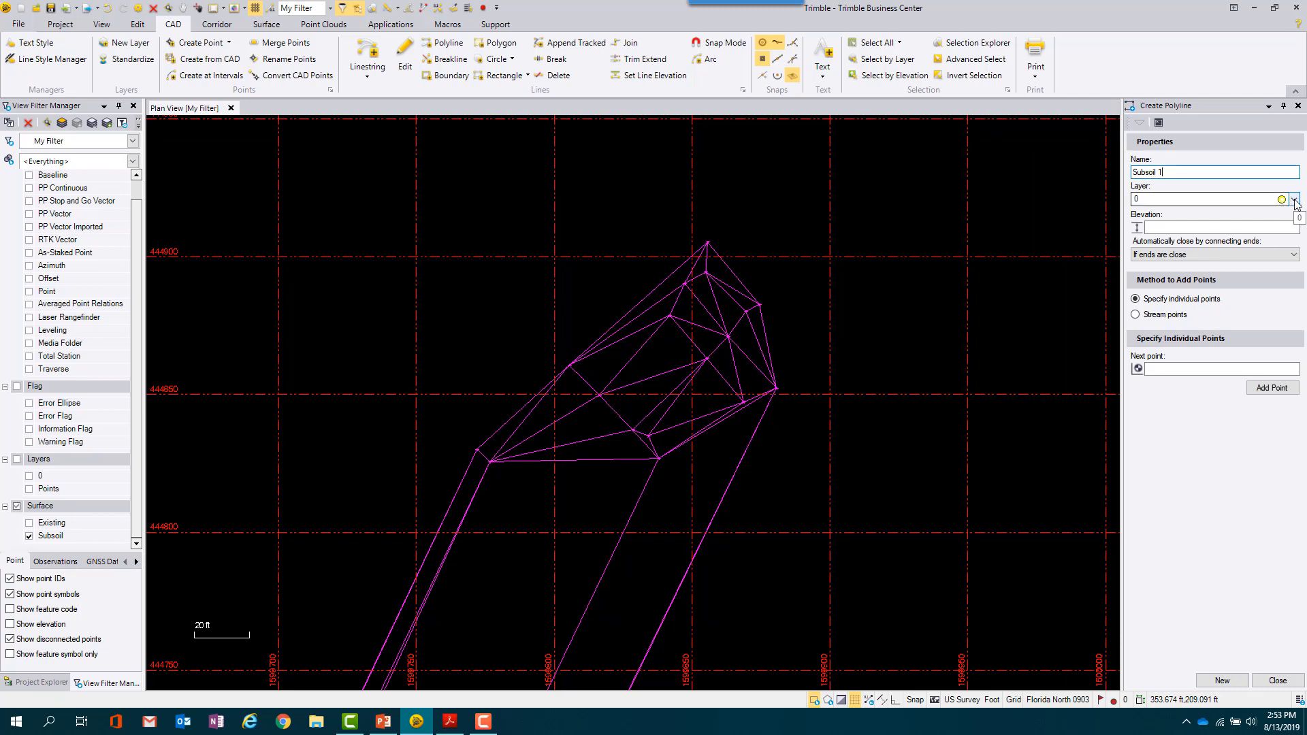
click(1295, 198)
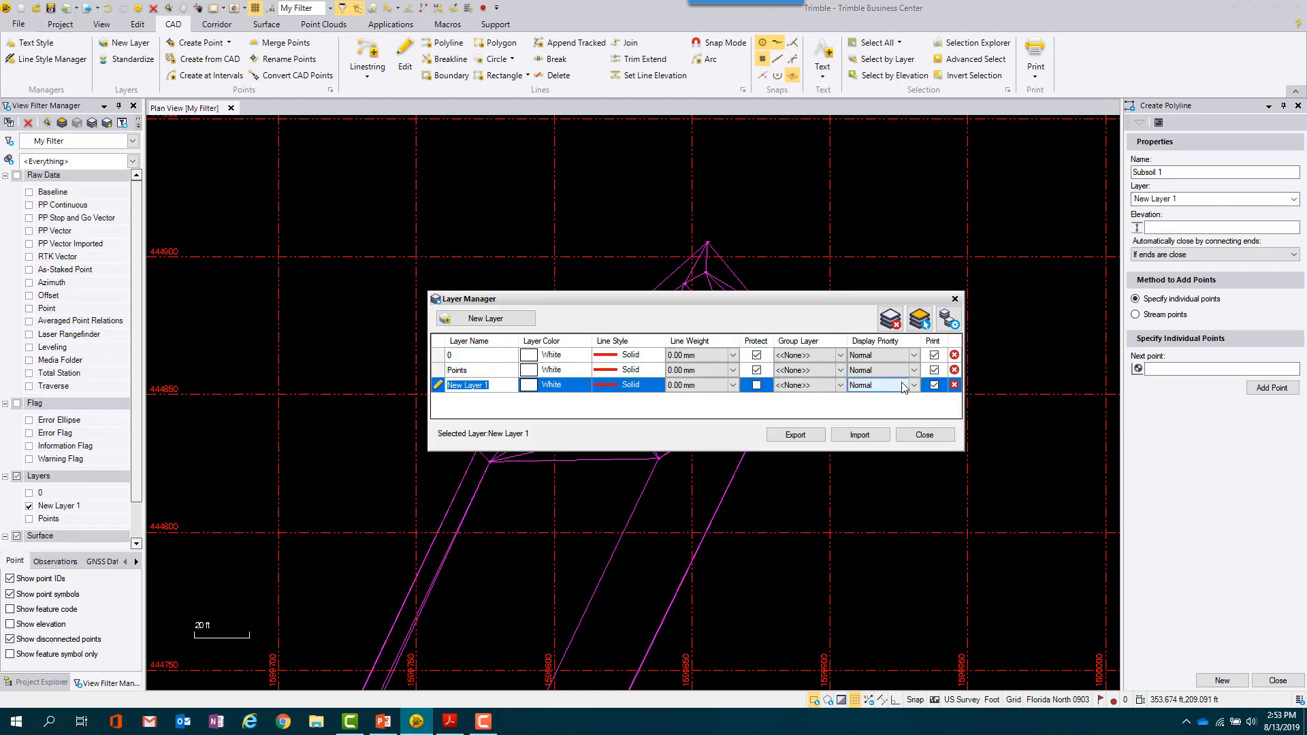
text(Subsoil)
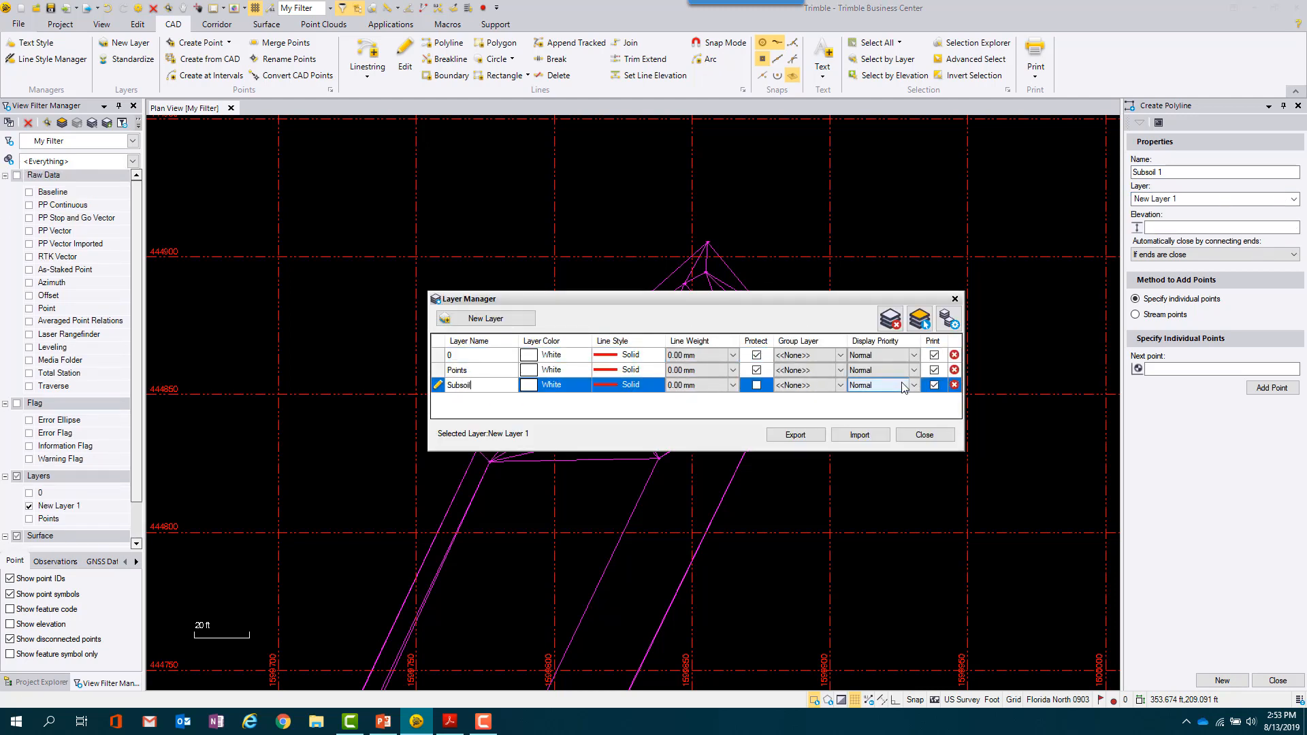
text(1)
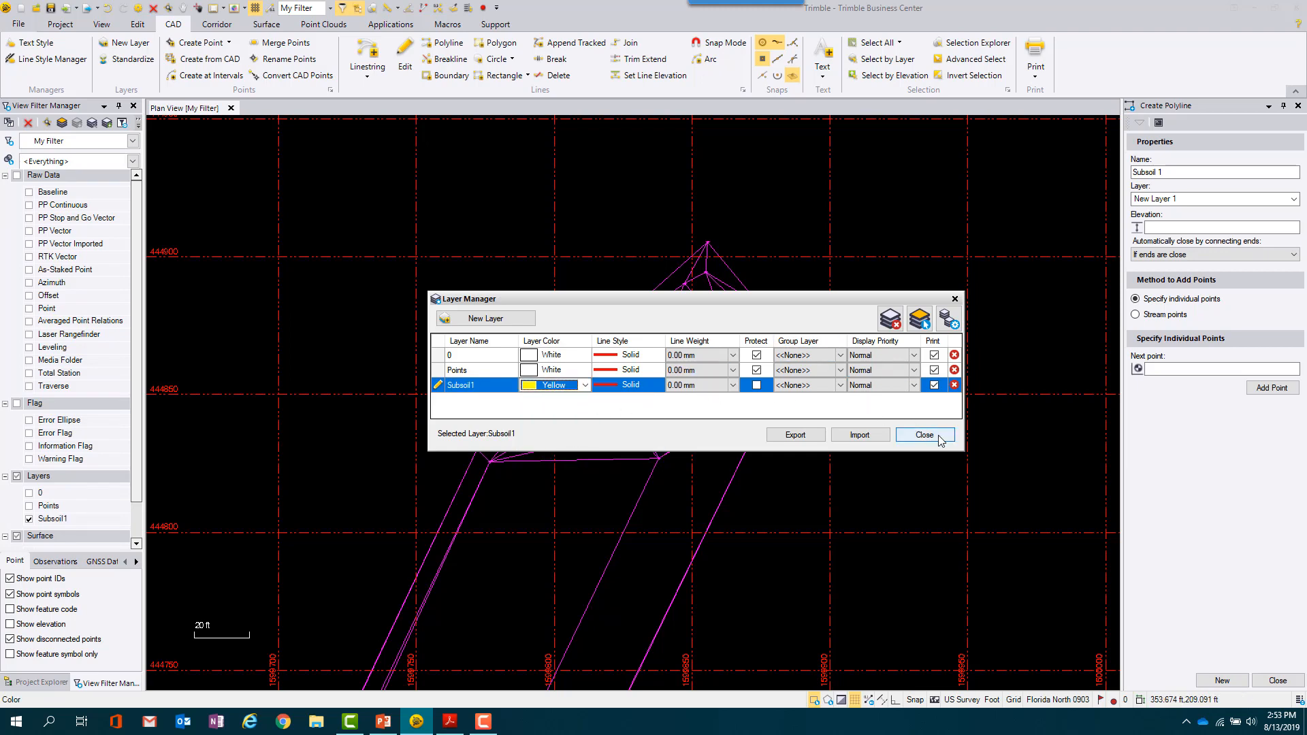
click(923, 434)
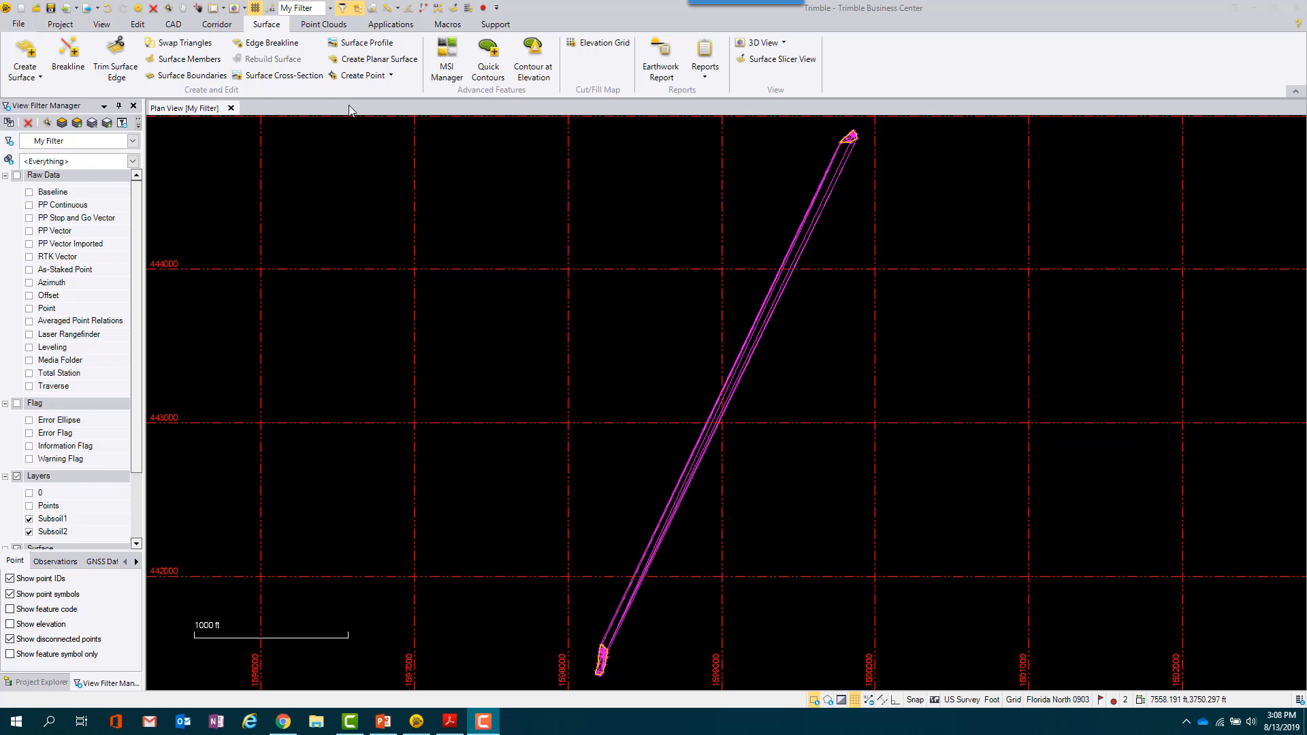
mouse_move(660, 58)
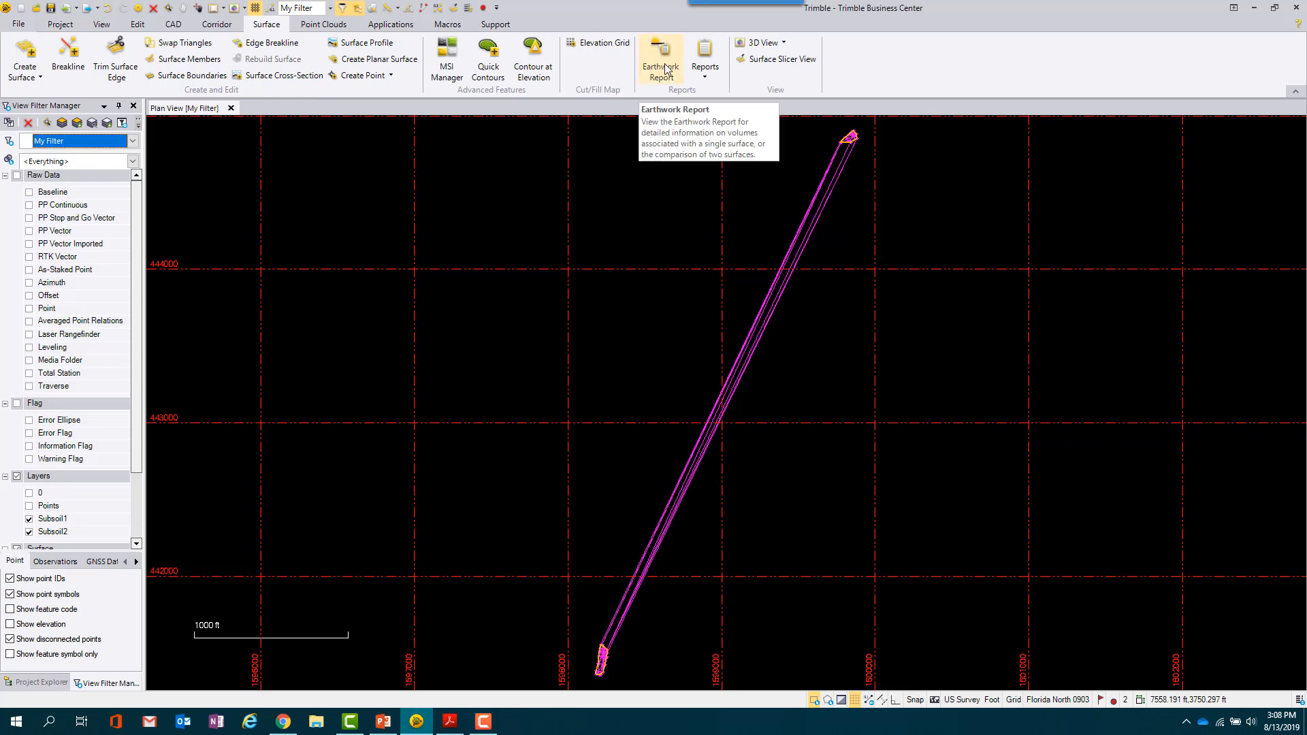
- Set up a surface-to-surface earthwork report, initial Existing, final Subsoil, bounded by Subsoil1/Subsoil2 layers
click(660, 59)
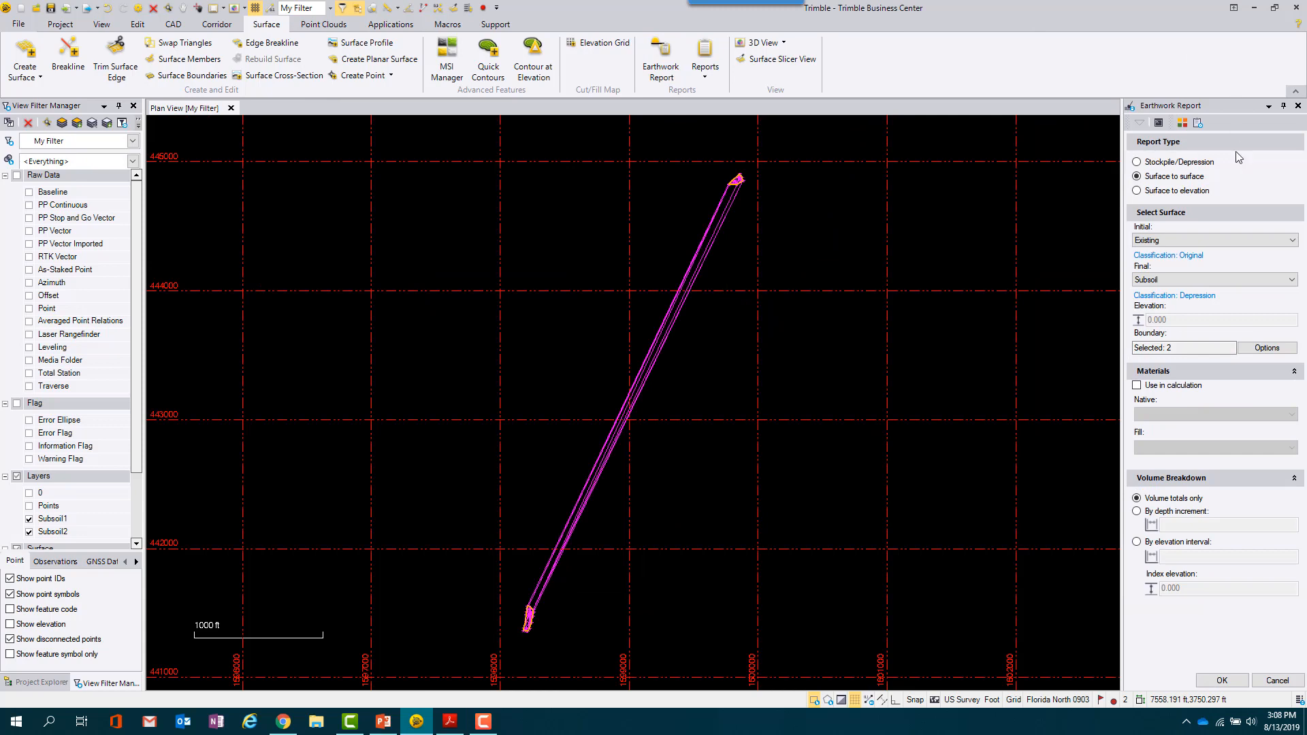
click(1136, 175)
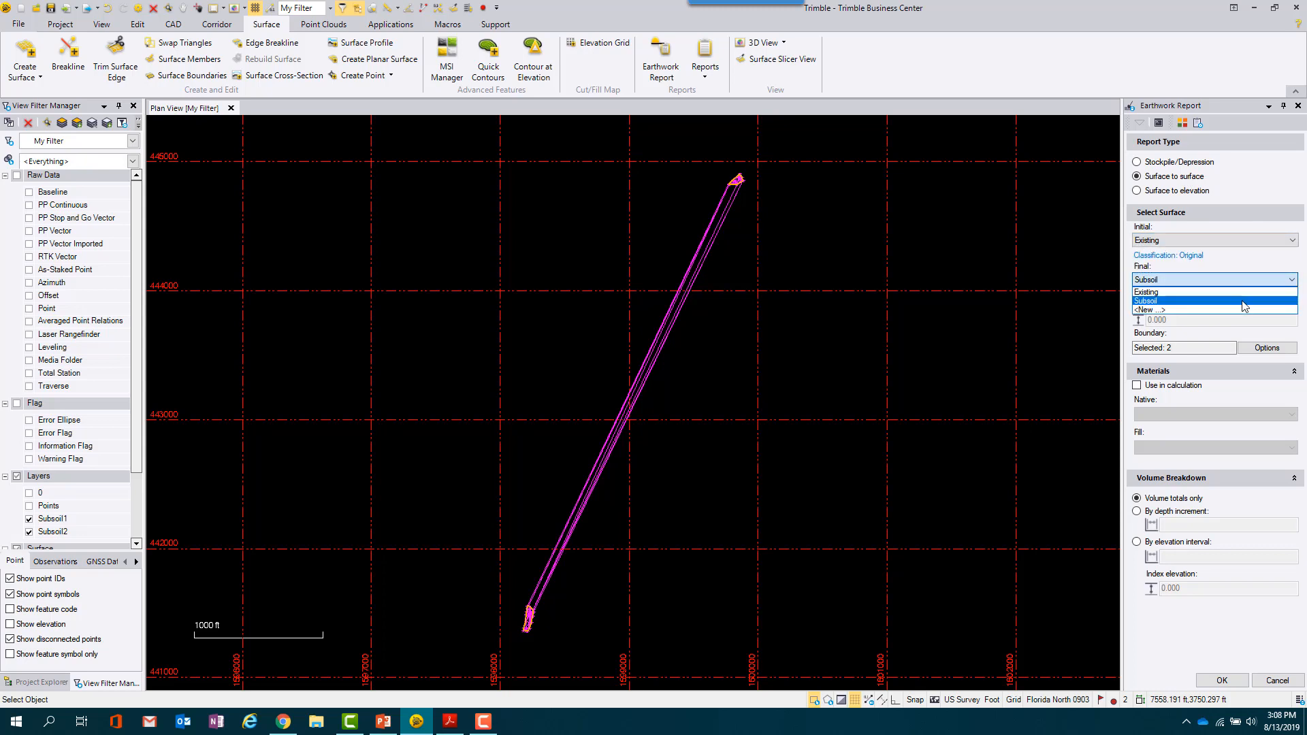
click(1264, 347)
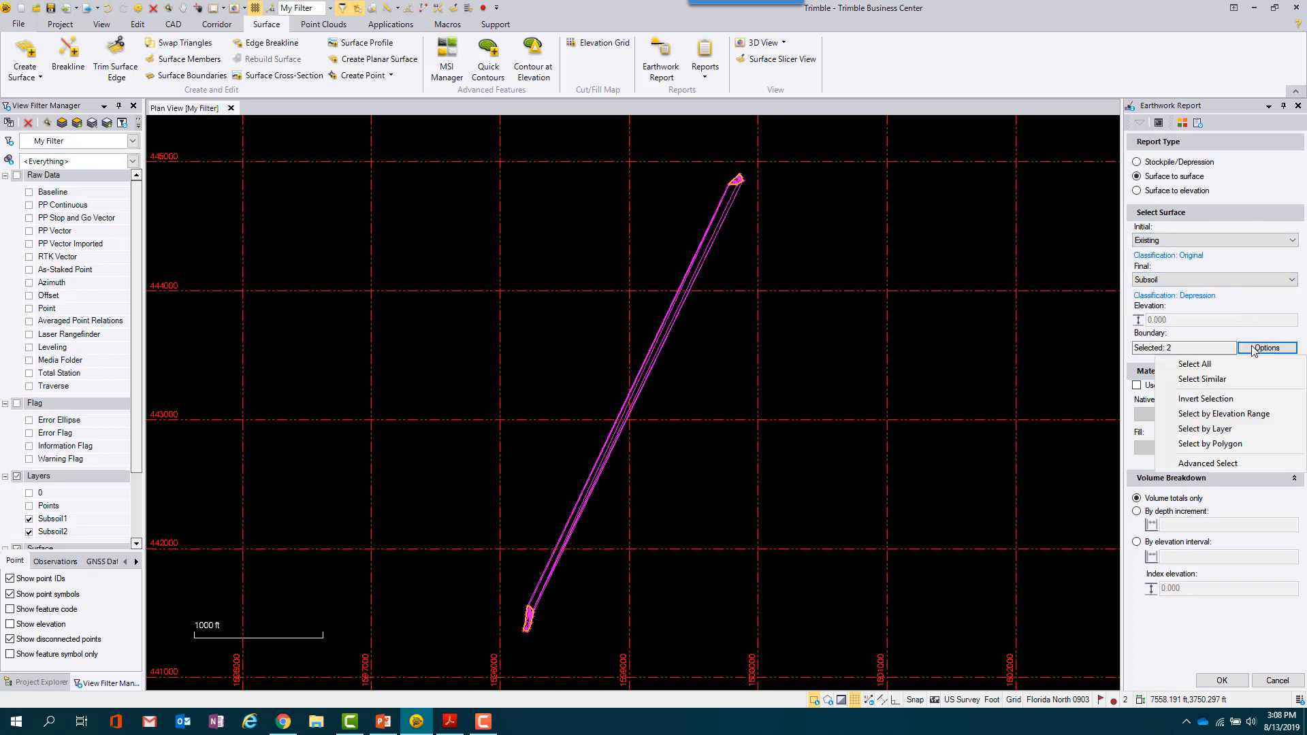
click(1205, 429)
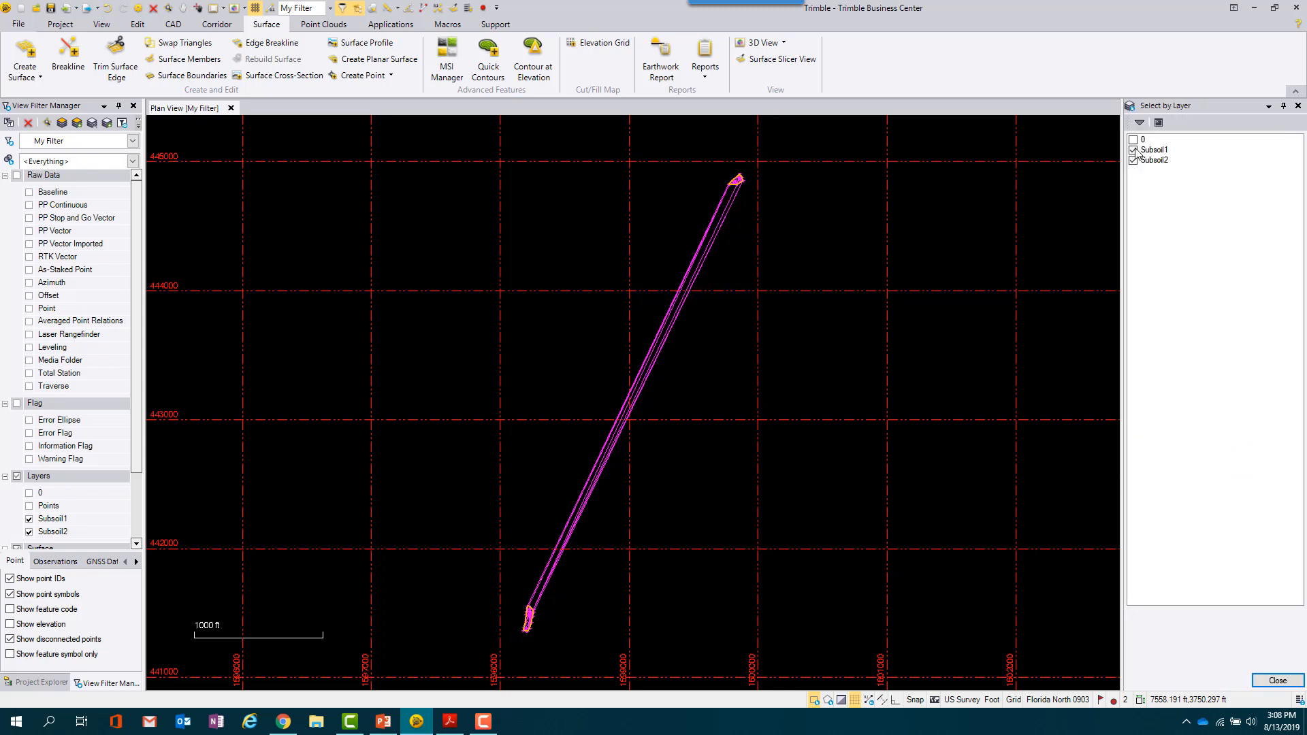
click(1134, 150)
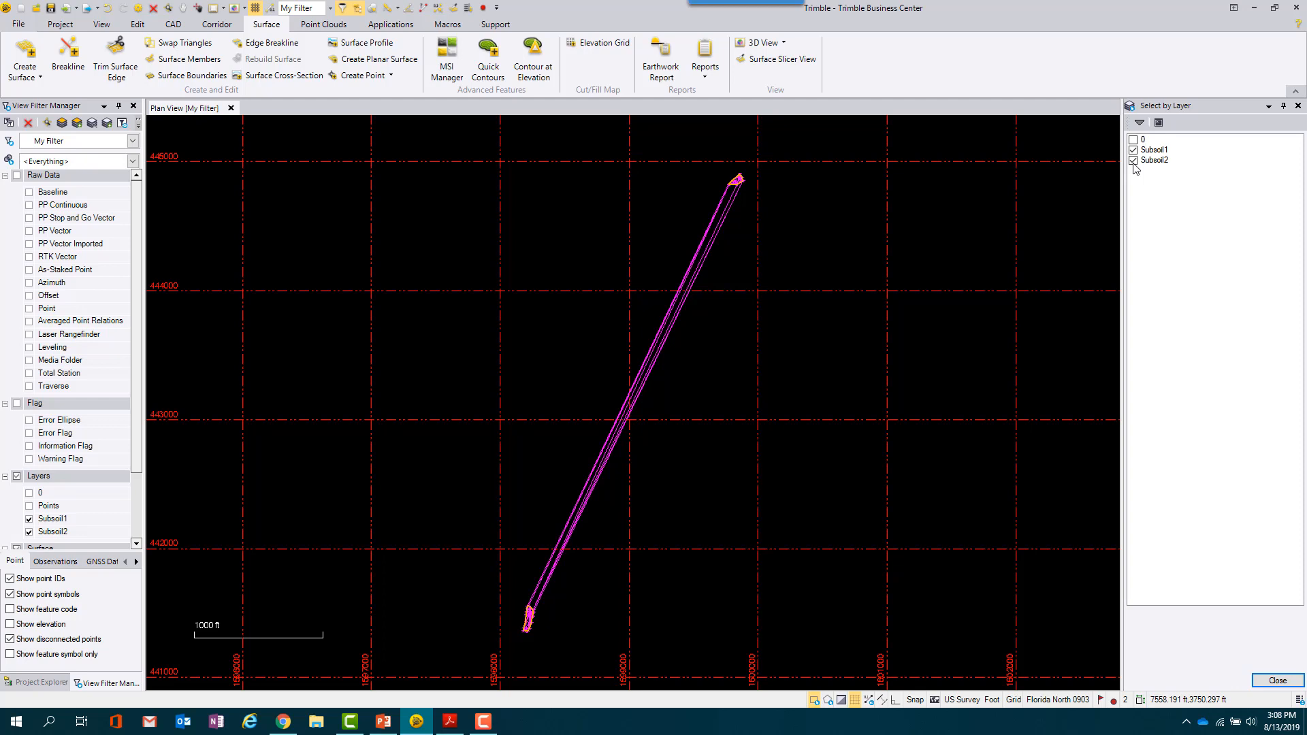
click(660, 58)
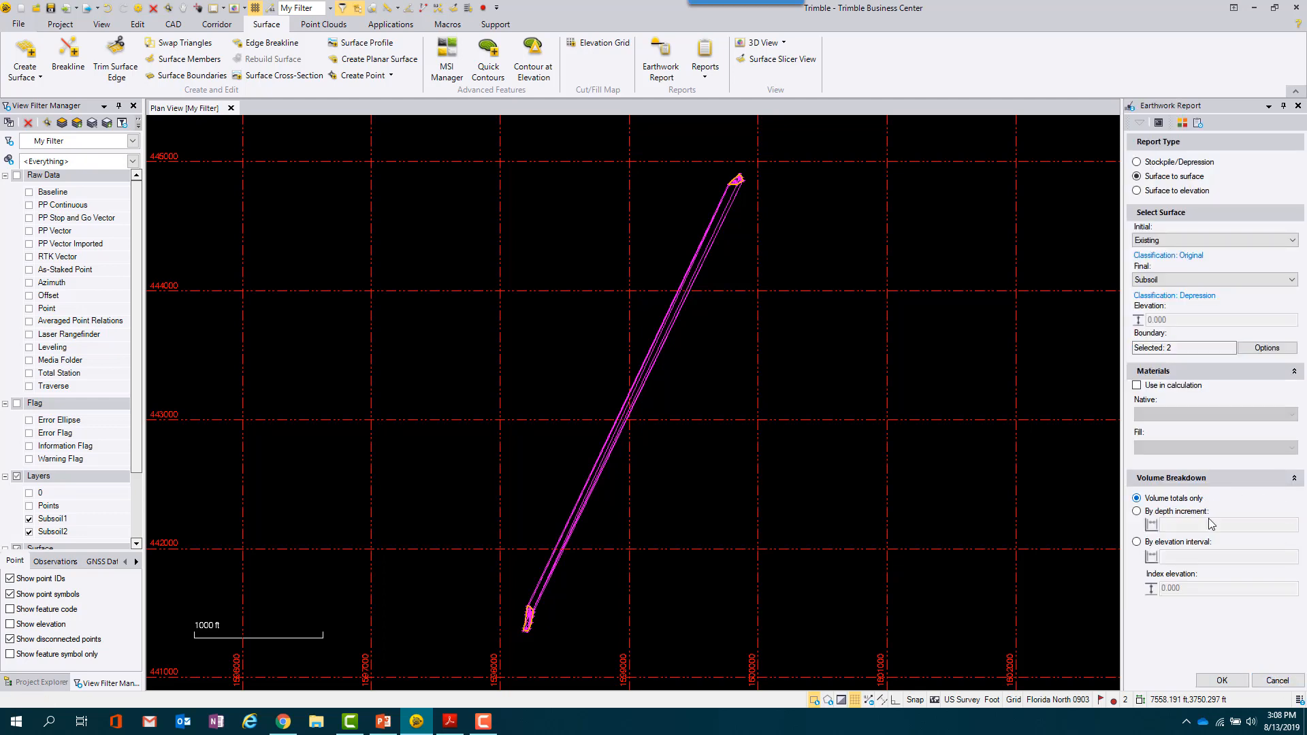
- Calculate the earthwork volumes to produce the two Existing-vs-Subsoil reports
click(1220, 680)
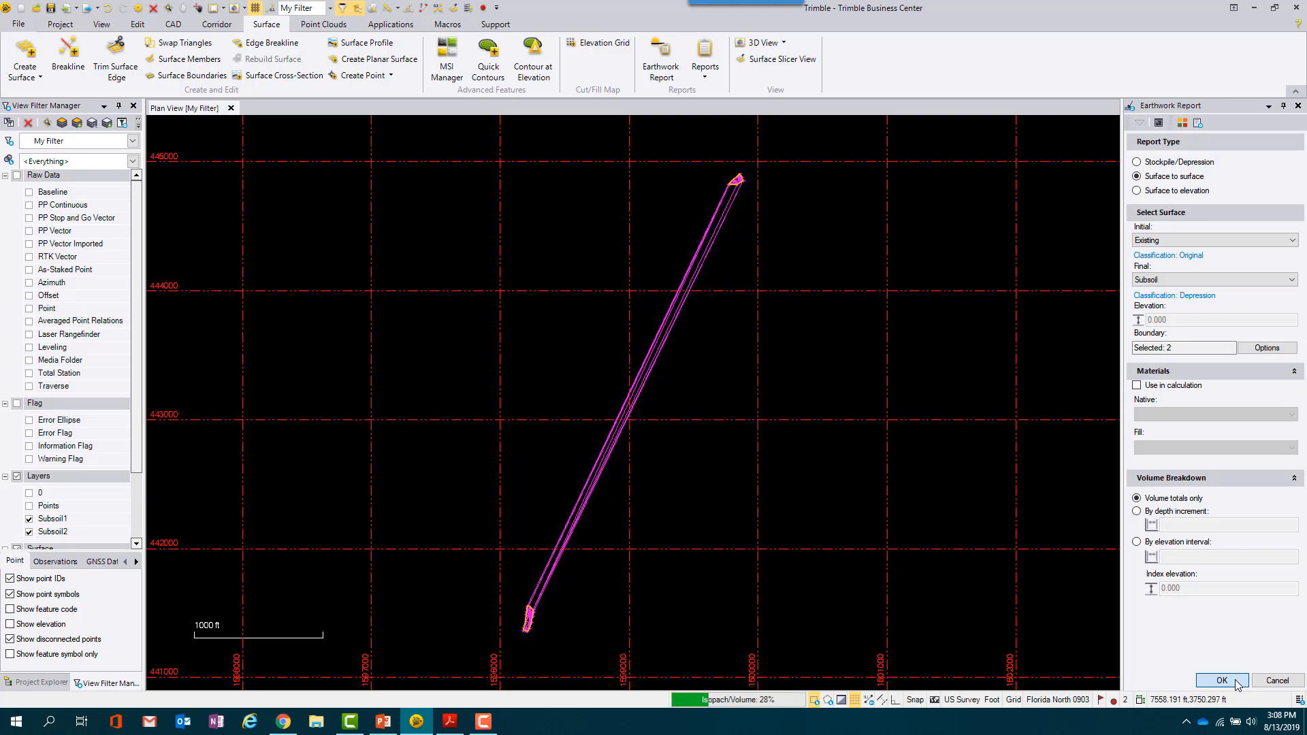
click(1221, 680)
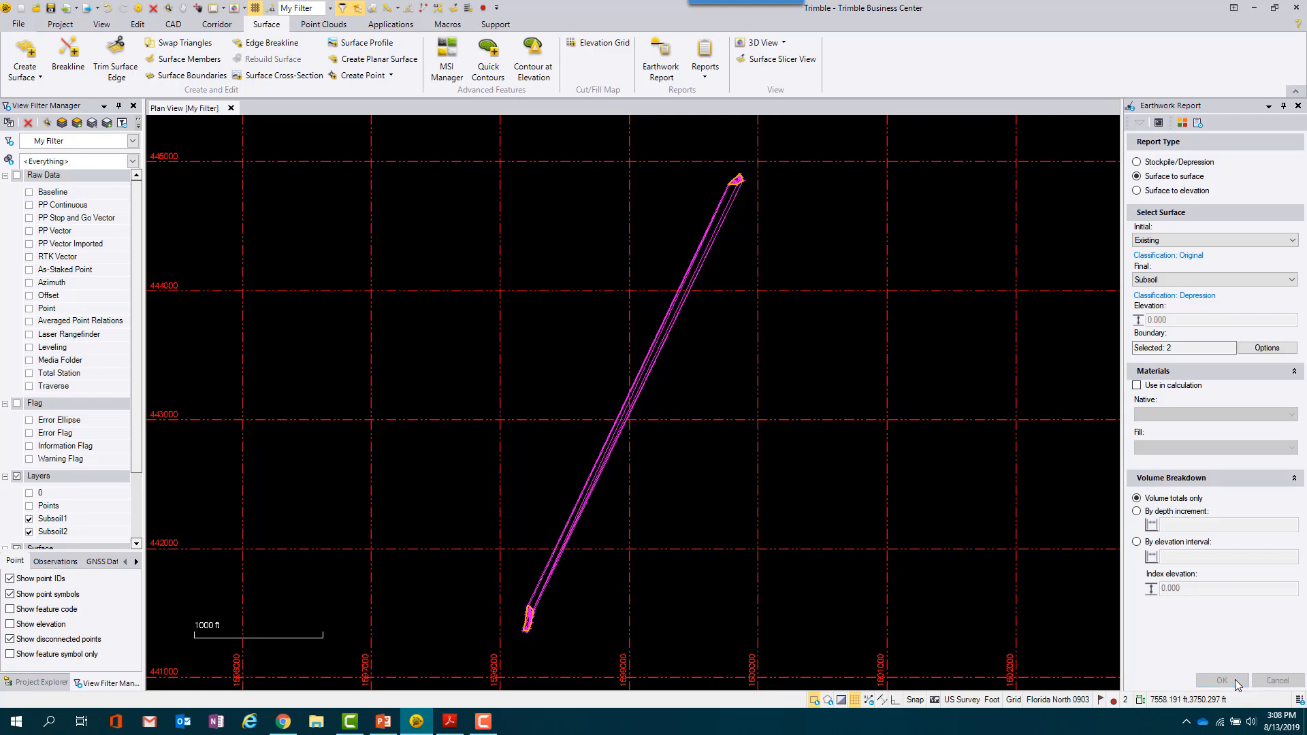
click(1221, 681)
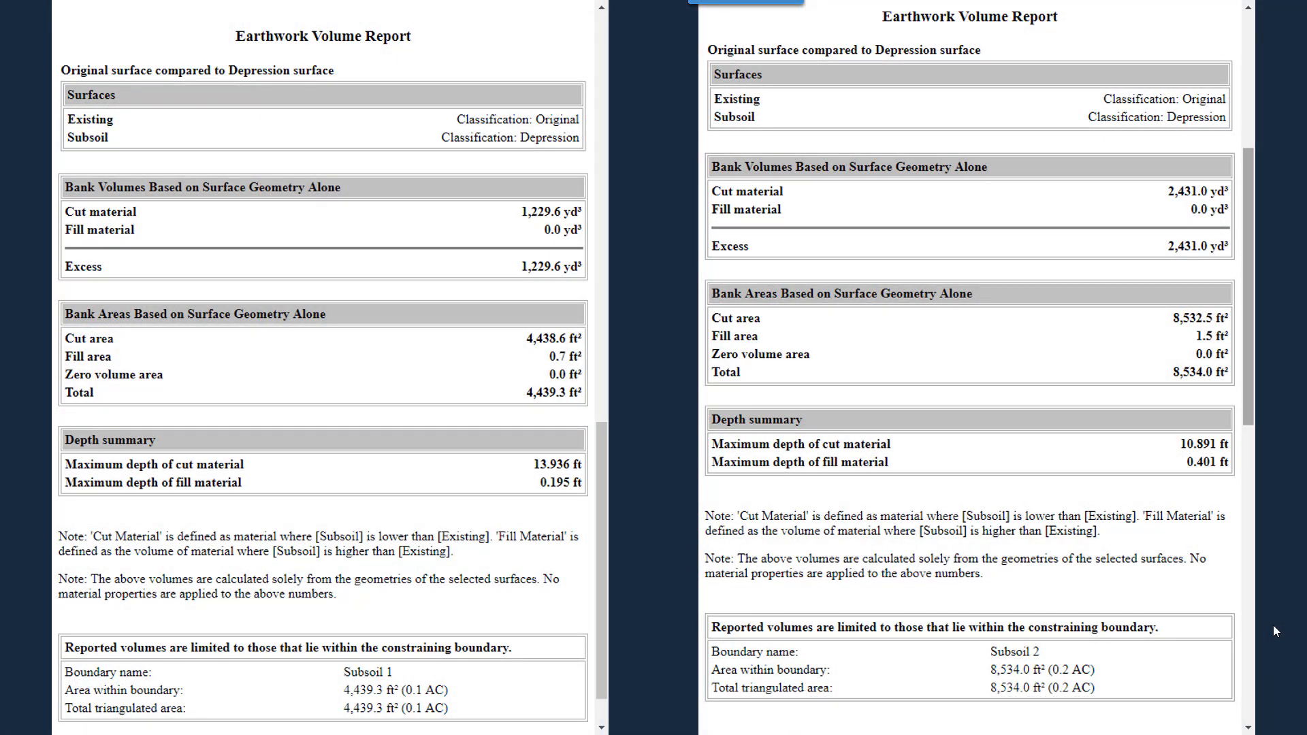